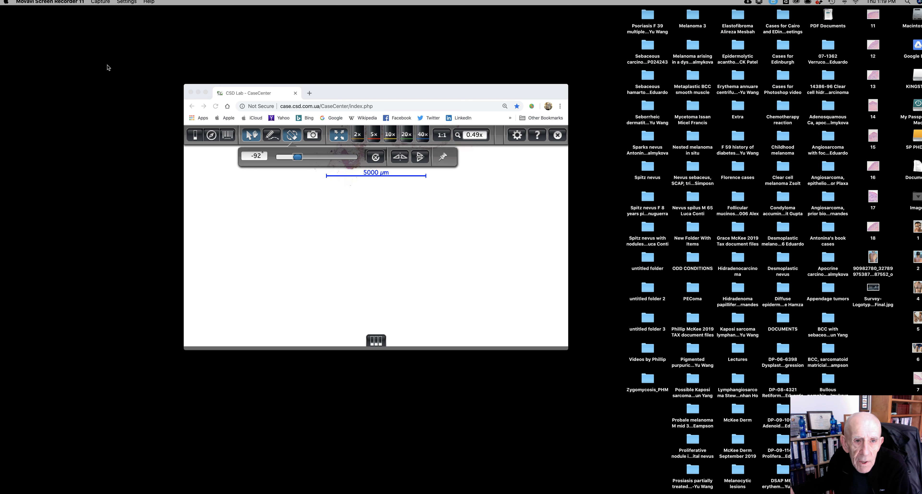
pyautogui.moveTo(210, 95)
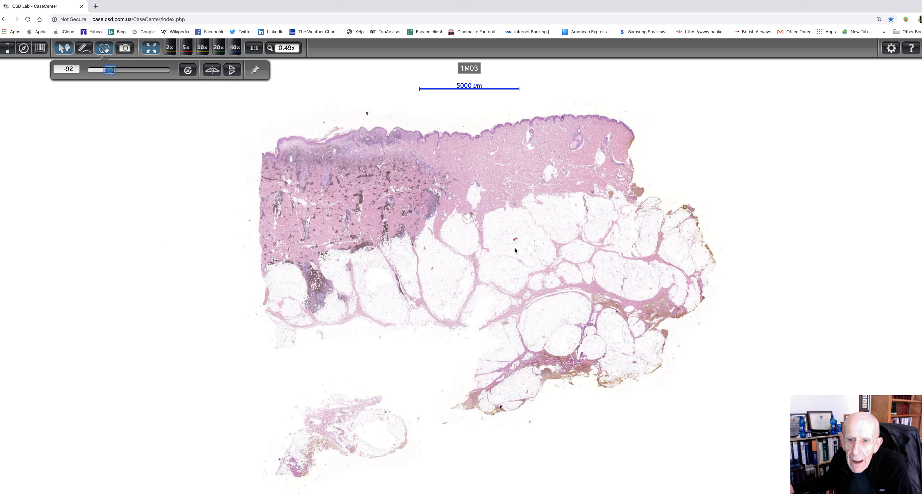
pyautogui.moveTo(518, 266)
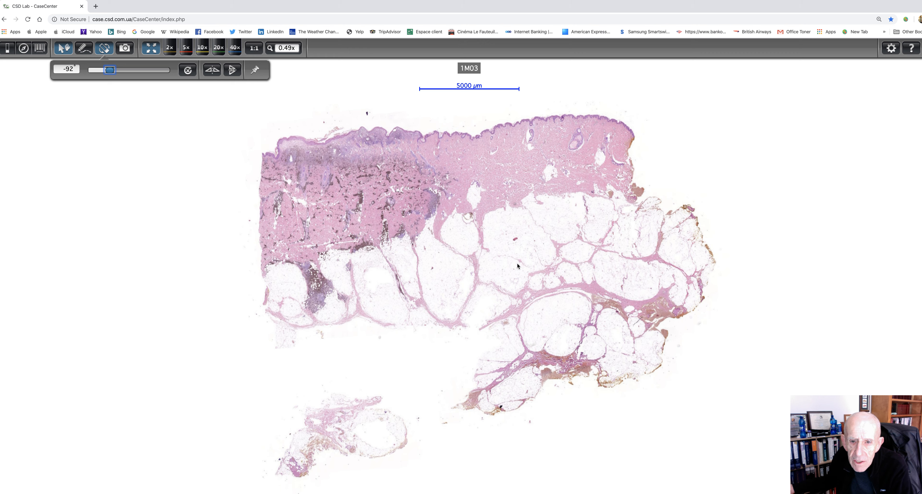
pyautogui.moveTo(507, 132)
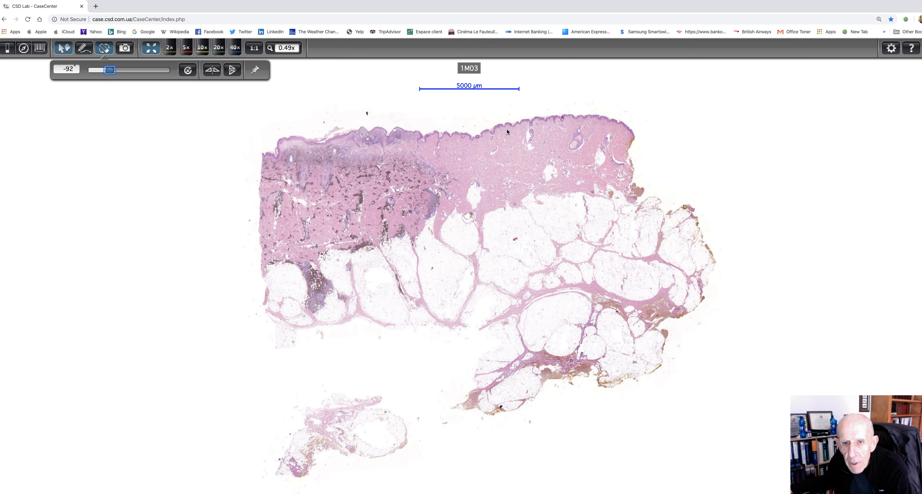
pyautogui.moveTo(507, 213)
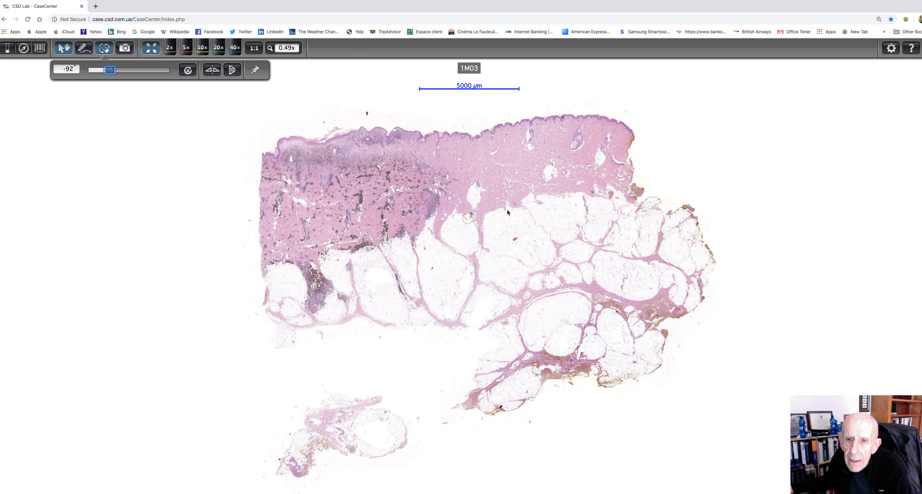
pyautogui.moveTo(481, 219)
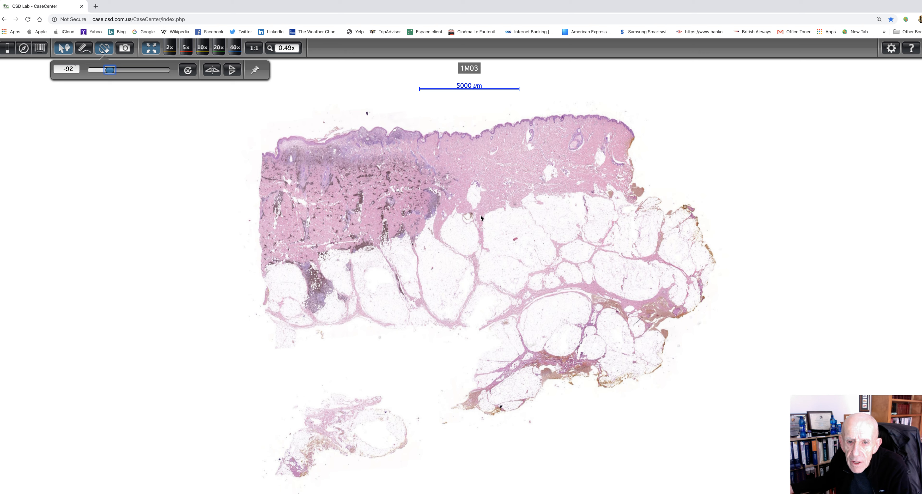
pyautogui.moveTo(503, 215)
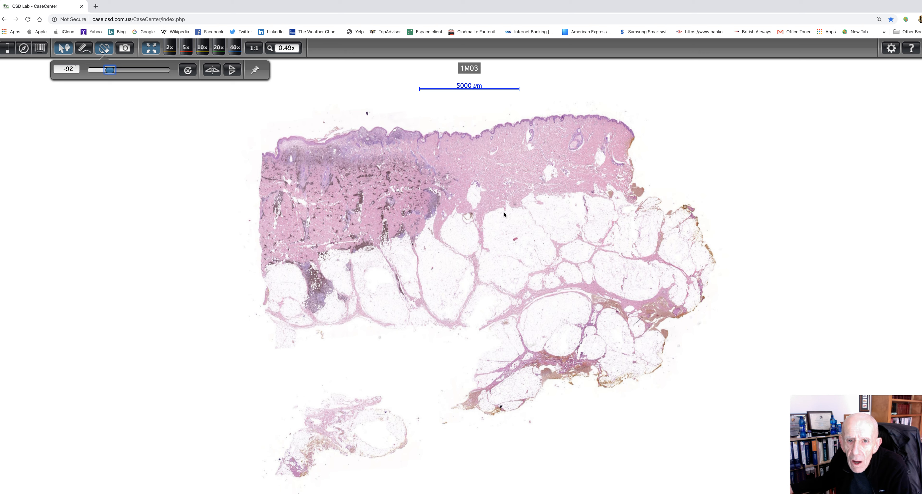
pyautogui.moveTo(464, 194)
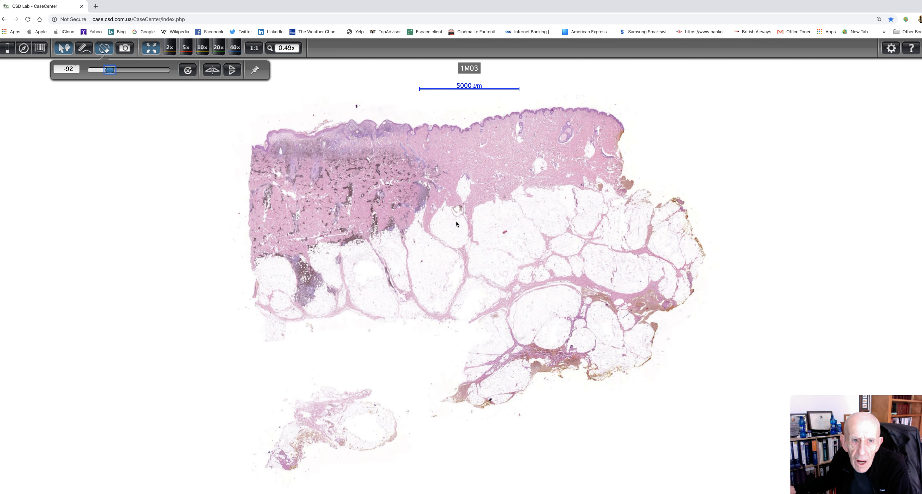
pyautogui.moveTo(111, 76)
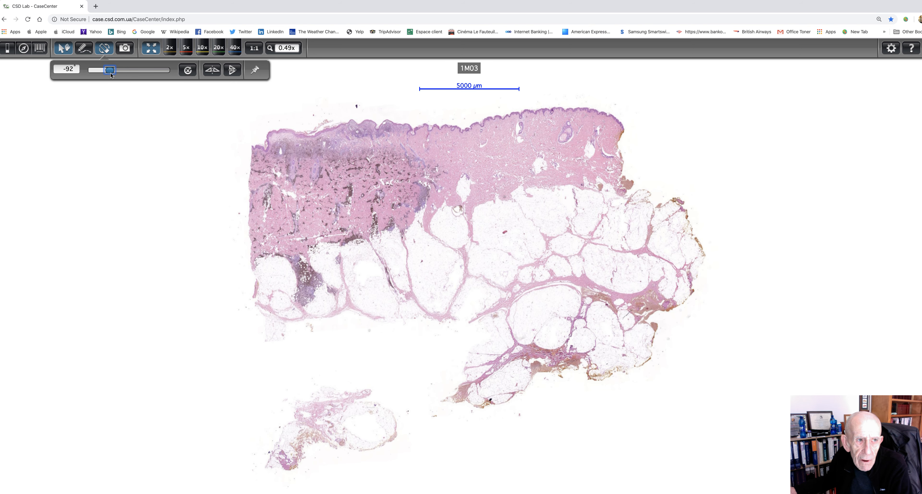
# Rotate the section to another angle, then back to -93° so the epidermis runs level on top
pyautogui.moveTo(110, 71); pyautogui.dragTo(104, 71)
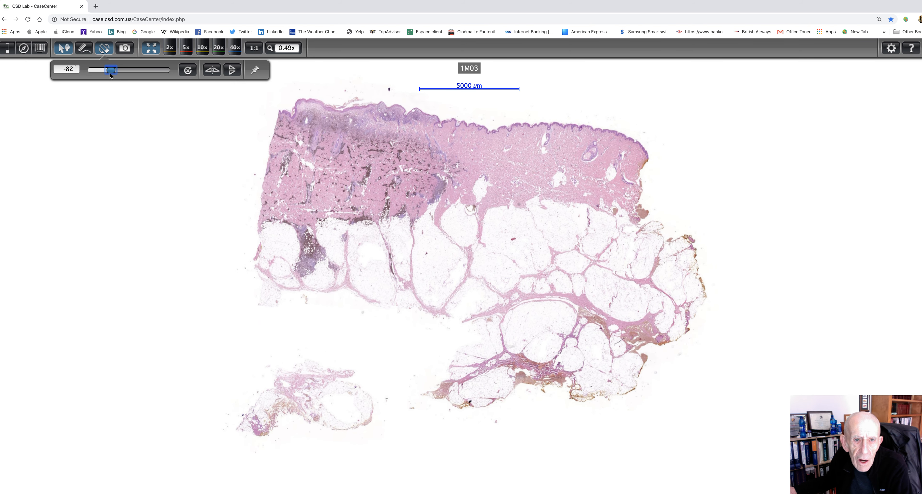
pyautogui.moveTo(105, 70); pyautogui.dragTo(109, 71)
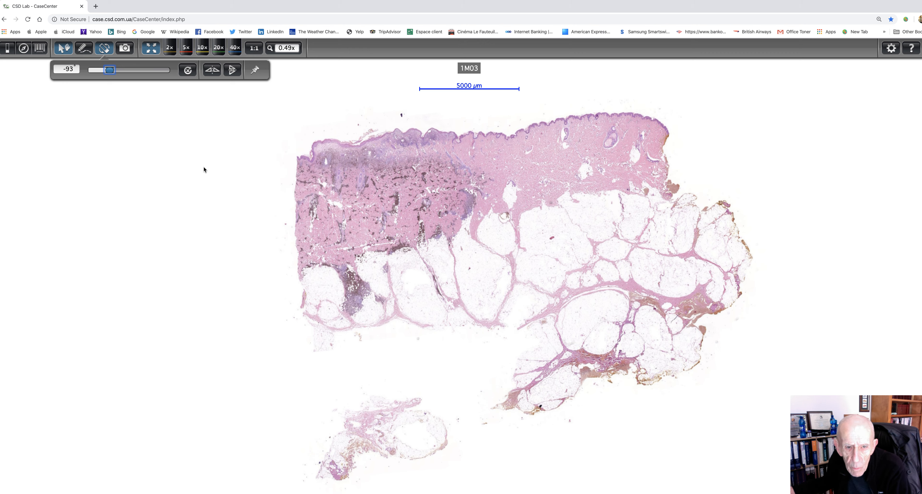
pyautogui.moveTo(240, 175)
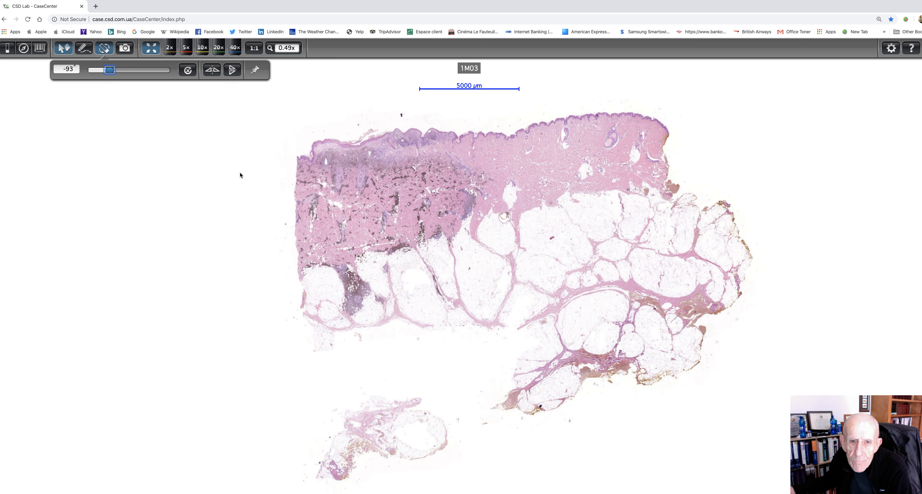
pyautogui.moveTo(415, 147)
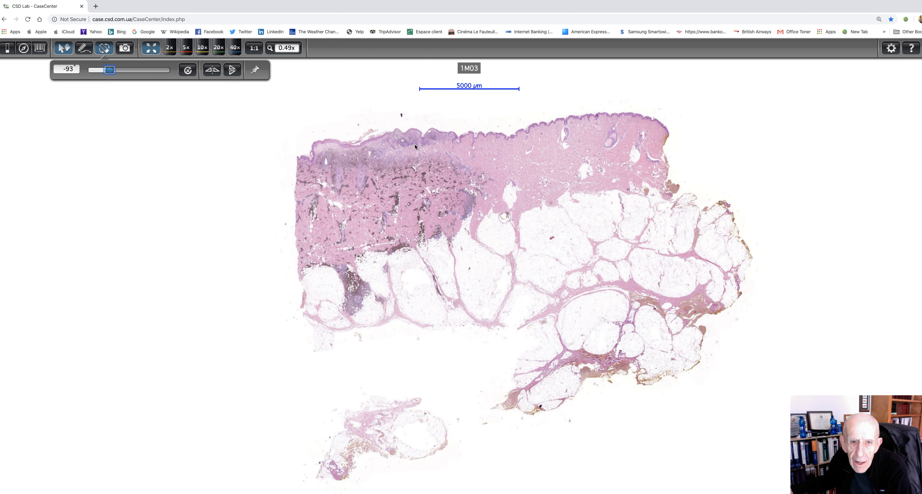
pyautogui.moveTo(410, 138)
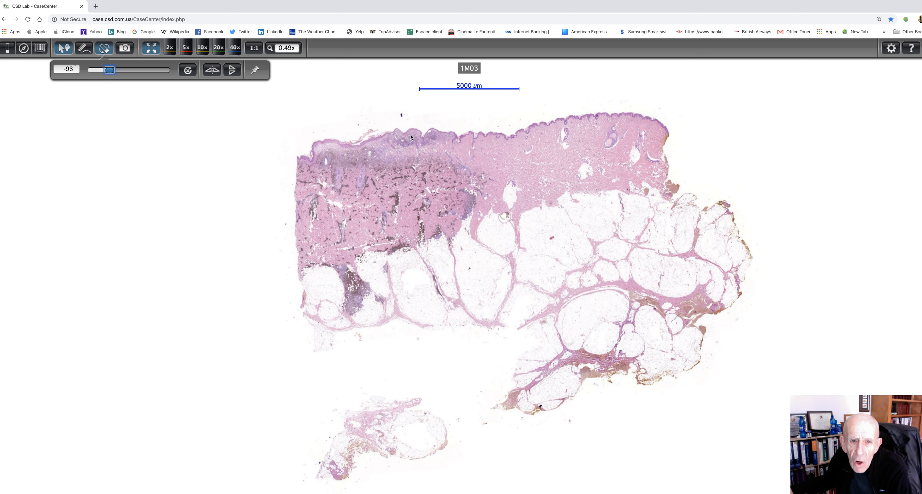
pyautogui.moveTo(417, 149)
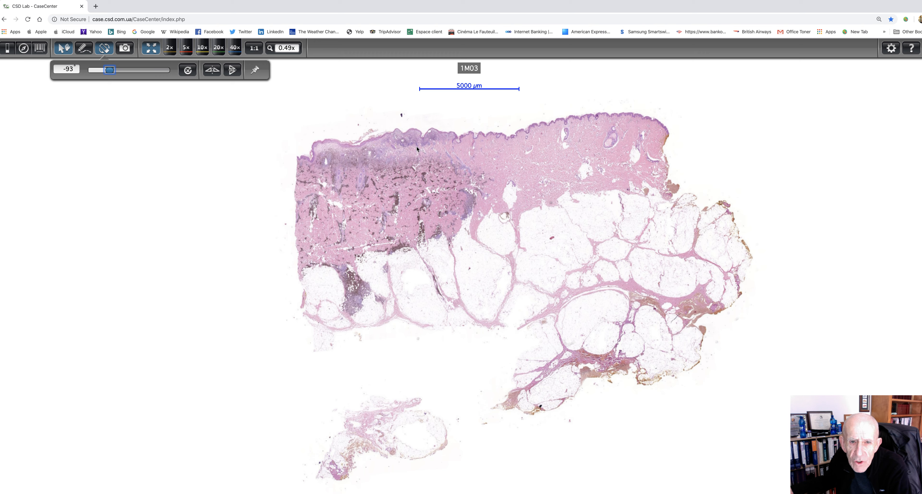
pyautogui.moveTo(419, 148)
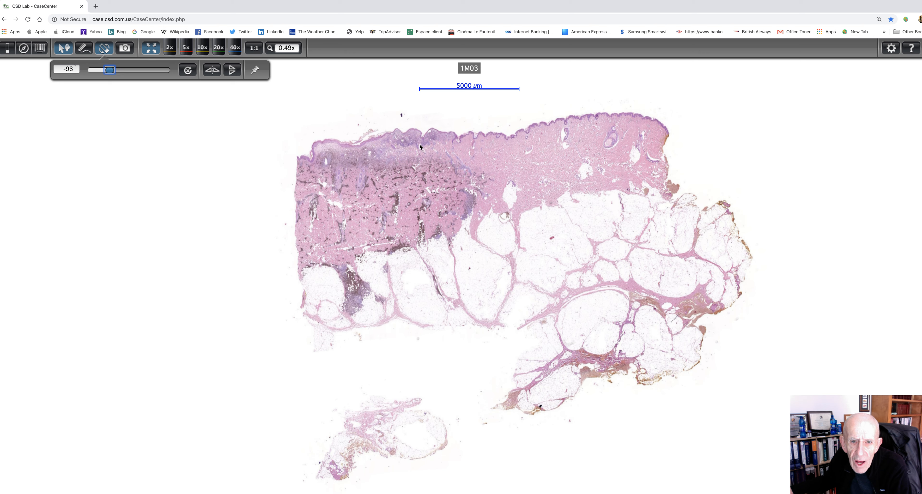
pyautogui.moveTo(361, 189)
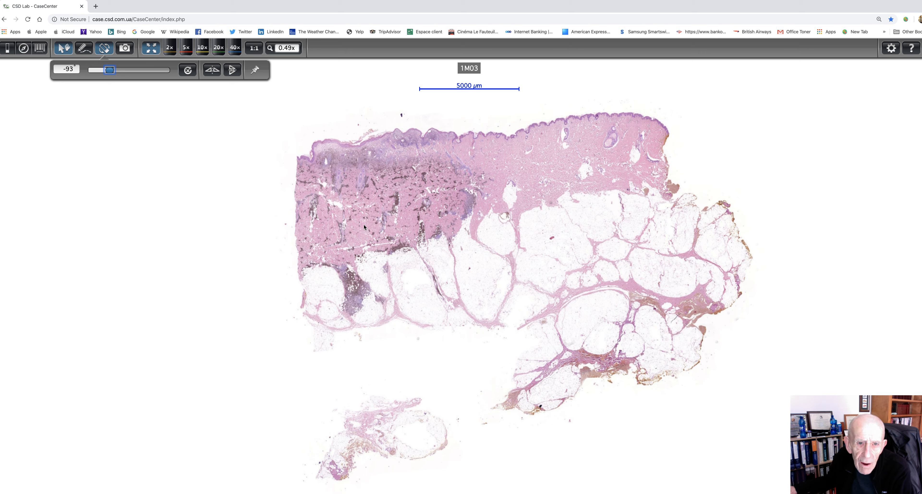
pyautogui.moveTo(336, 208)
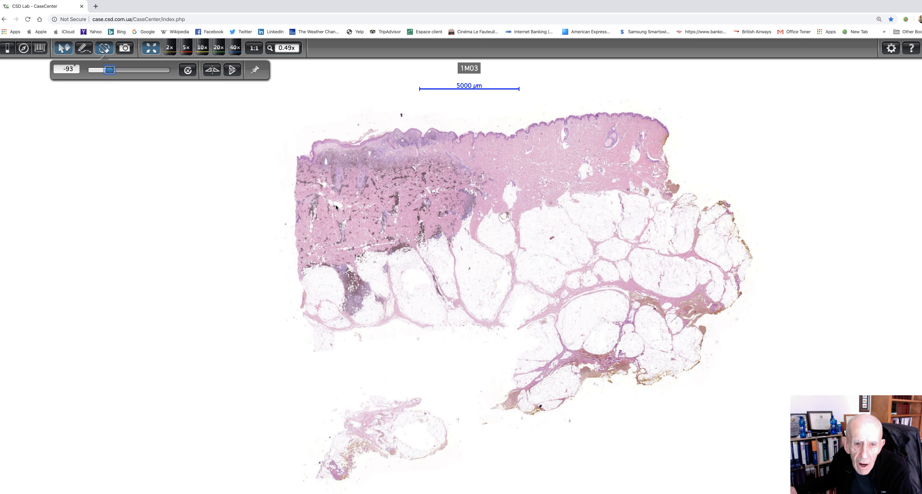
pyautogui.moveTo(388, 206)
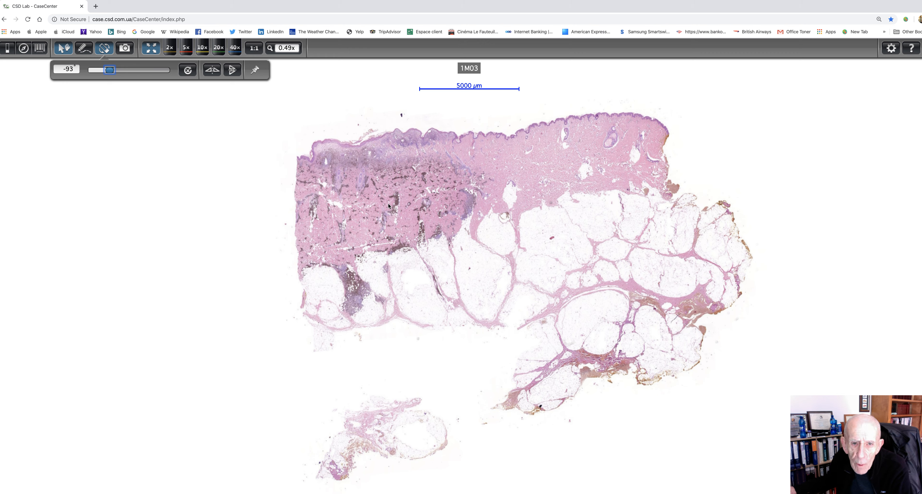
pyautogui.moveTo(423, 175)
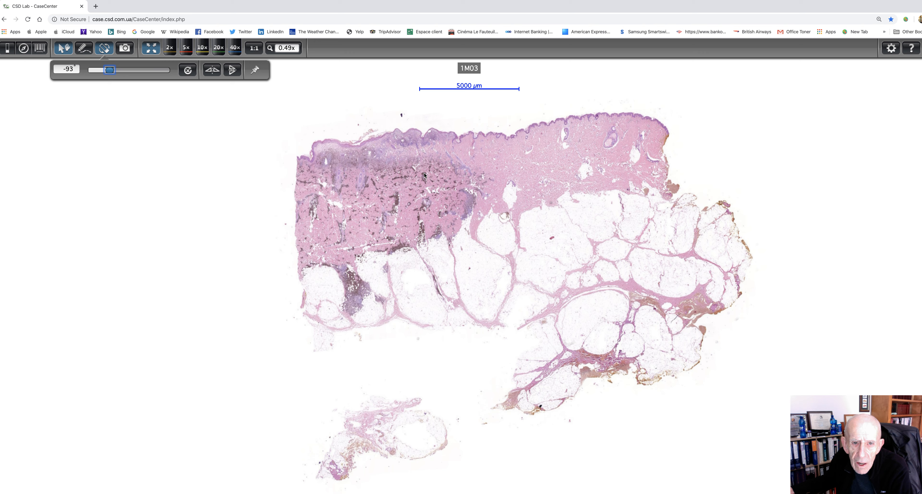
pyautogui.moveTo(424, 179)
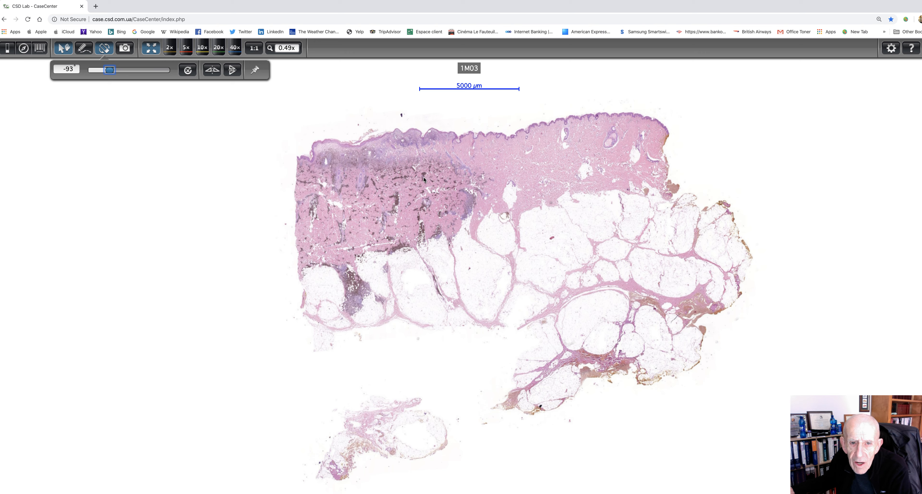
pyautogui.moveTo(418, 228)
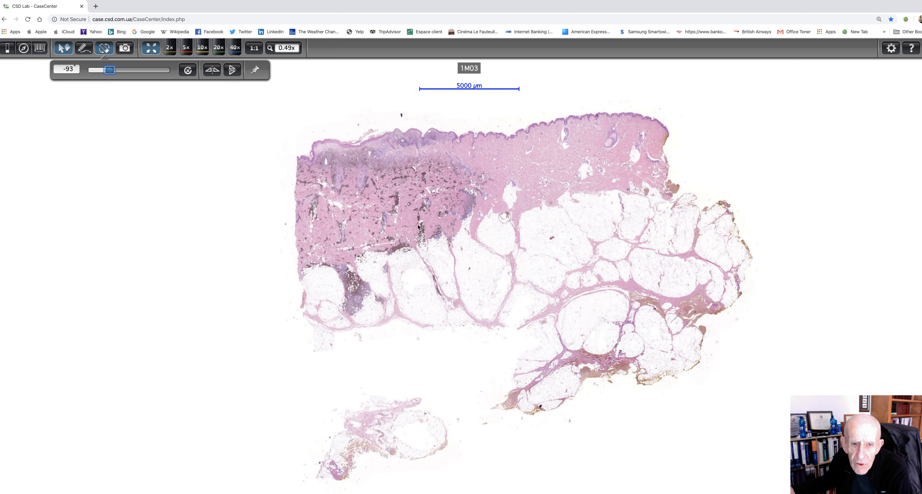
pyautogui.moveTo(396, 211)
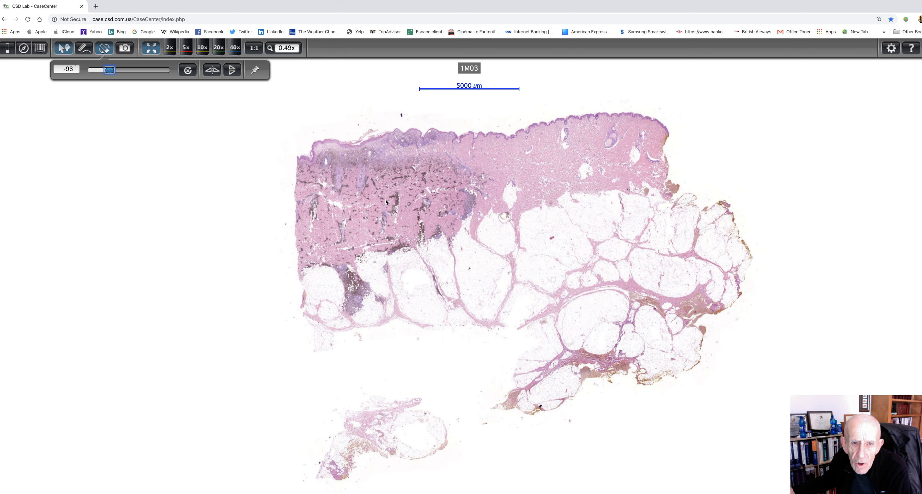
pyautogui.moveTo(338, 254)
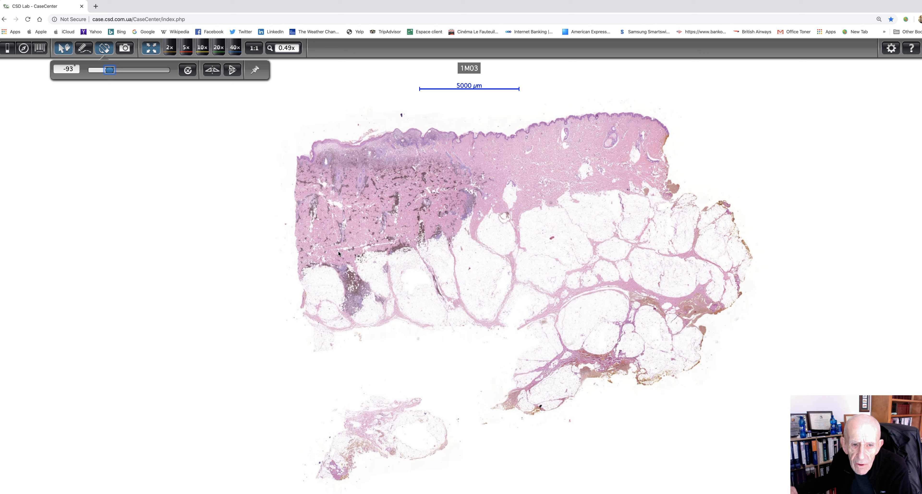
pyautogui.moveTo(338, 300)
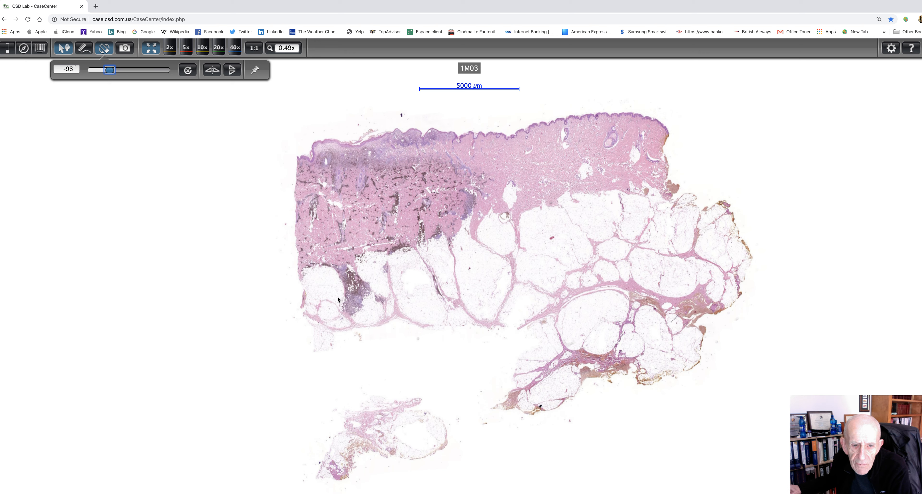
pyautogui.moveTo(355, 286)
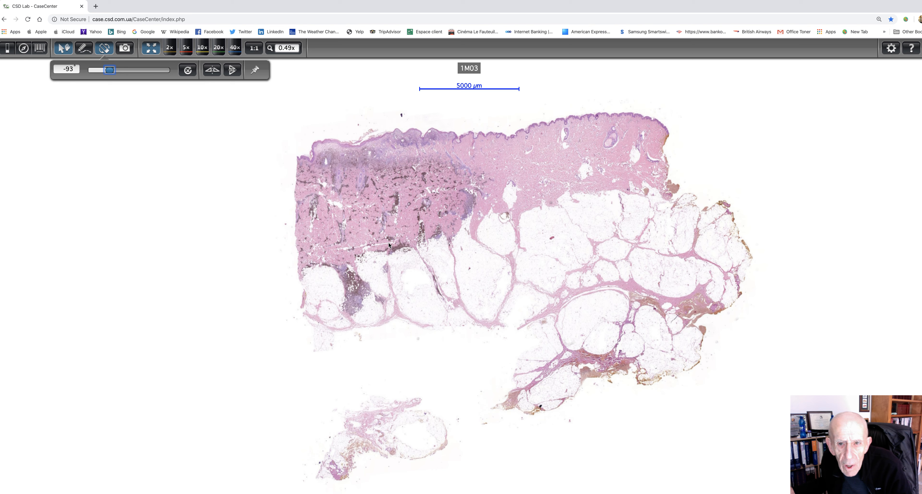
pyautogui.moveTo(363, 244)
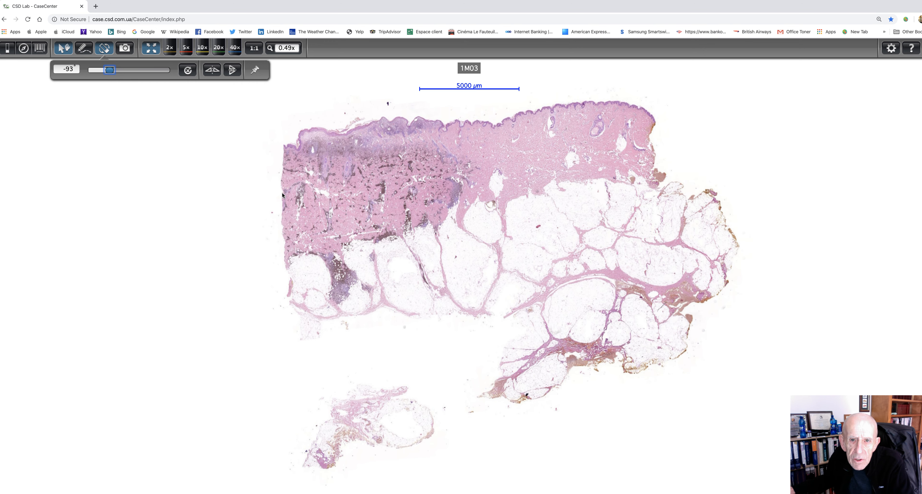
pyautogui.moveTo(267, 195)
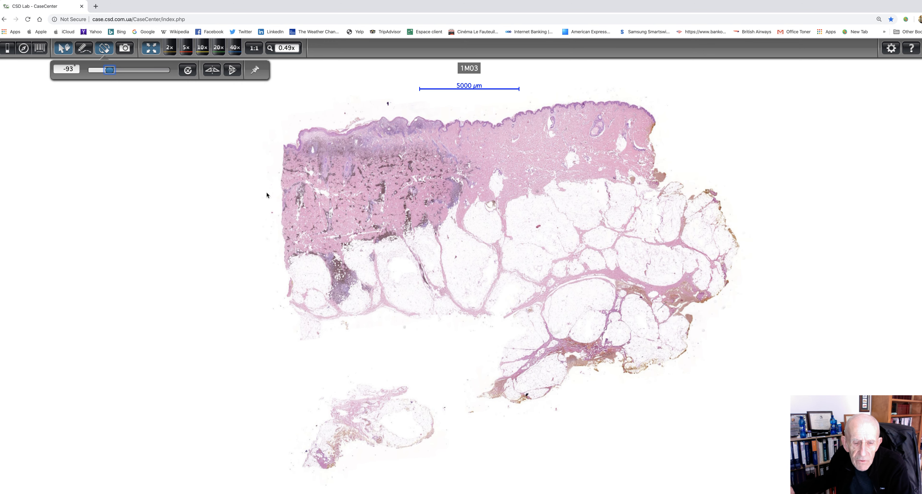
pyautogui.moveTo(267, 224)
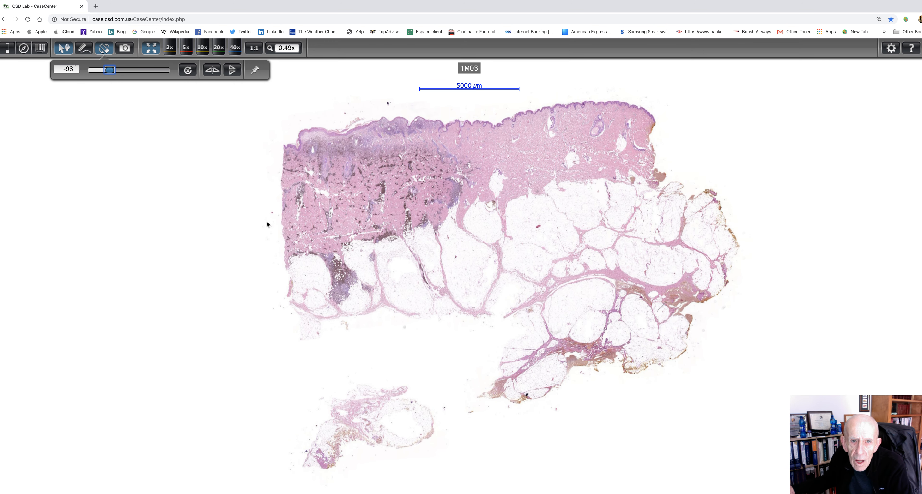
pyautogui.moveTo(382, 147)
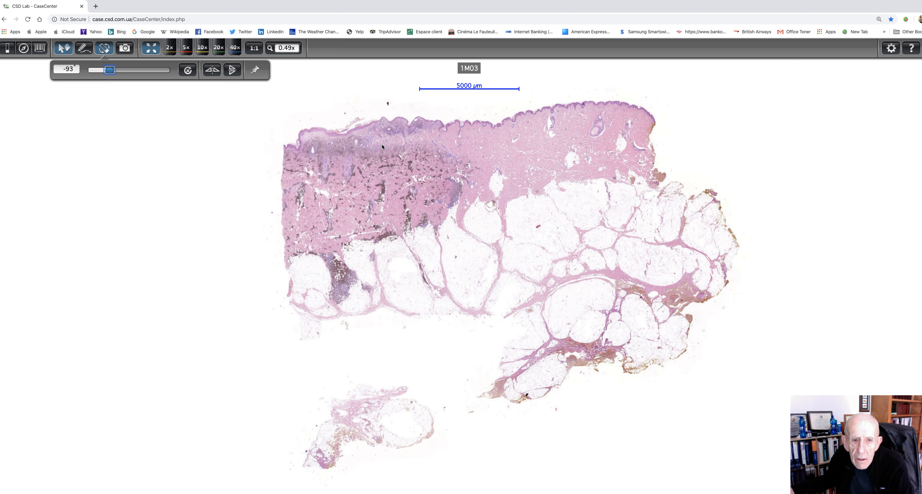
pyautogui.moveTo(363, 206)
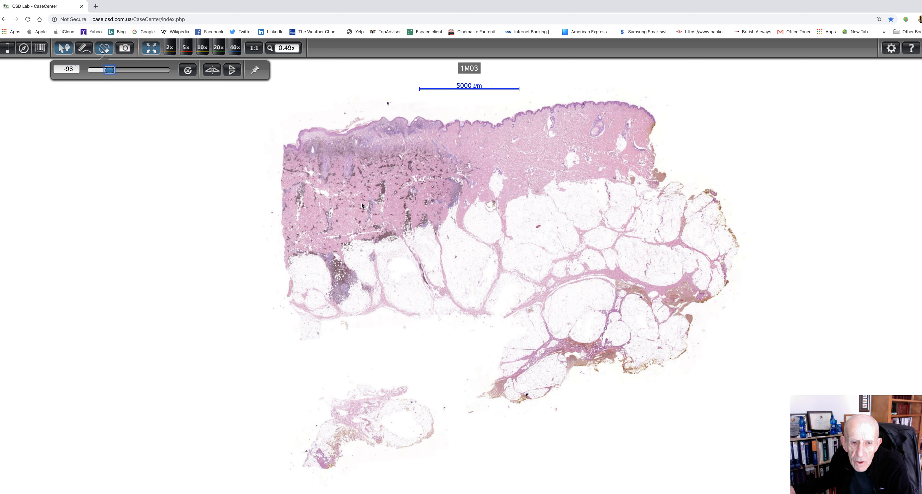
pyautogui.moveTo(301, 164)
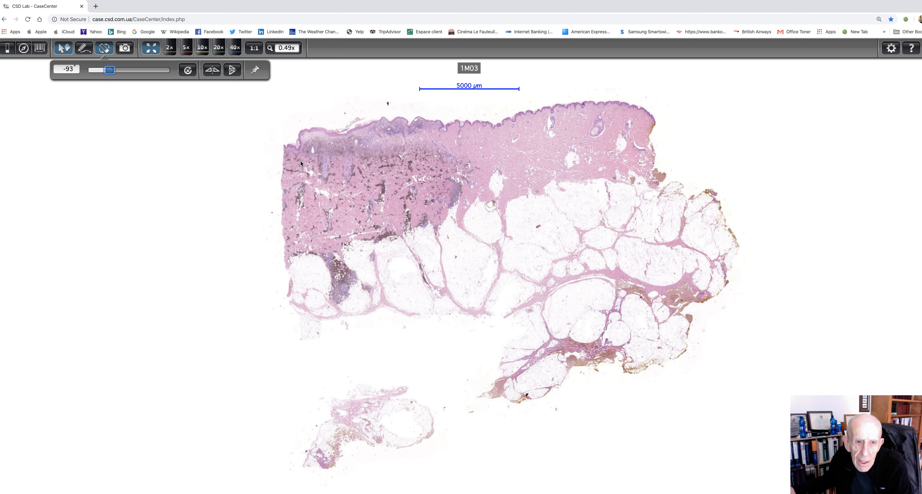
pyautogui.moveTo(364, 145)
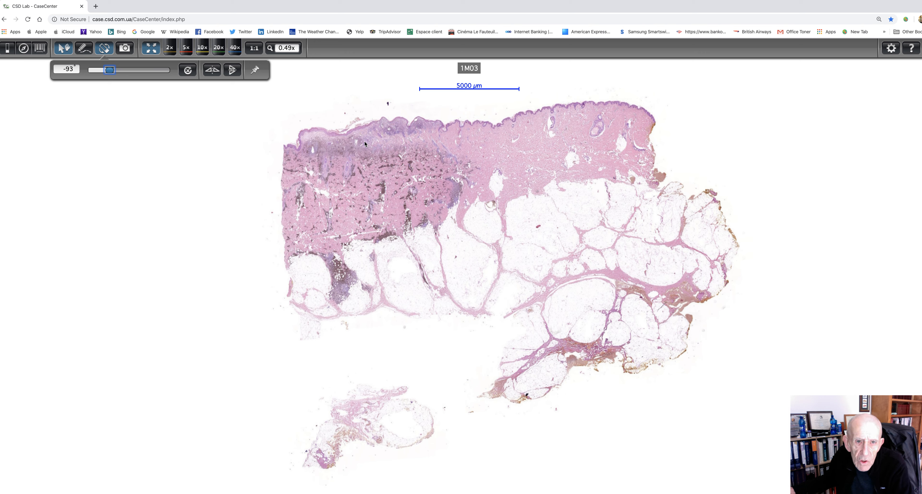
pyautogui.moveTo(347, 291)
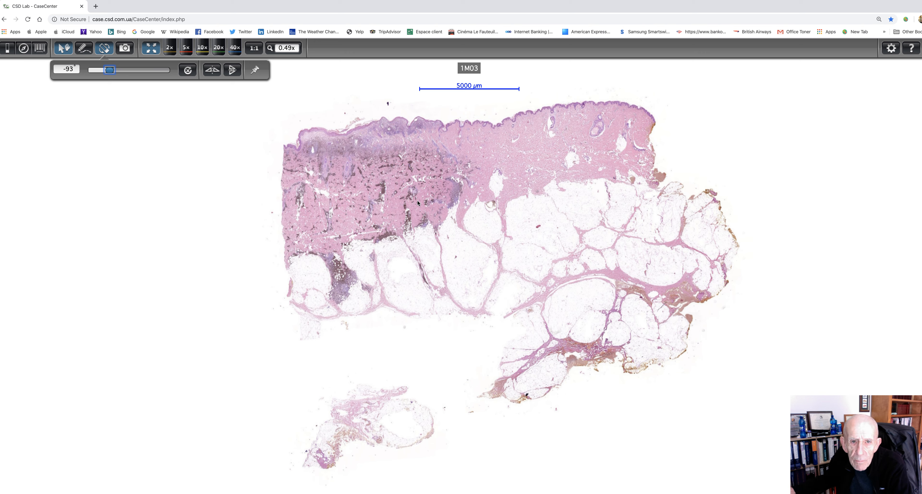
pyautogui.moveTo(389, 191)
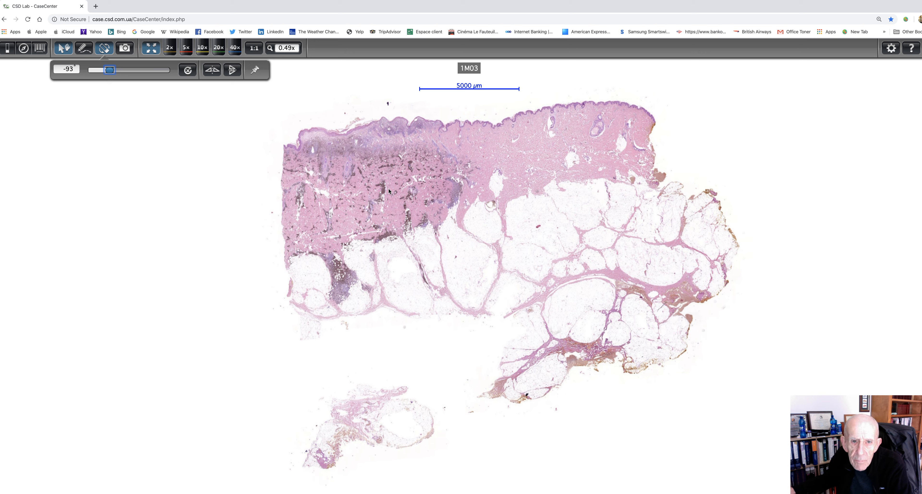
pyautogui.moveTo(437, 130)
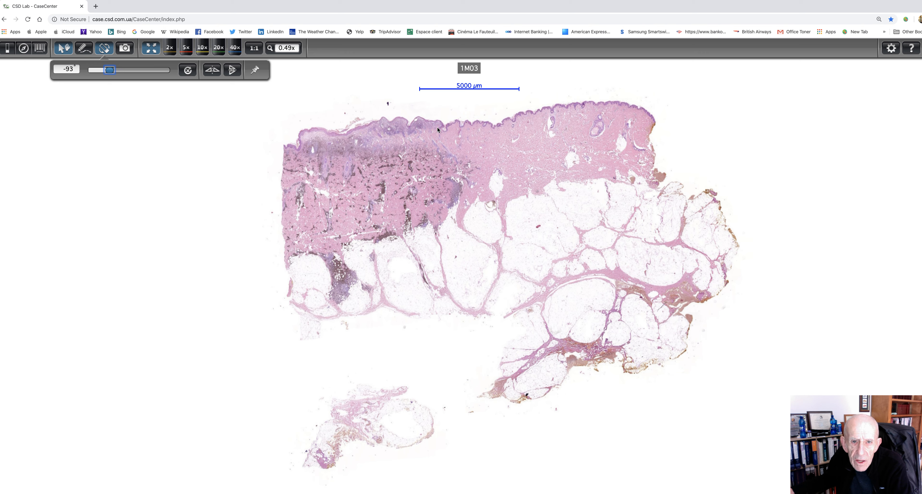
pyautogui.moveTo(404, 126)
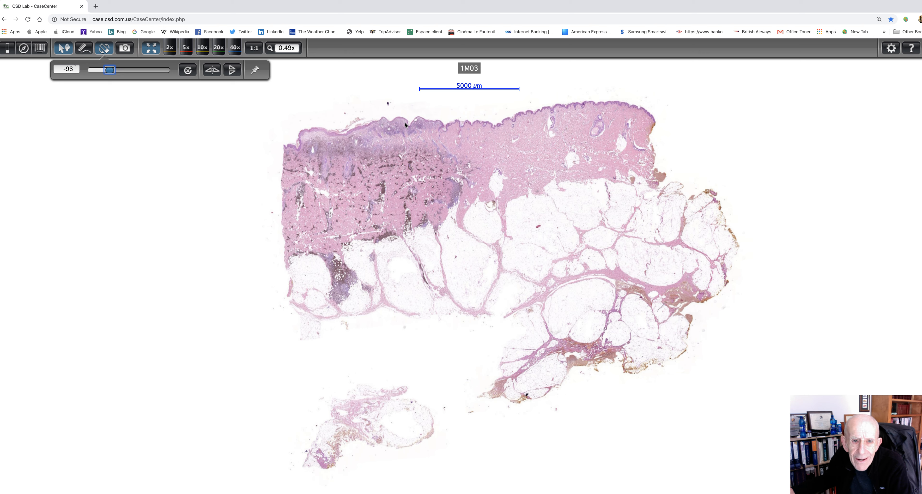
pyautogui.moveTo(361, 146)
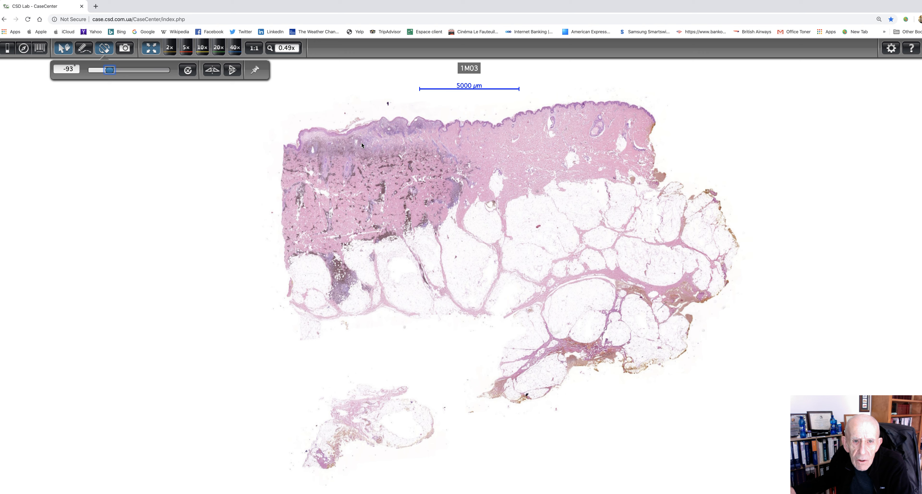
pyautogui.moveTo(355, 143)
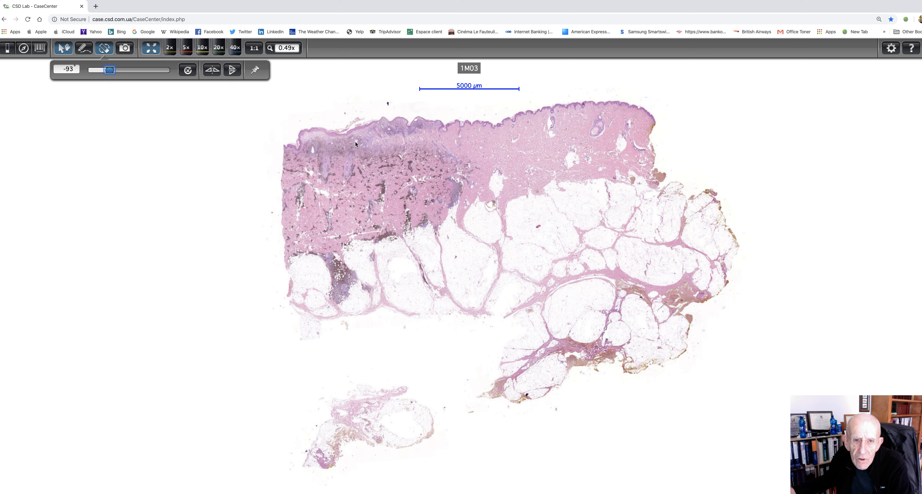
pyautogui.moveTo(375, 137)
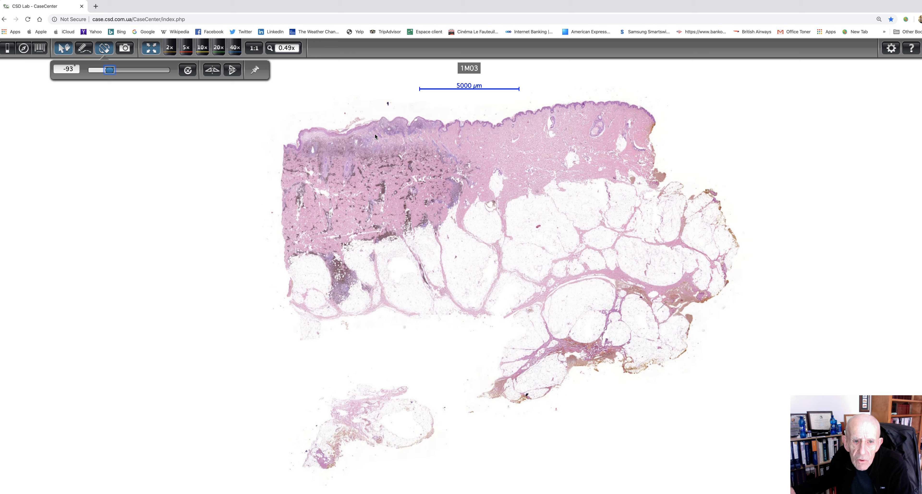
pyautogui.moveTo(339, 230)
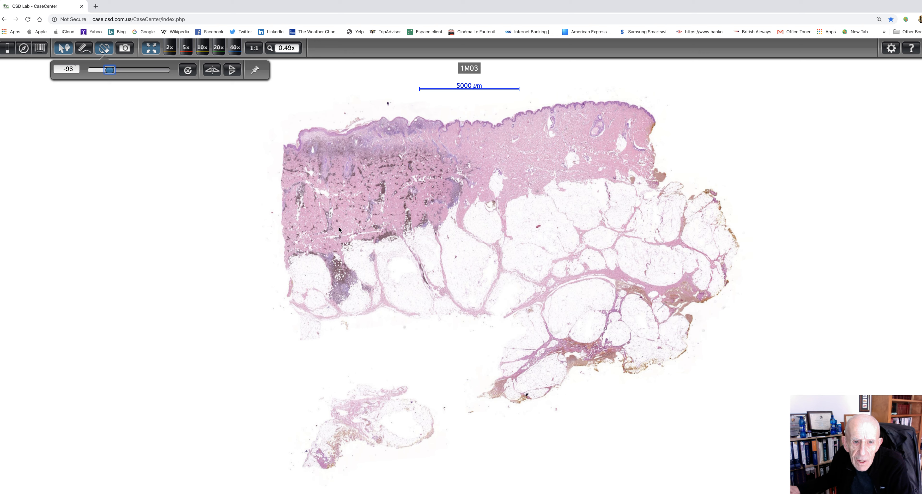
pyautogui.moveTo(331, 294)
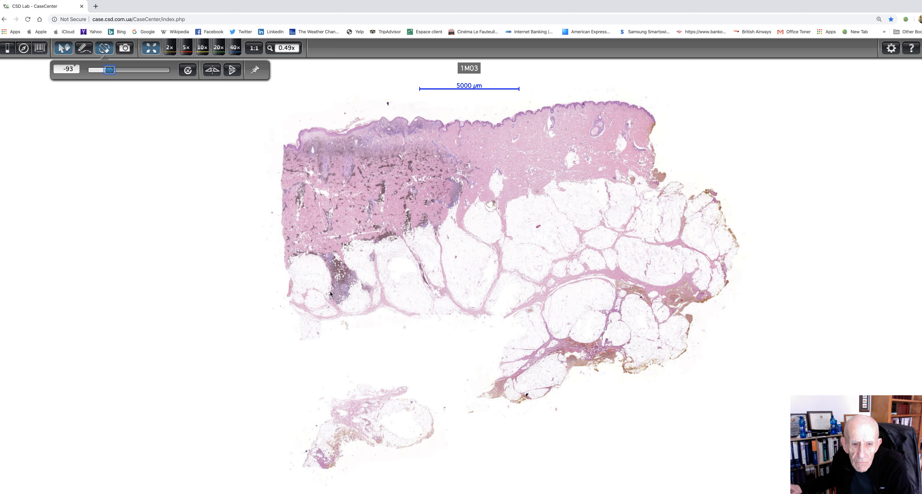
pyautogui.moveTo(350, 293)
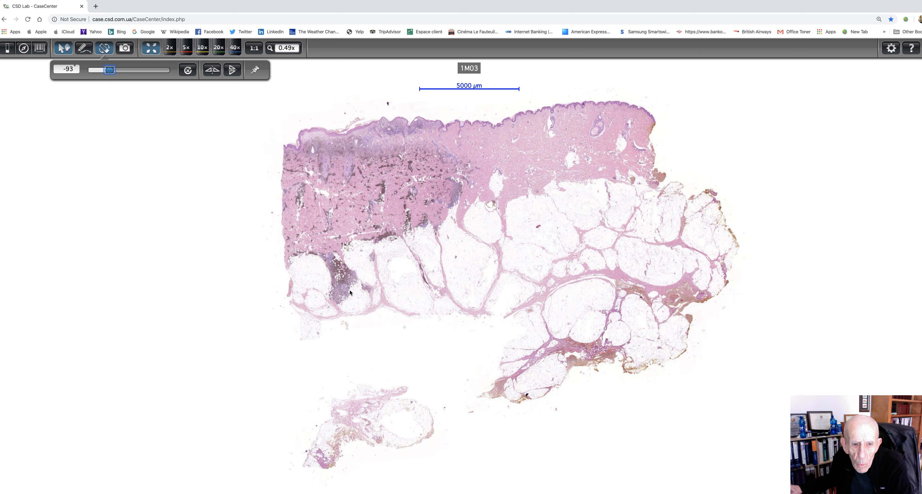
pyautogui.moveTo(370, 203)
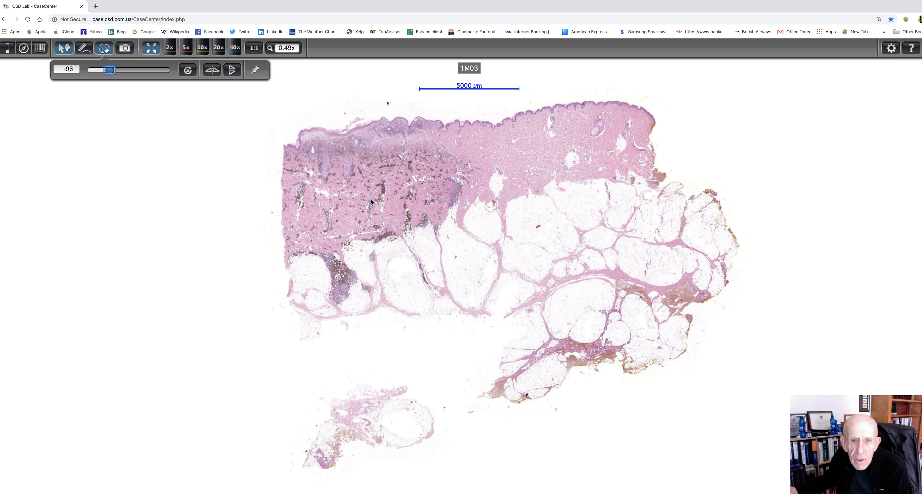
pyautogui.moveTo(362, 204)
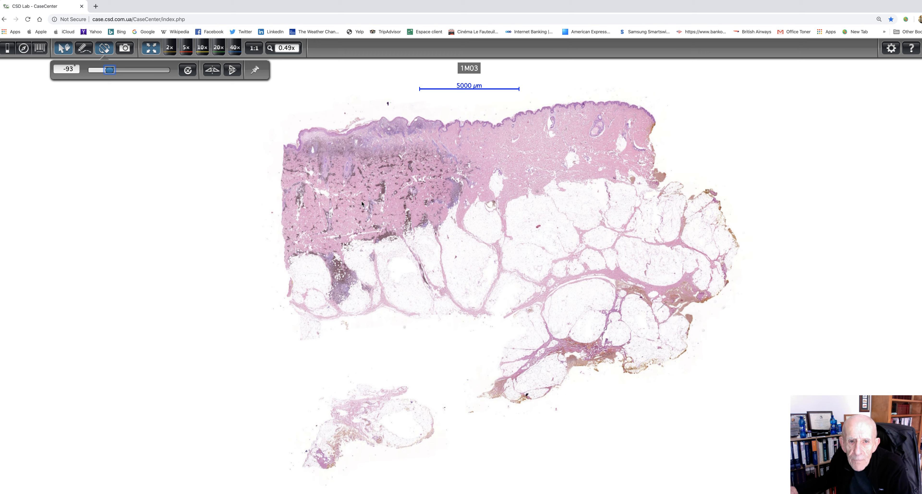
pyautogui.moveTo(377, 207)
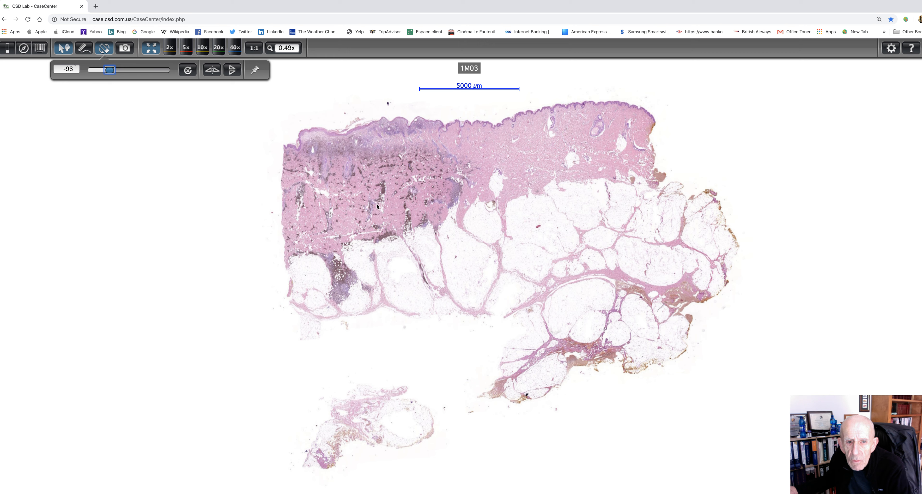
pyautogui.moveTo(386, 202)
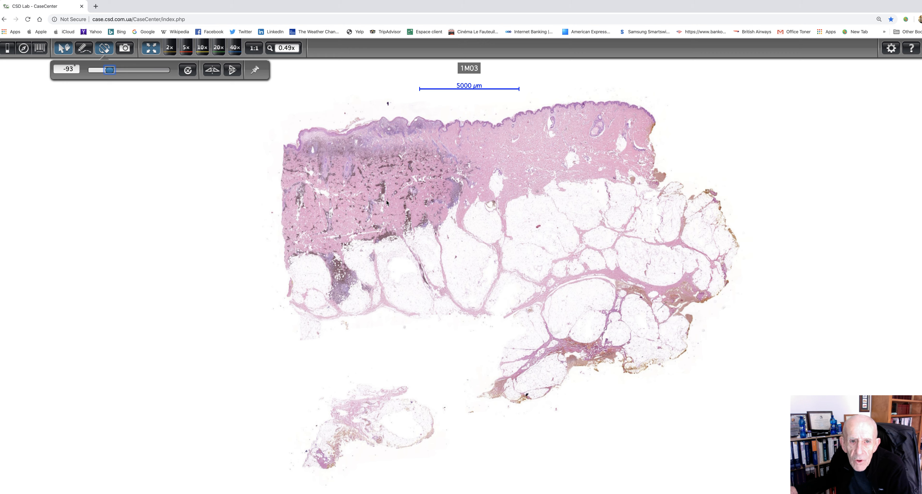
pyautogui.moveTo(401, 204)
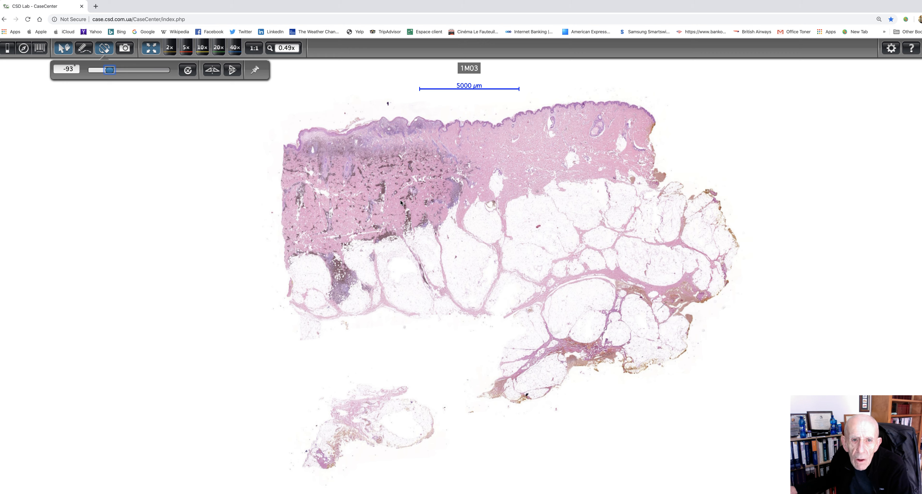
pyautogui.moveTo(430, 198)
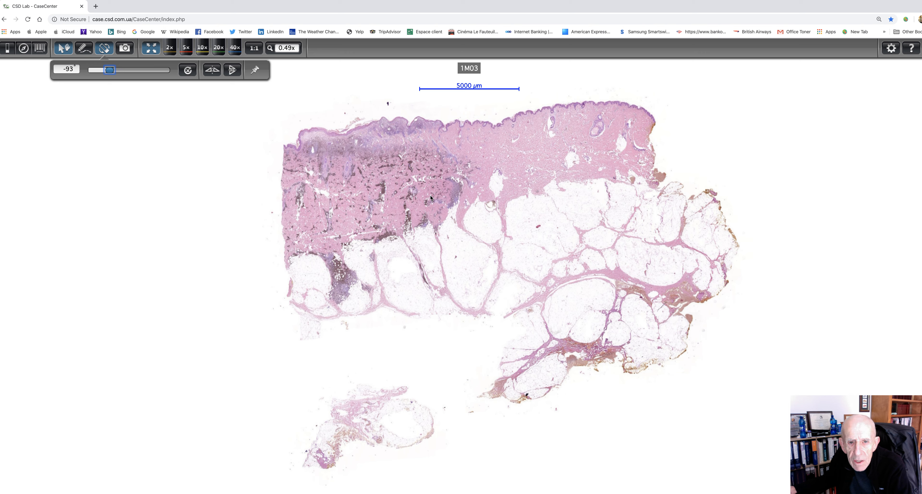
pyautogui.moveTo(350, 206)
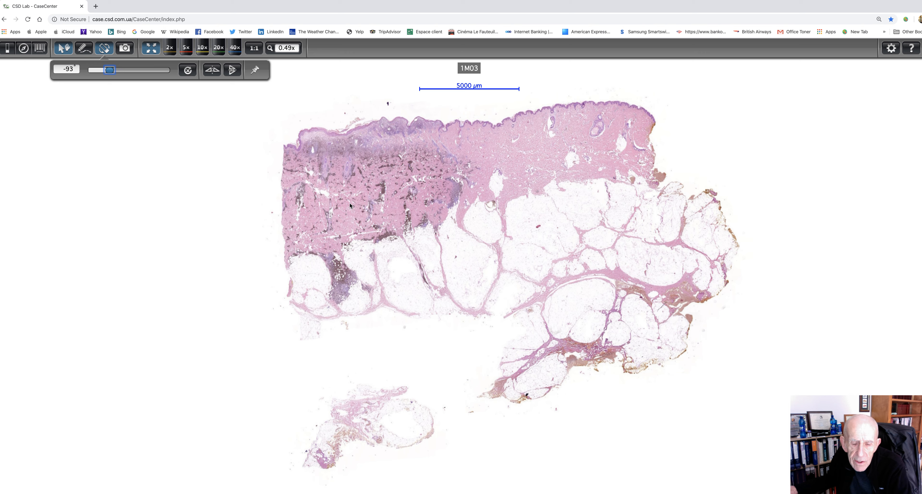
pyautogui.moveTo(358, 197)
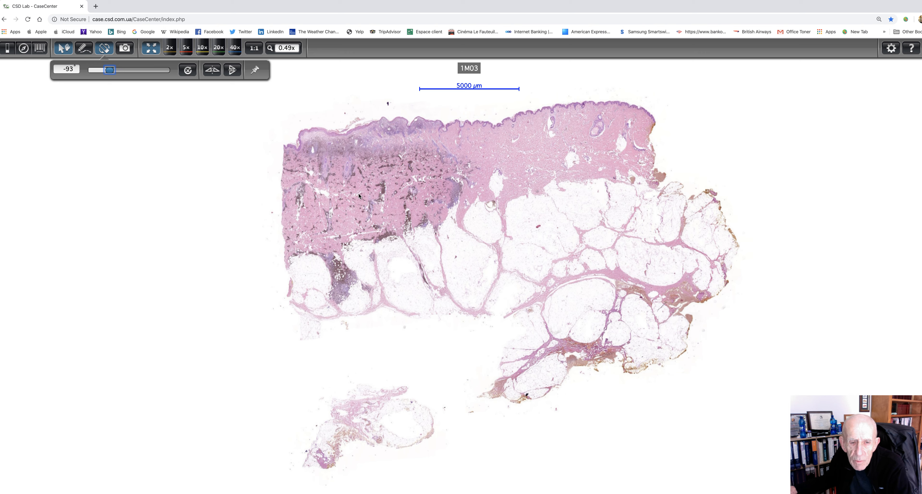
pyautogui.moveTo(356, 220)
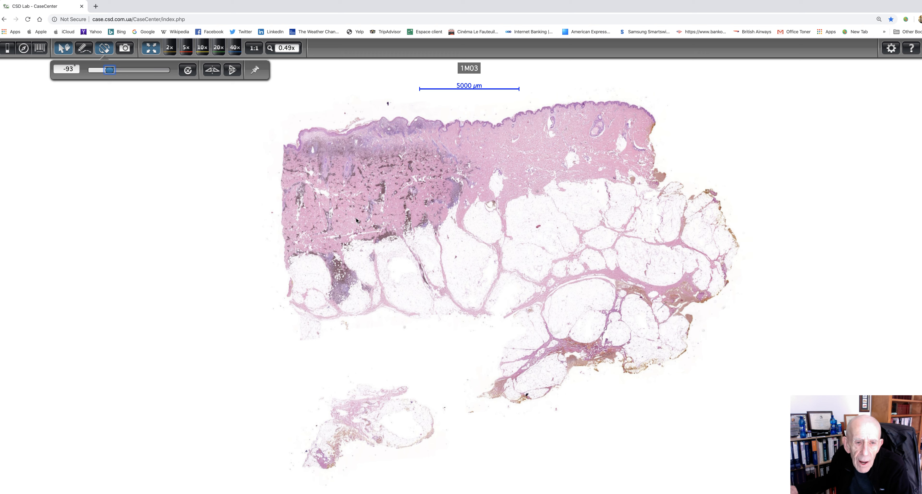
pyautogui.moveTo(352, 217)
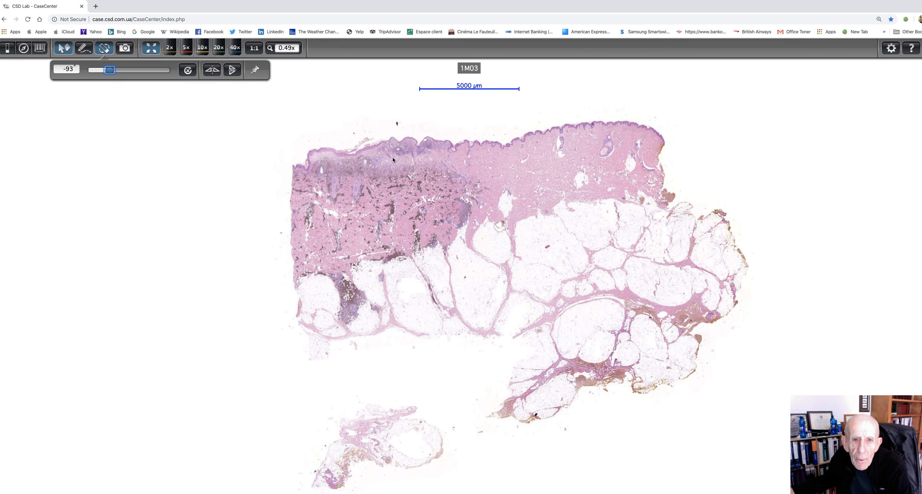
pyautogui.moveTo(124, 99)
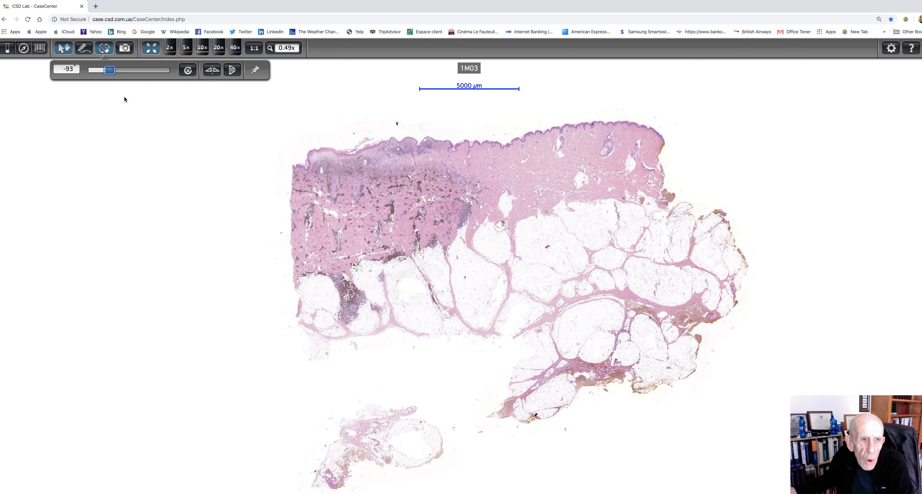
pyautogui.moveTo(169, 47)
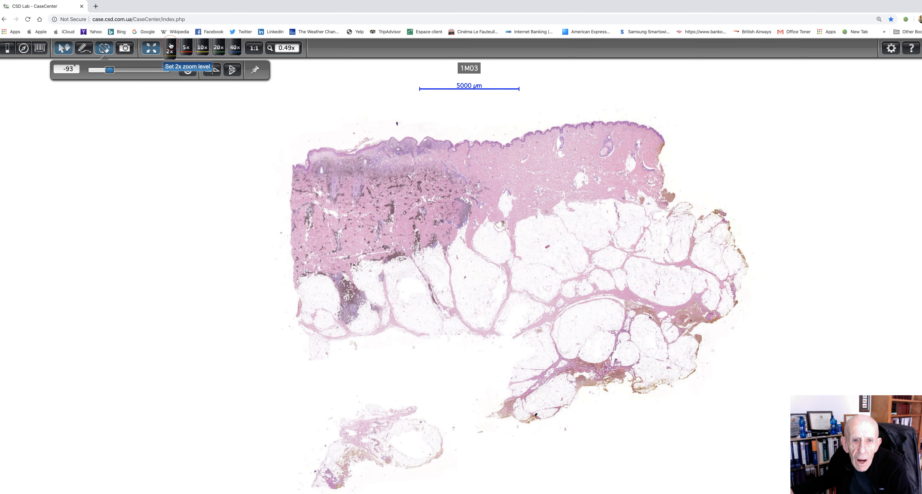
pyautogui.click(169, 48)
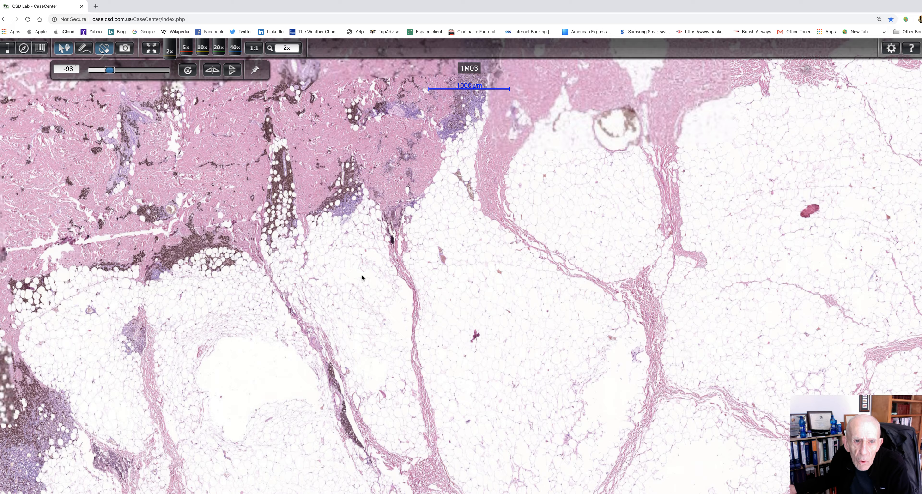
pyautogui.moveTo(362, 277); pyautogui.dragTo(411, 206)
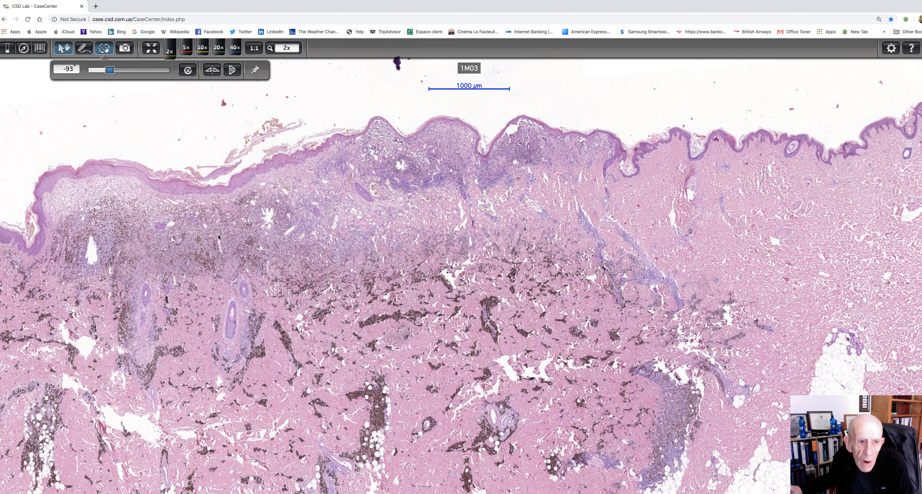
pyautogui.moveTo(443, 148)
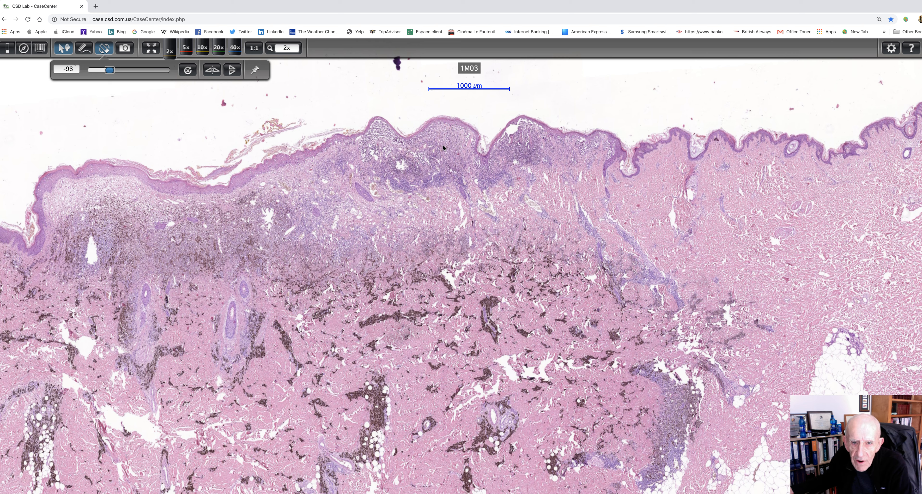
pyautogui.moveTo(553, 169)
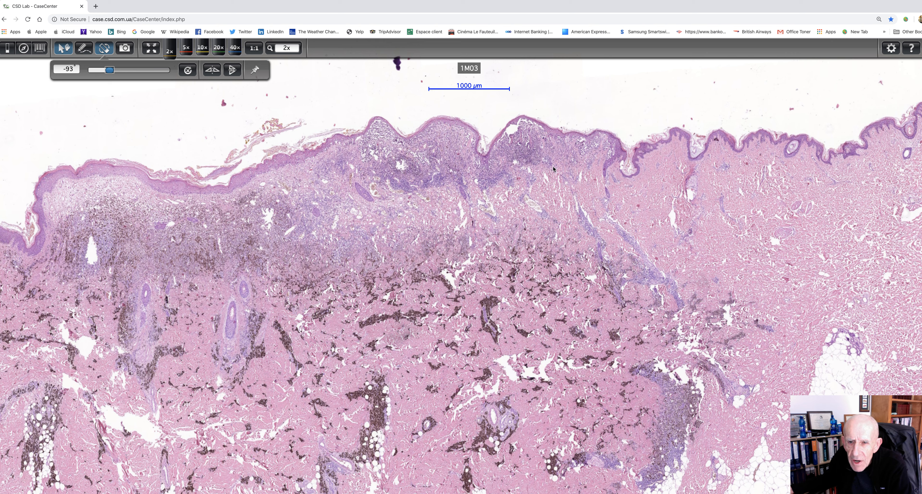
pyautogui.moveTo(180, 99)
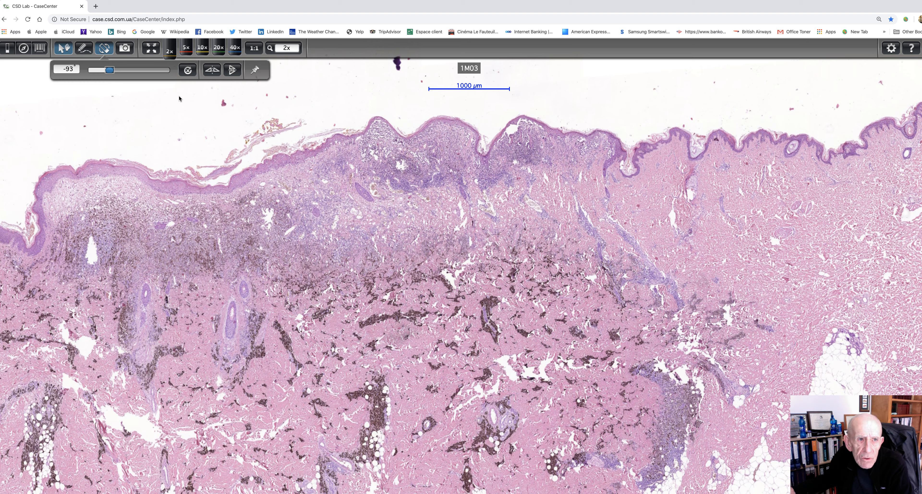
# Magnify slide 1M03 to 5x over the undulating epidermis and dense dermal infiltrate
pyautogui.click(186, 47)
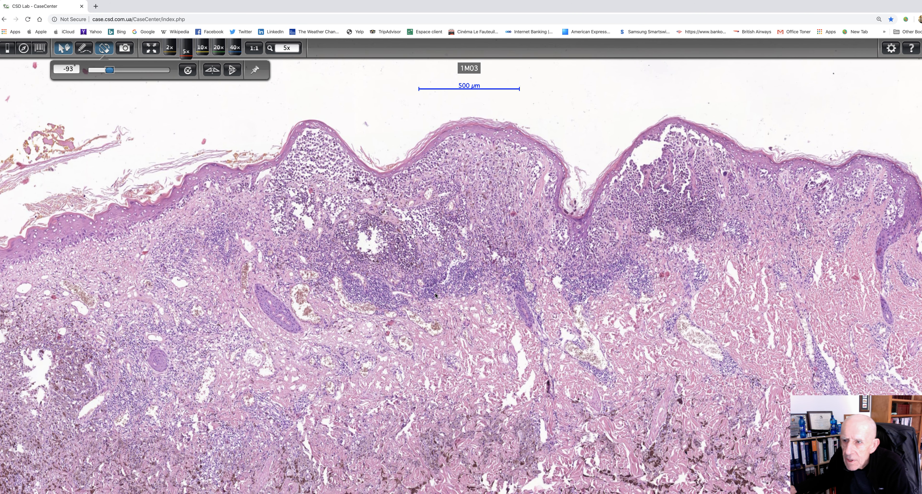
pyautogui.moveTo(403, 220)
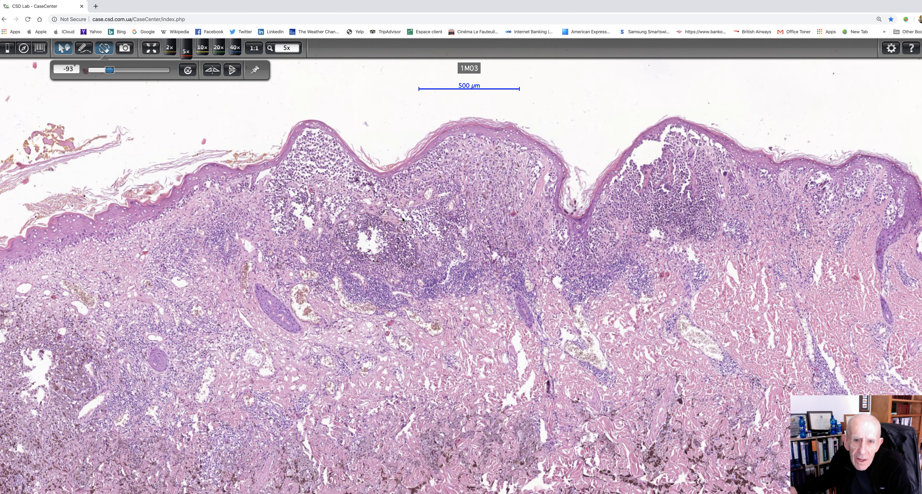
pyautogui.moveTo(398, 154)
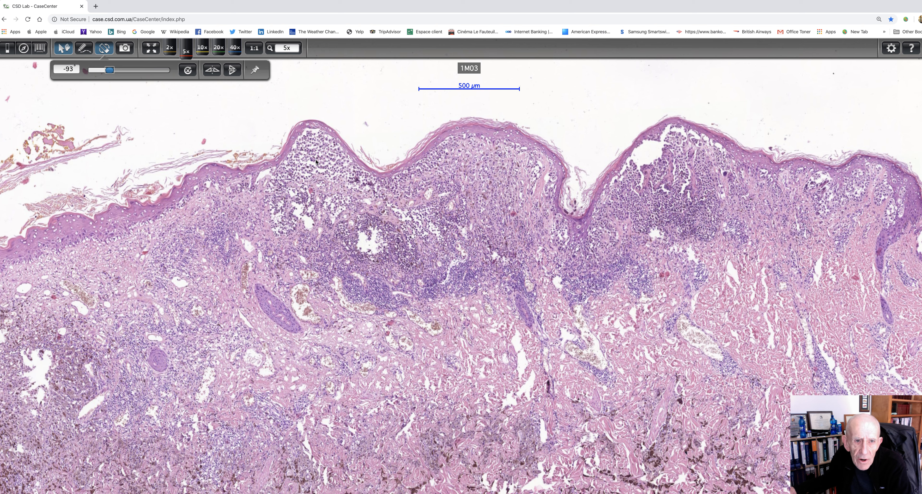
pyautogui.moveTo(322, 169)
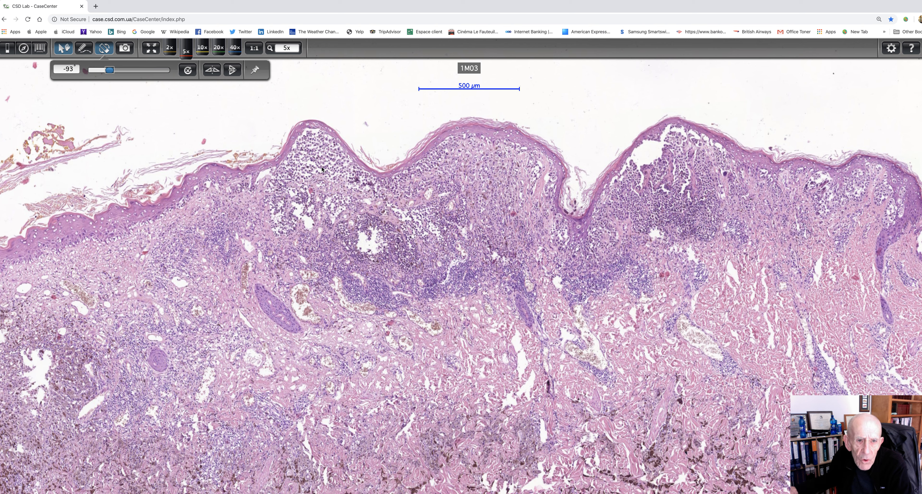
pyautogui.moveTo(306, 170)
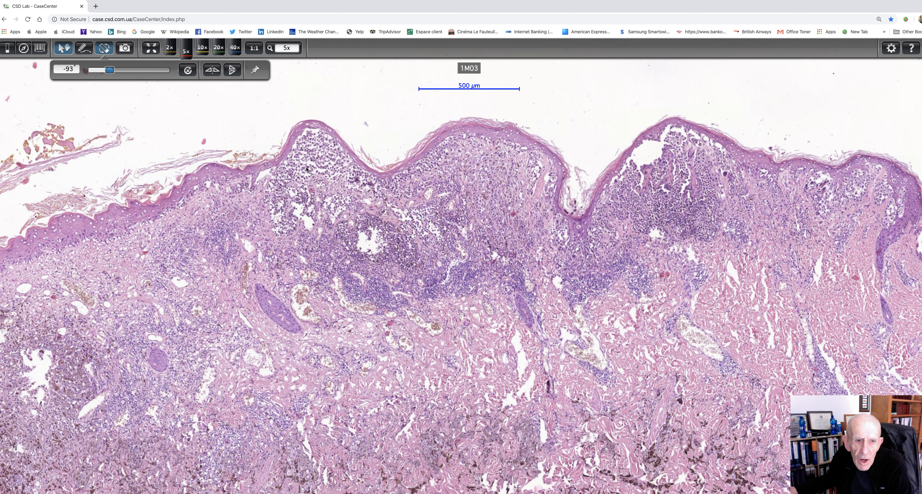
pyautogui.moveTo(409, 174)
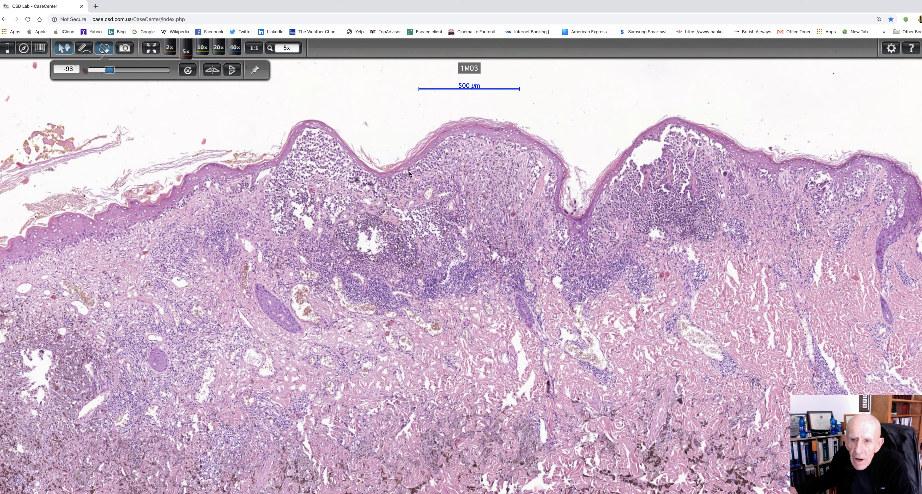
pyautogui.moveTo(762, 204)
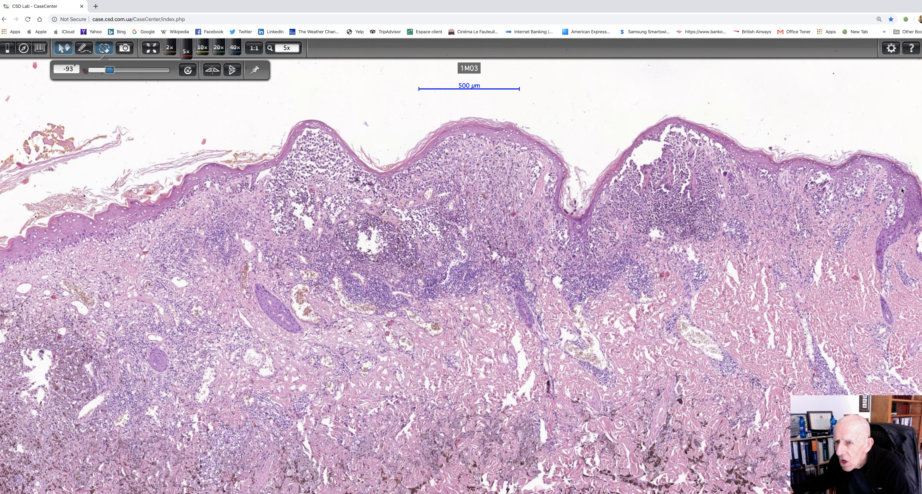
pyautogui.moveTo(851, 174)
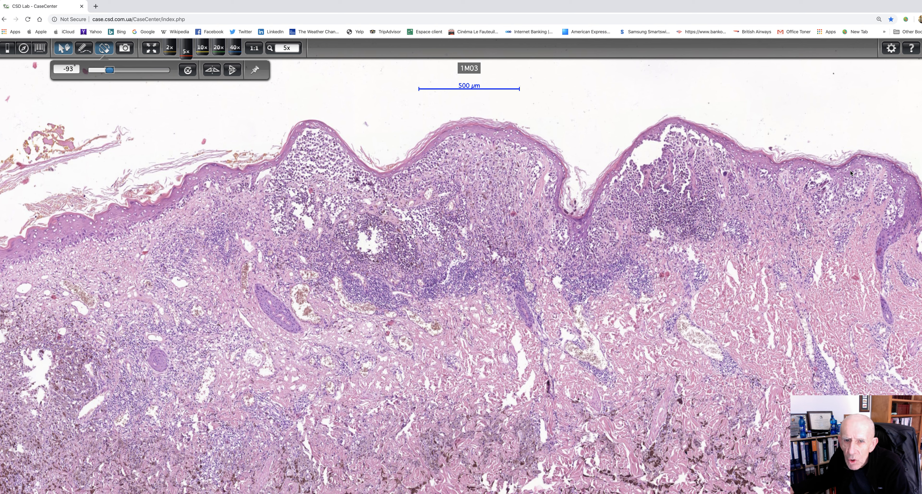
pyautogui.moveTo(505, 141)
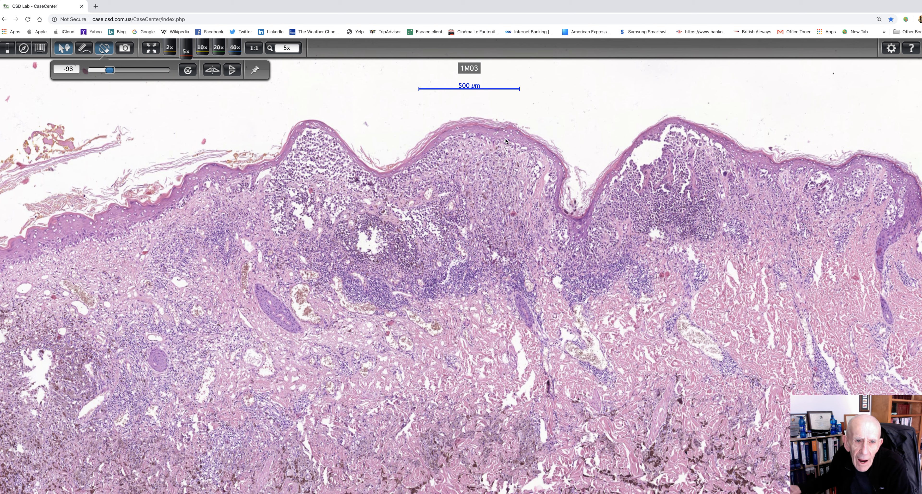
pyautogui.moveTo(325, 144)
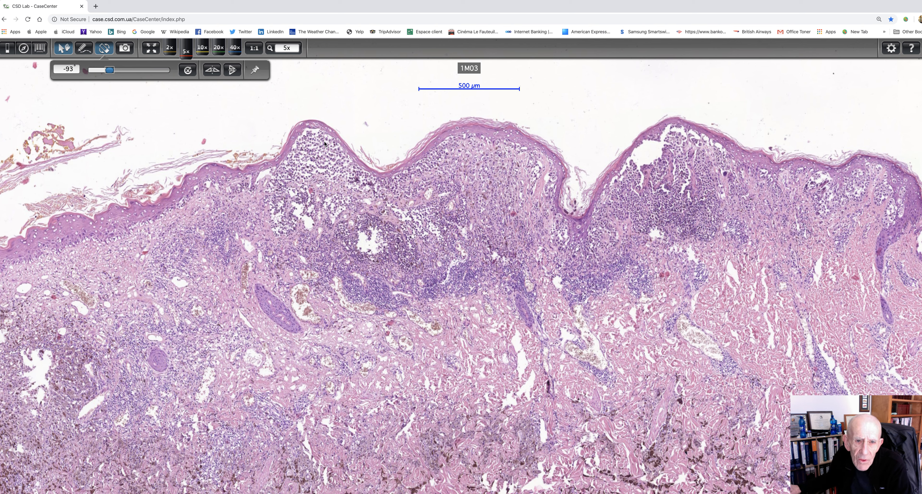
pyautogui.moveTo(441, 147)
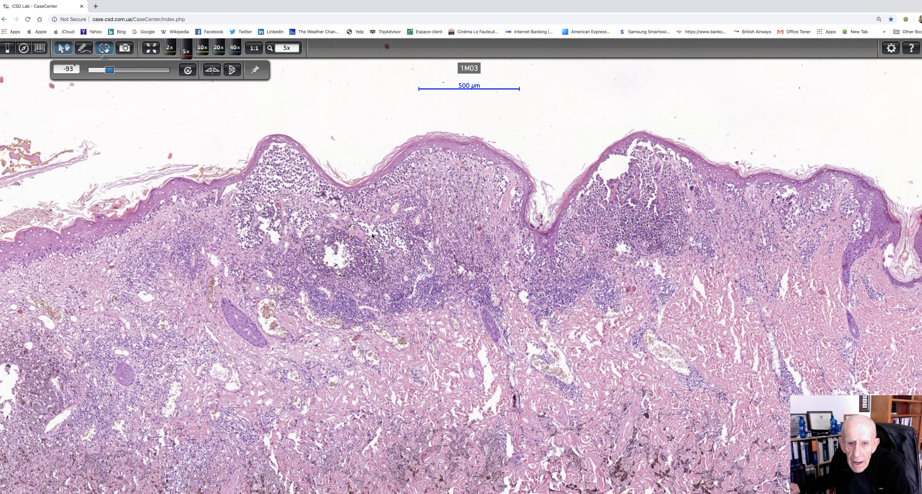
pyautogui.moveTo(457, 228)
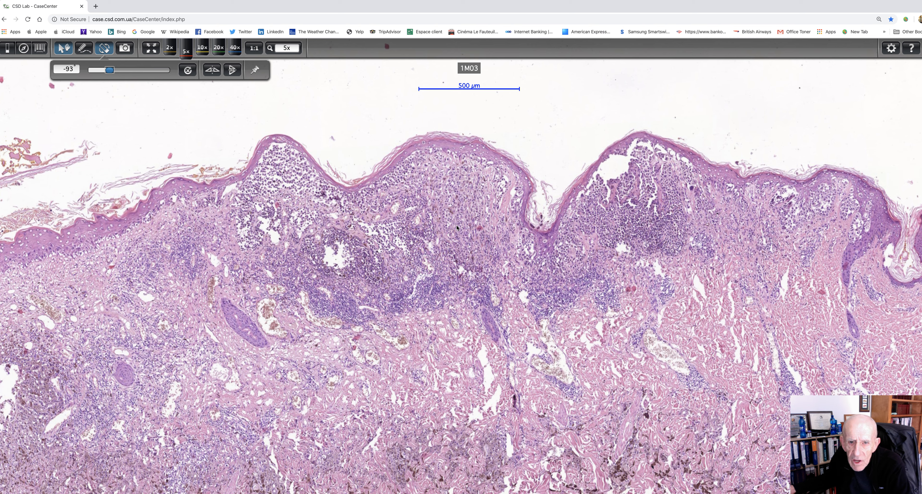
pyautogui.moveTo(454, 220)
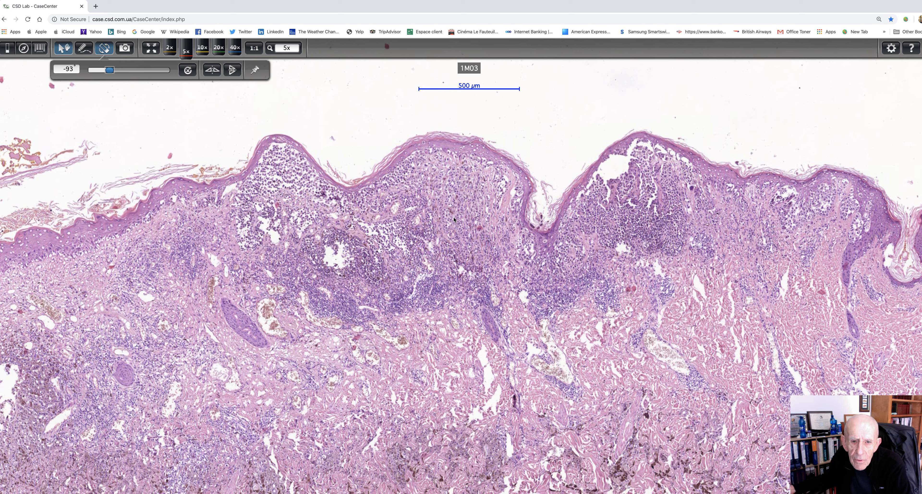
pyautogui.moveTo(123, 143)
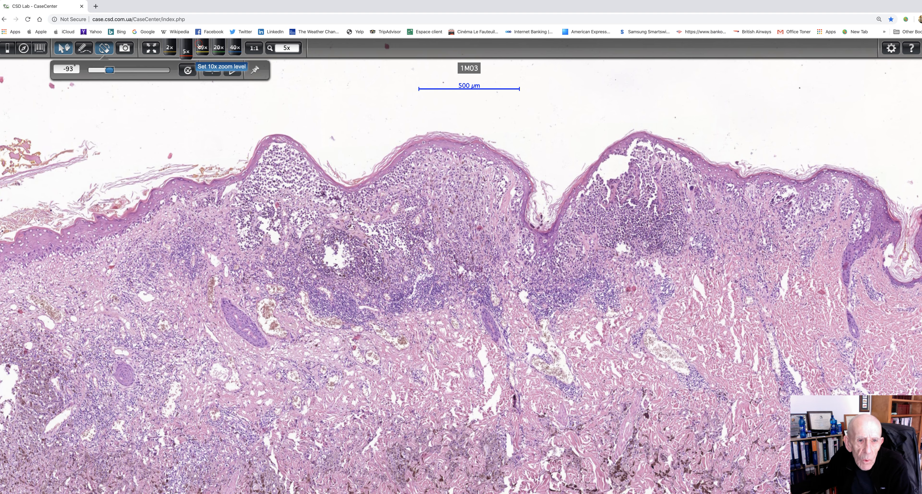
# Magnify slide 1M03 to 10x over the dense cell nests beneath the epidermis
pyautogui.click(202, 48)
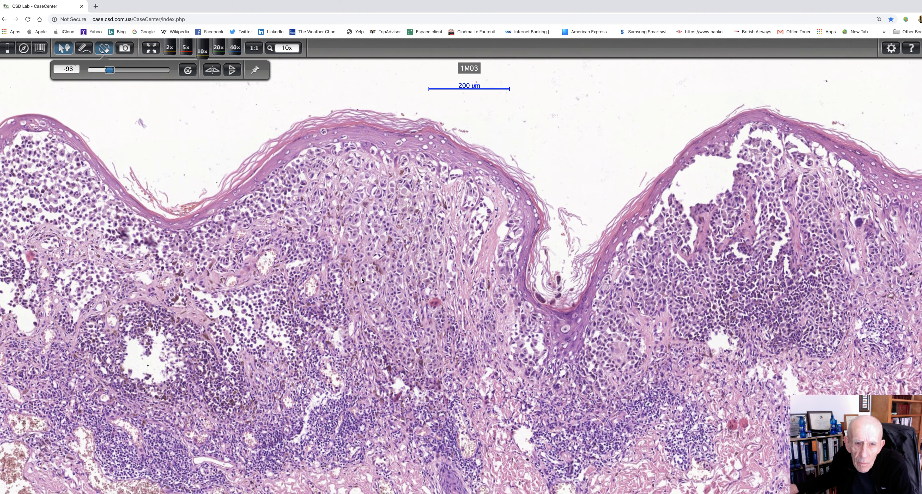
pyautogui.moveTo(154, 233)
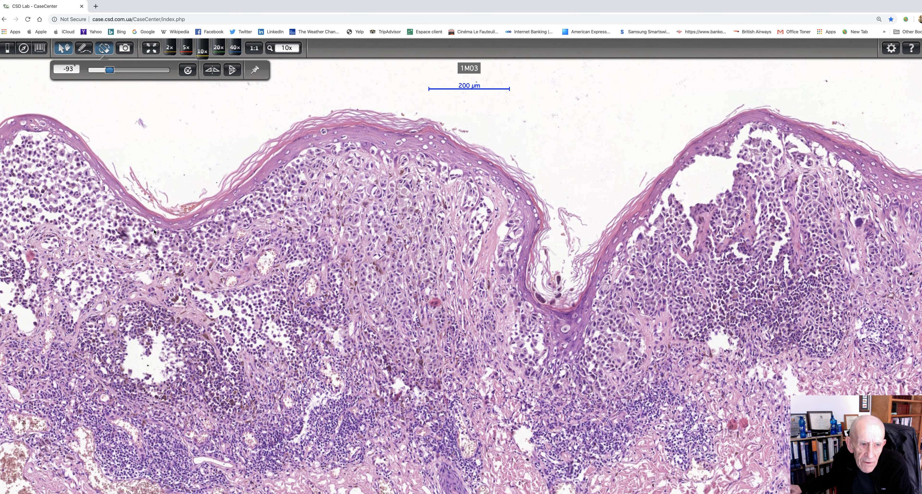
pyautogui.moveTo(210, 206)
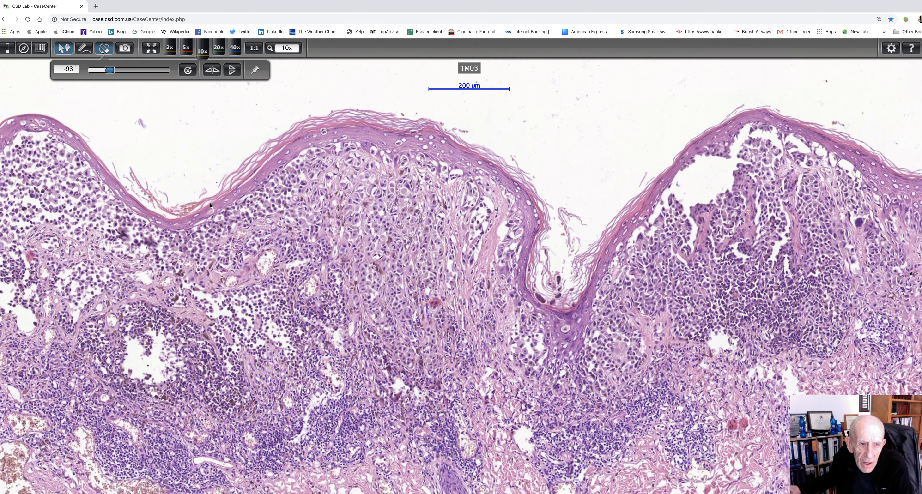
pyautogui.moveTo(125, 204)
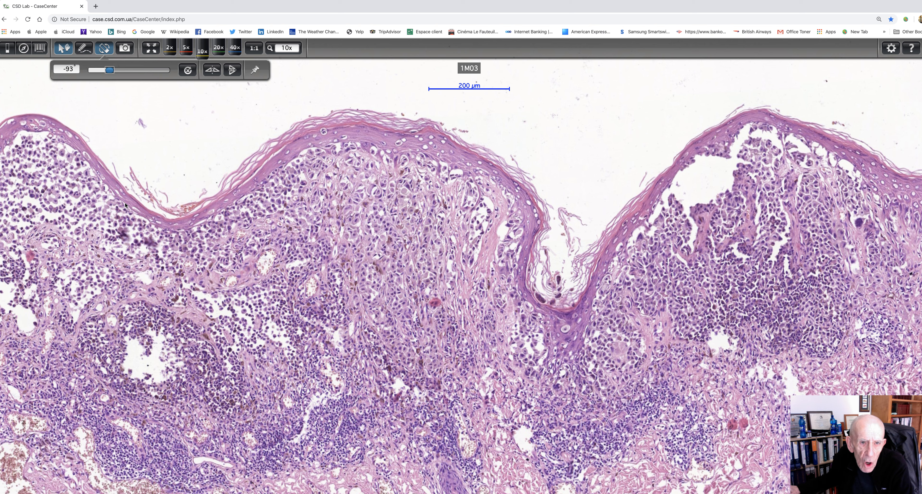
pyautogui.moveTo(322, 133)
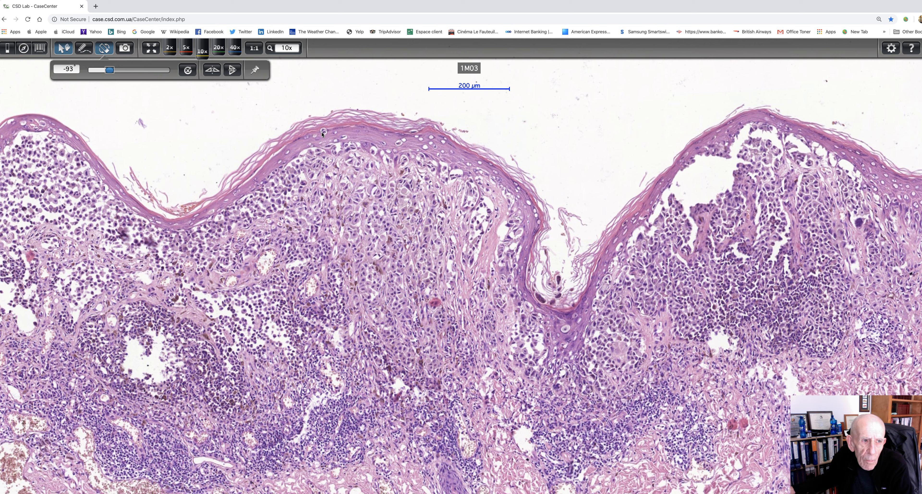
pyautogui.moveTo(106, 166)
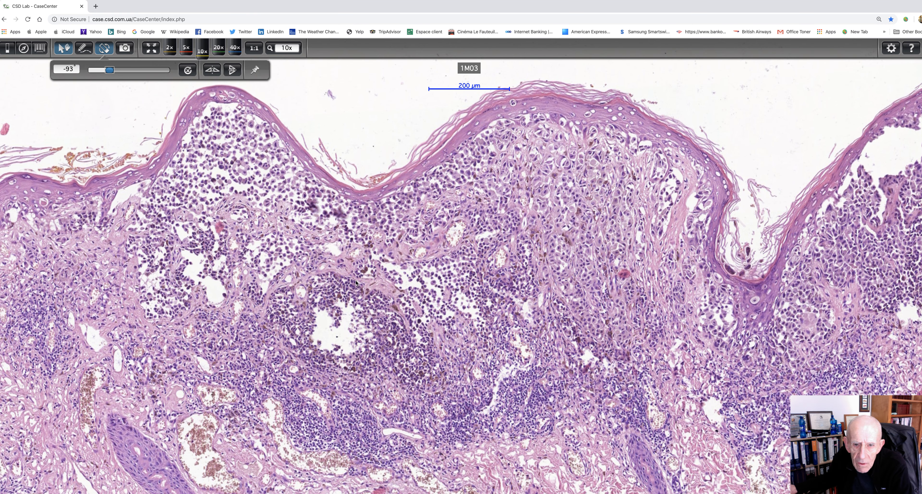
pyautogui.moveTo(396, 257)
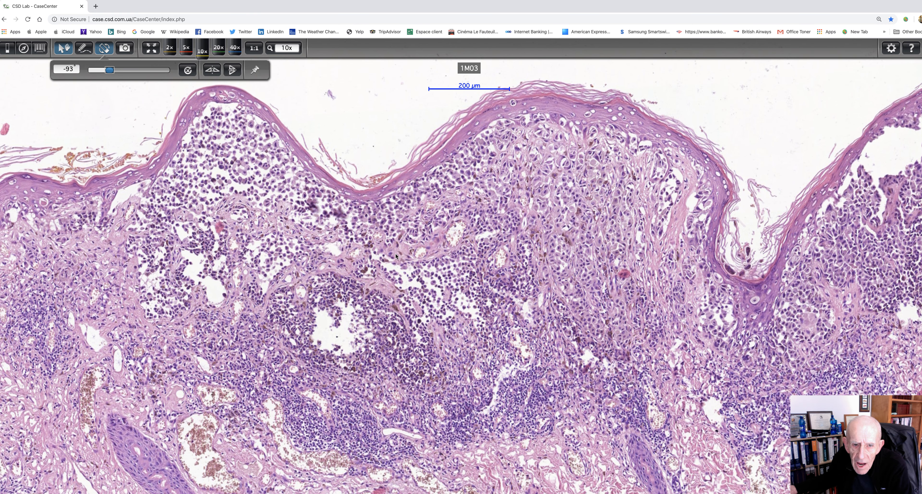
pyautogui.moveTo(379, 306)
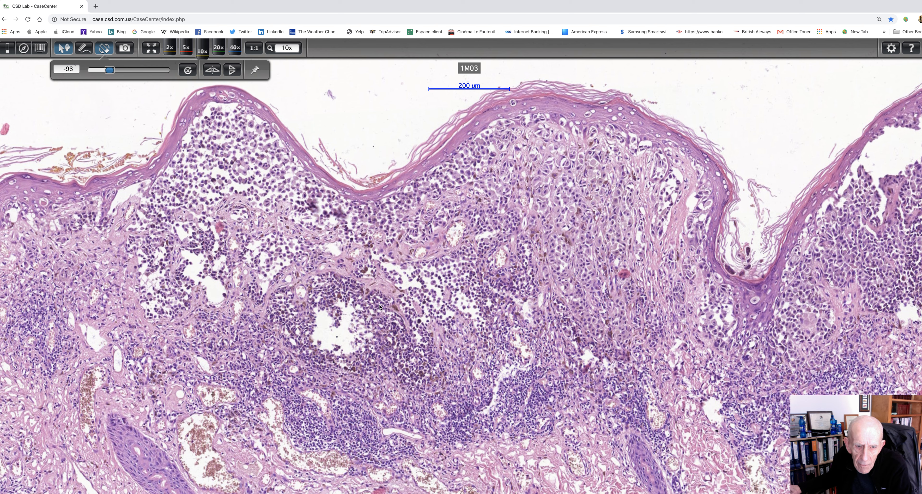
pyautogui.moveTo(300, 344)
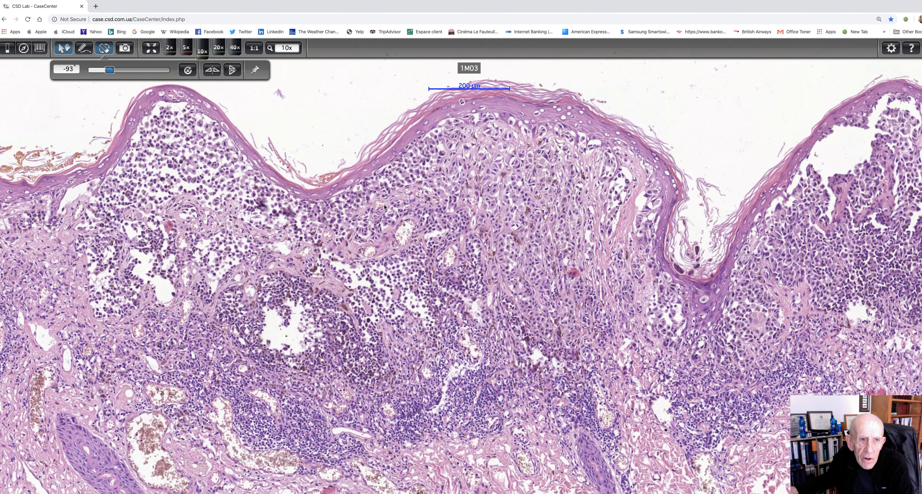
pyautogui.moveTo(218, 47)
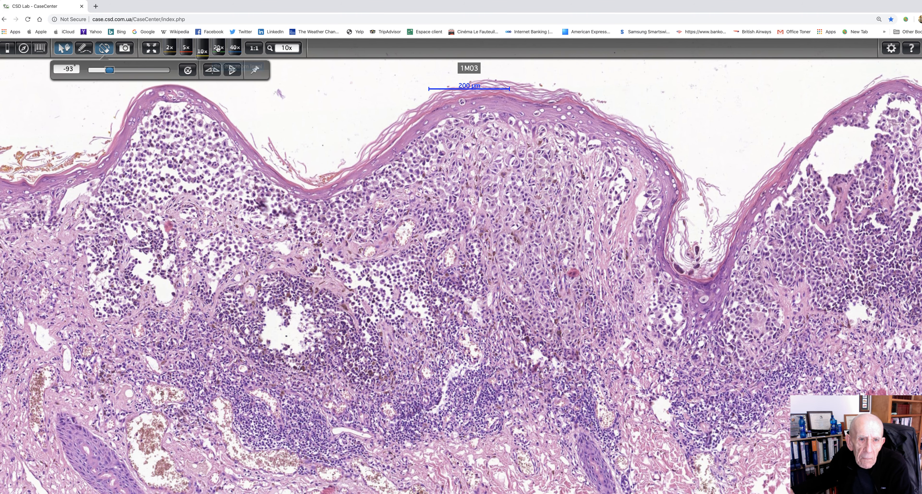
# Magnify slide 1M03 to 20x over the atypical cell nests and pigment under the epidermis
pyautogui.click(217, 47)
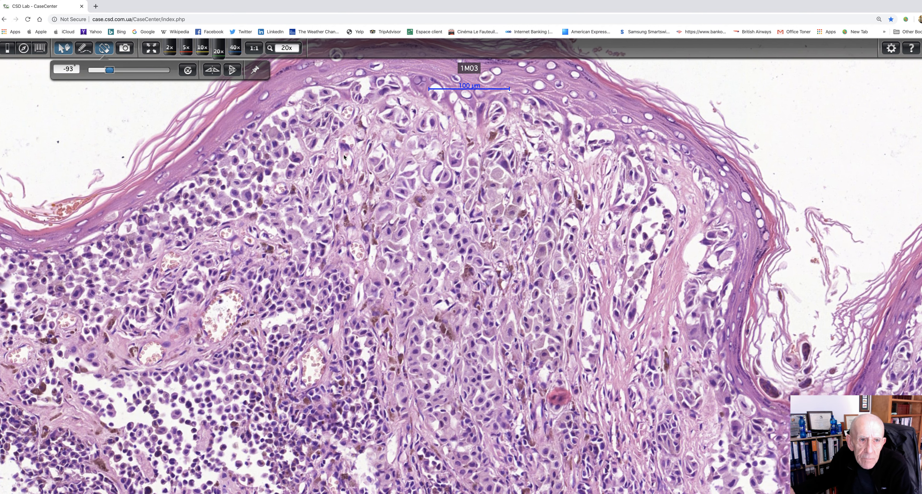
# Magnify slide 1M03 to 40x to show individual atypical cells with vesicular nuclei and pigment
pyautogui.click(234, 47)
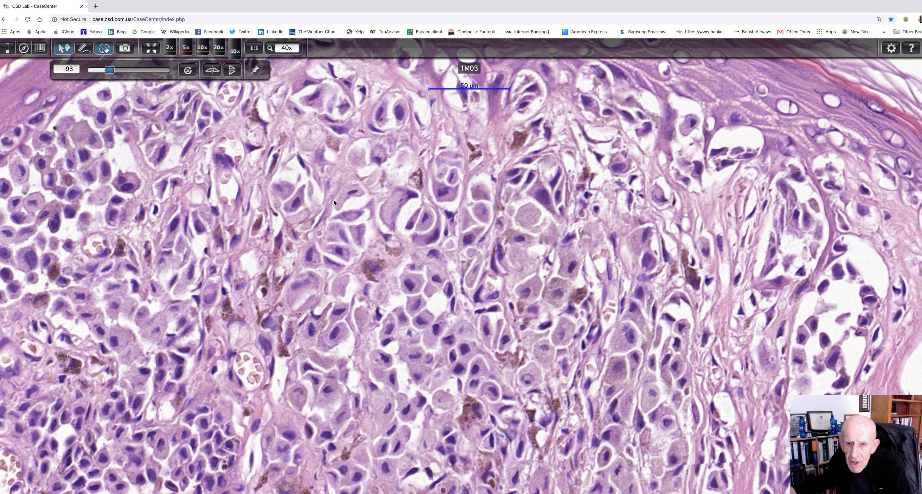
pyautogui.moveTo(474, 295)
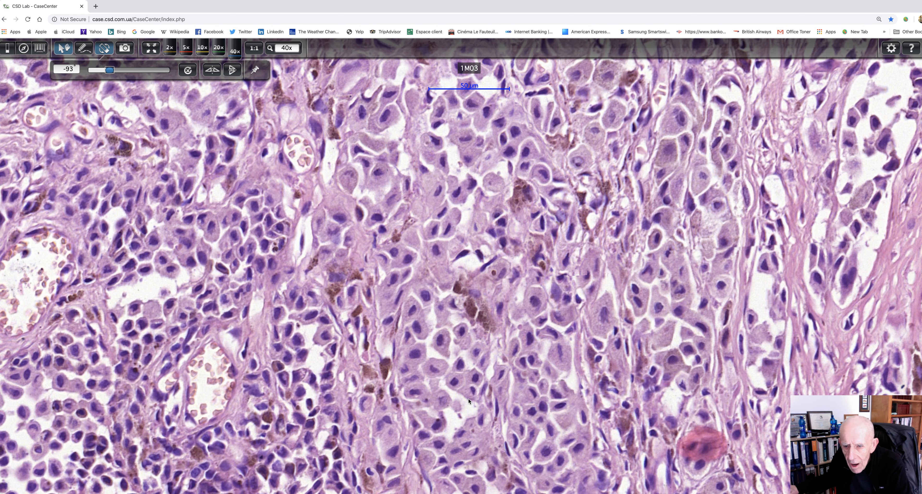
pyautogui.moveTo(387, 306)
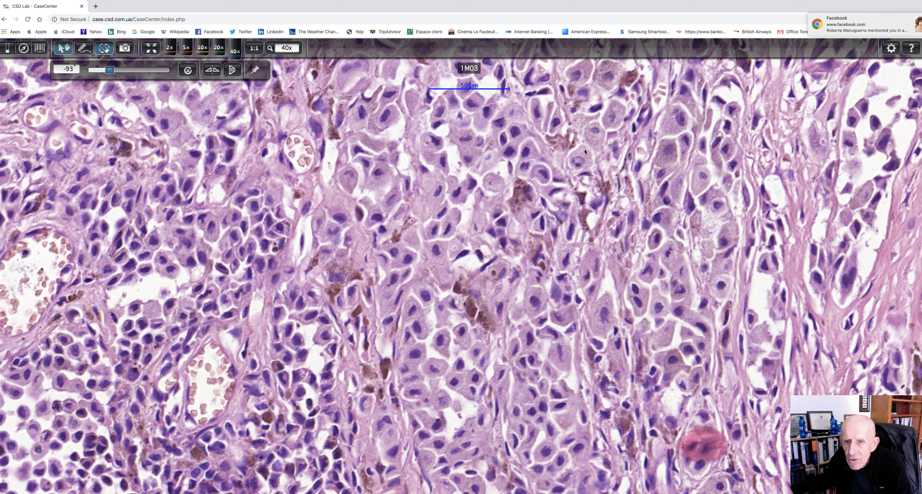
pyautogui.moveTo(603, 146)
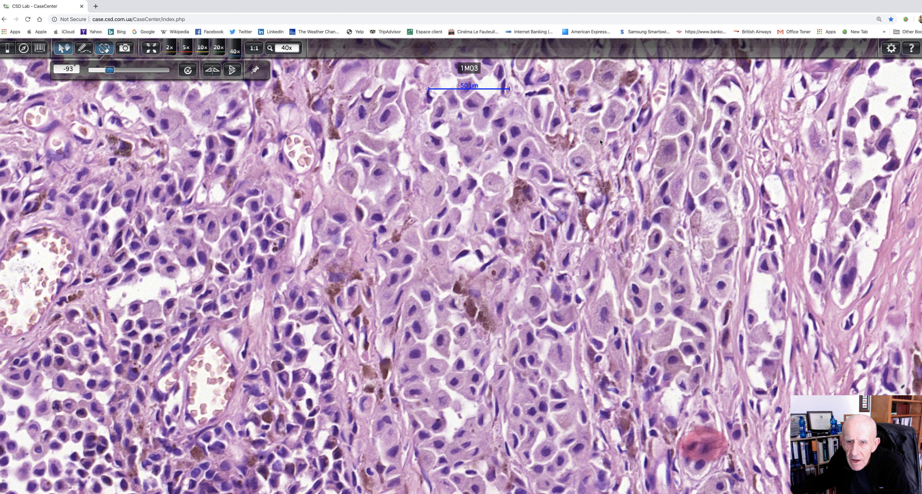
pyautogui.moveTo(595, 138)
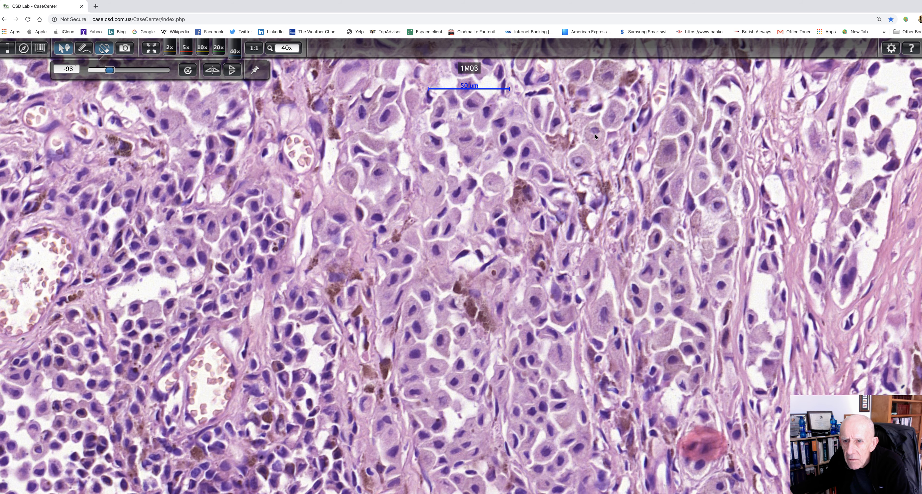
pyautogui.moveTo(597, 339)
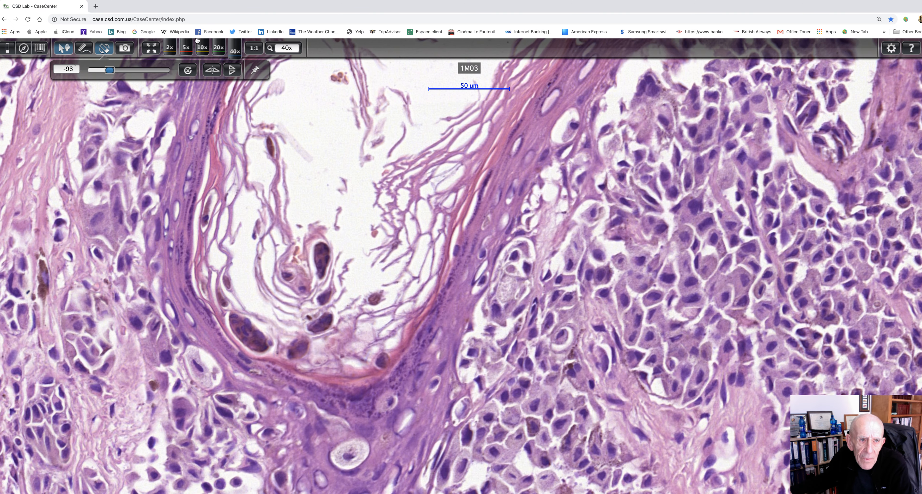
# Zoom out to 2x and shift the slide so the full epidermis, pigmented dermis and fat are centred
pyautogui.click(202, 47)
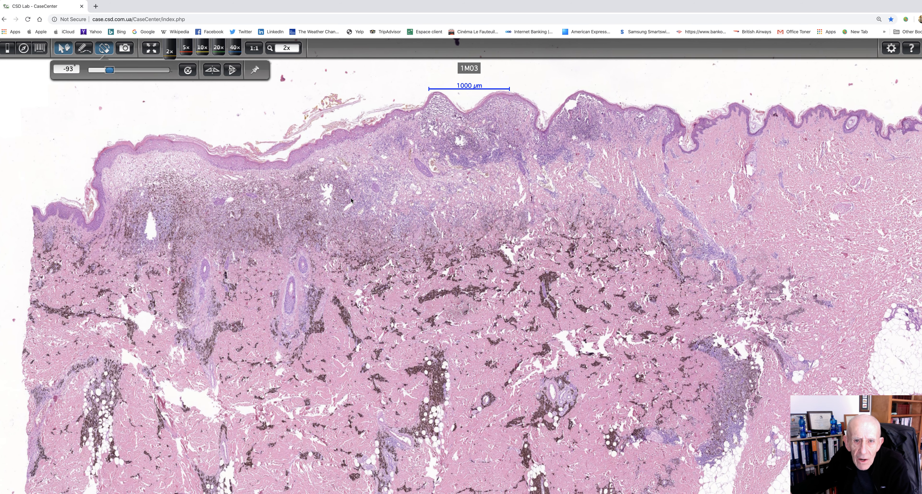
pyautogui.moveTo(514, 138)
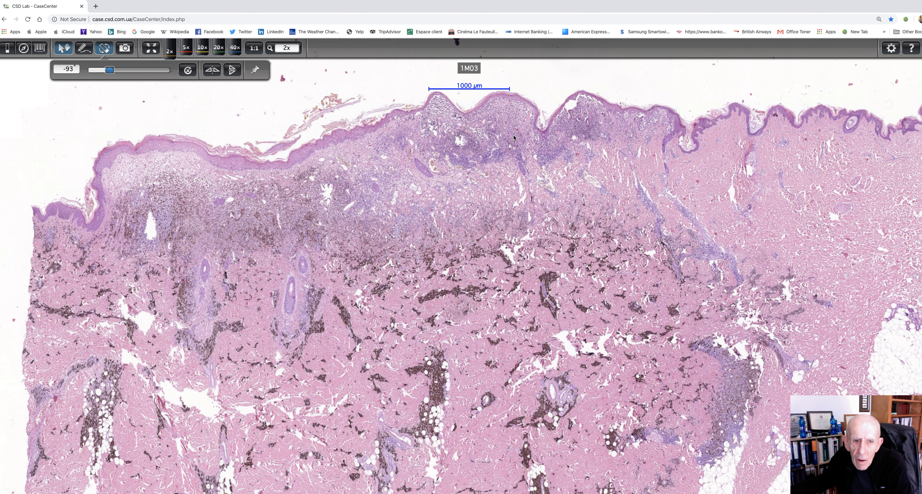
pyautogui.moveTo(141, 229)
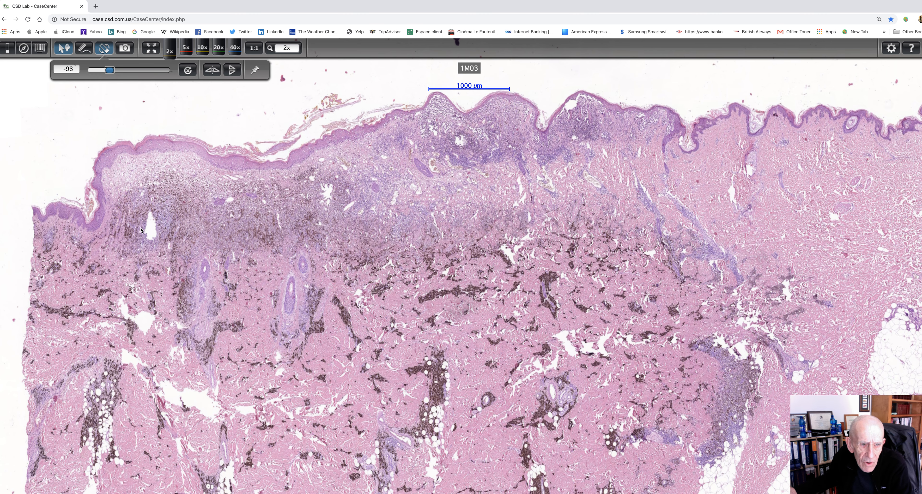
pyautogui.moveTo(242, 236)
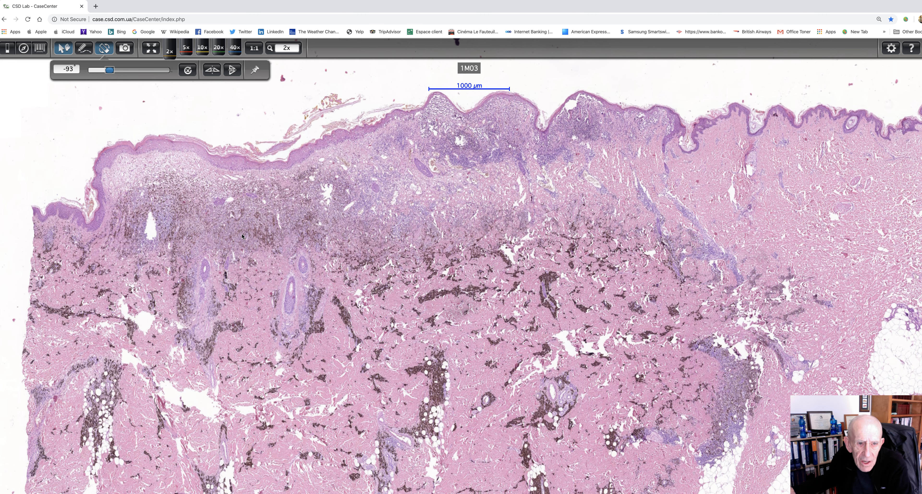
pyautogui.moveTo(241, 235); pyautogui.dragTo(390, 255)
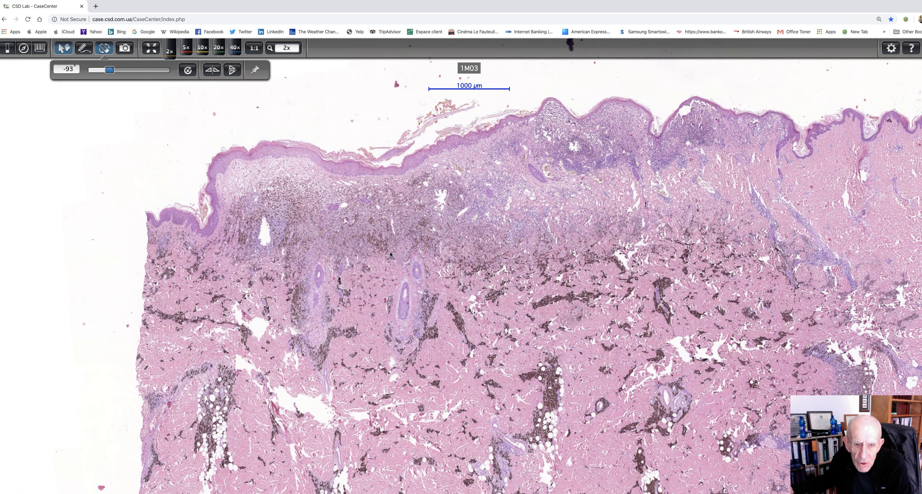
pyautogui.moveTo(280, 221)
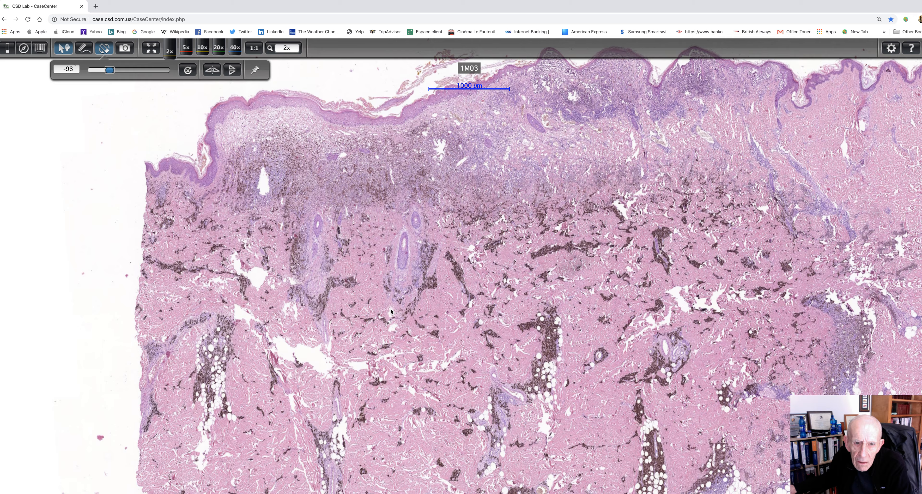
pyautogui.moveTo(388, 312); pyautogui.dragTo(388, 106)
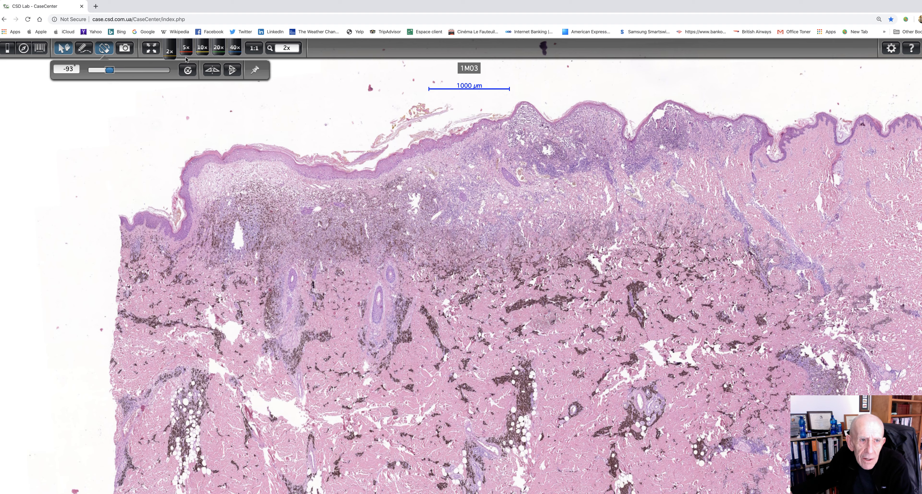
# Step from 5x to 20x over heavily pigmented tumour cells around the dermal follicles
pyautogui.click(186, 47)
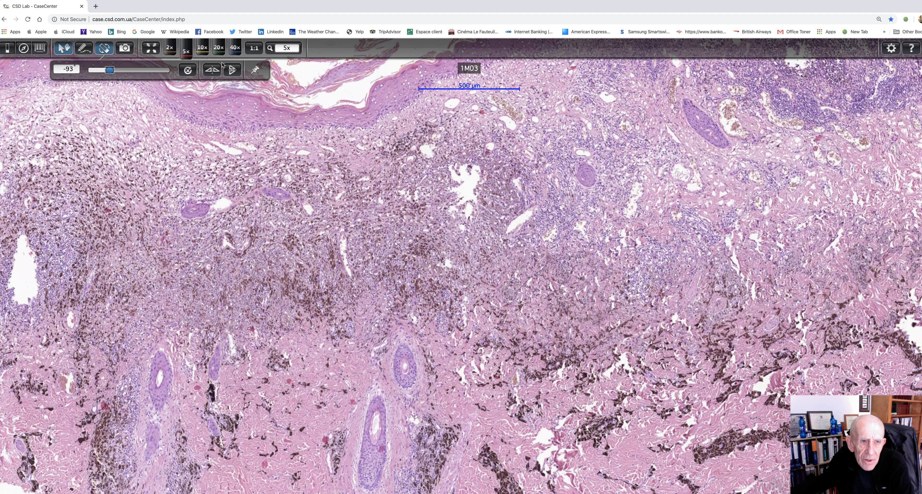
pyautogui.moveTo(218, 48)
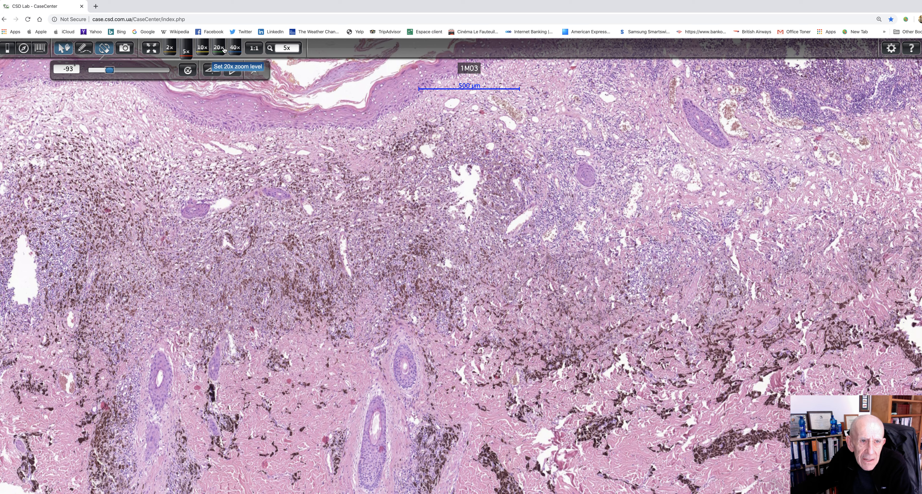
pyautogui.click(219, 48)
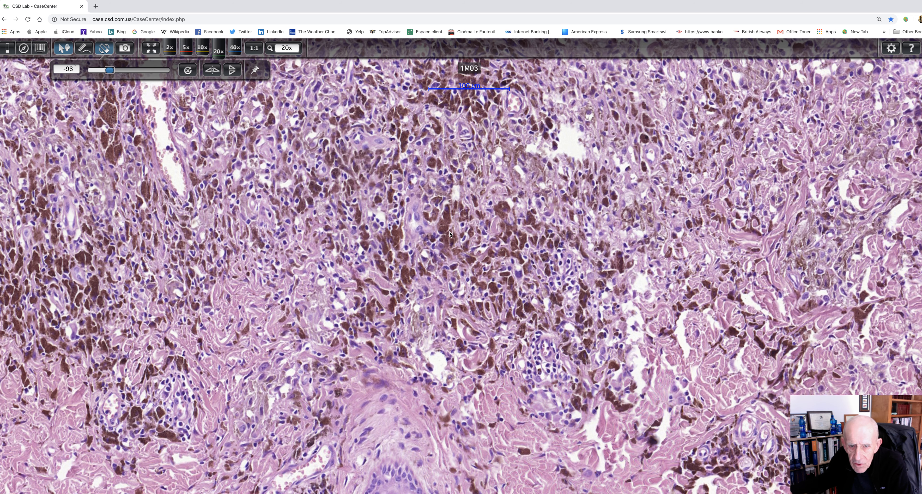
pyautogui.moveTo(472, 243)
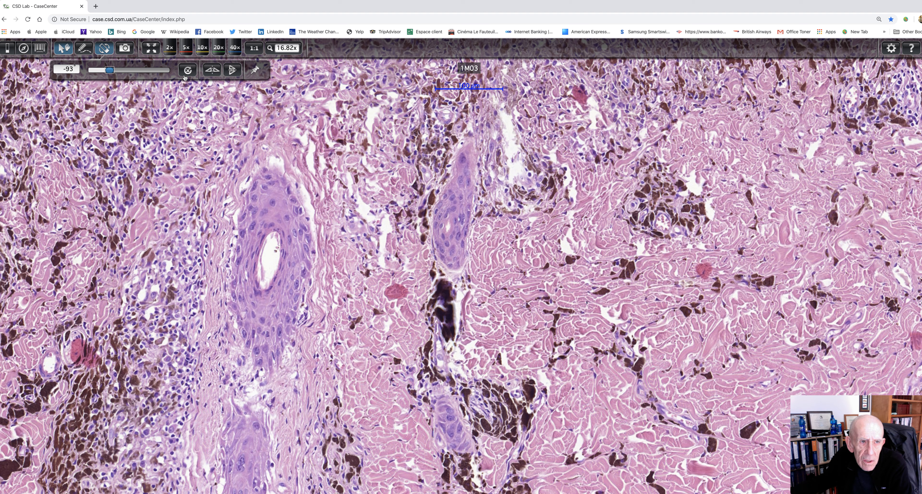
pyautogui.moveTo(169, 48)
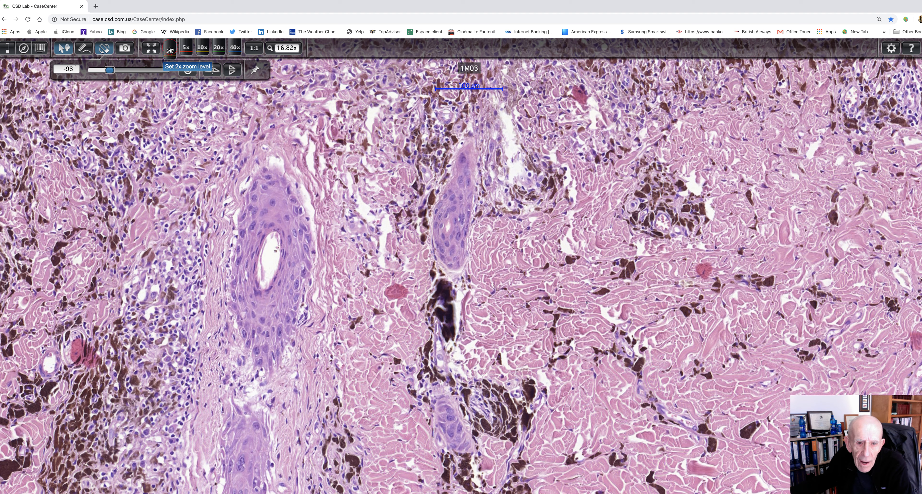
# Return slide 1M03 to the 2x overview showing pigmented strands down to the fat
pyautogui.click(186, 47)
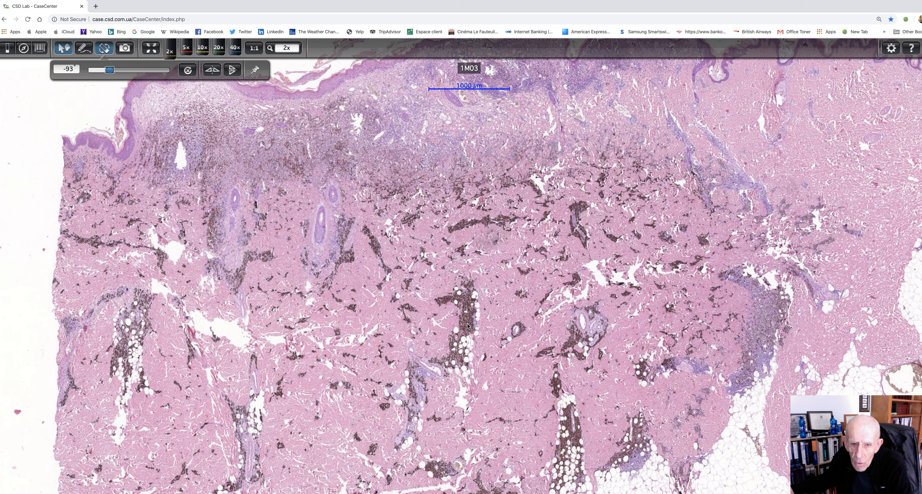
pyautogui.moveTo(244, 410)
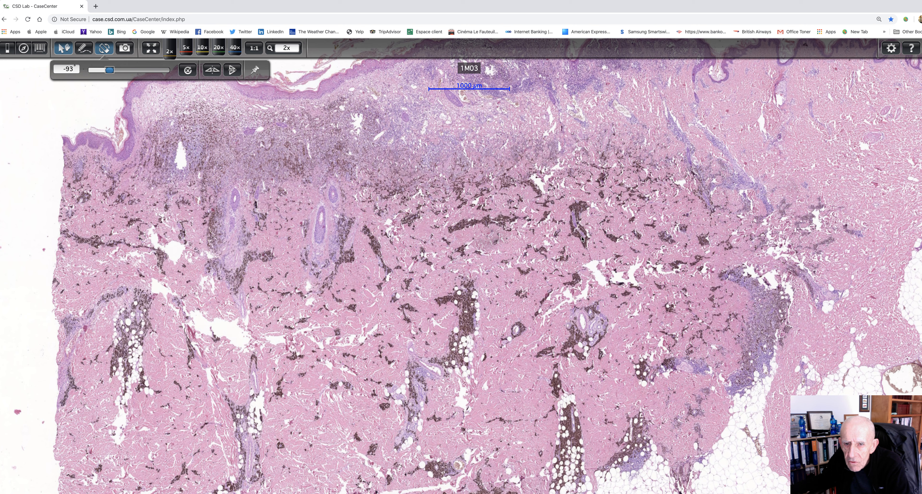
pyautogui.moveTo(580, 240)
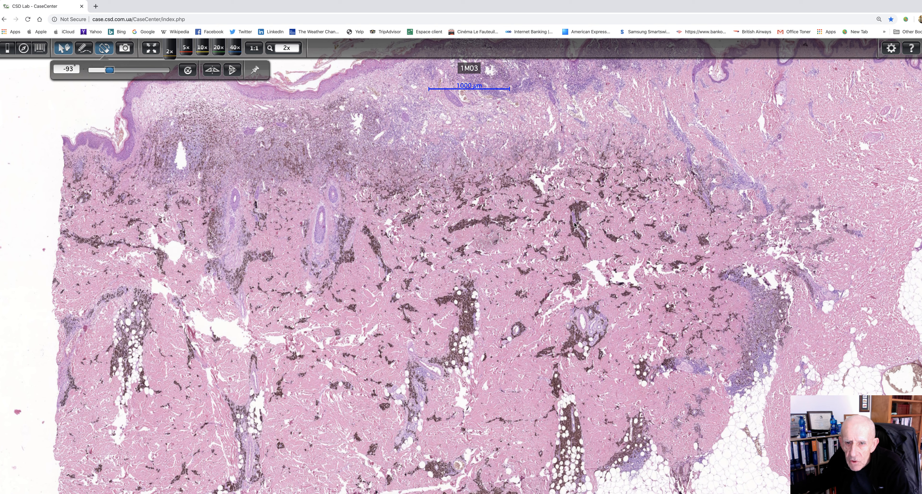
pyautogui.moveTo(446, 229)
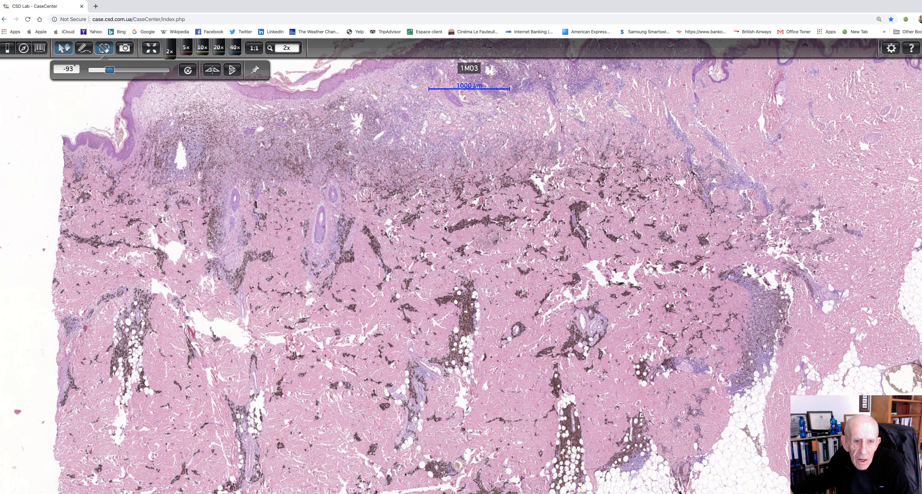
pyautogui.moveTo(317, 263)
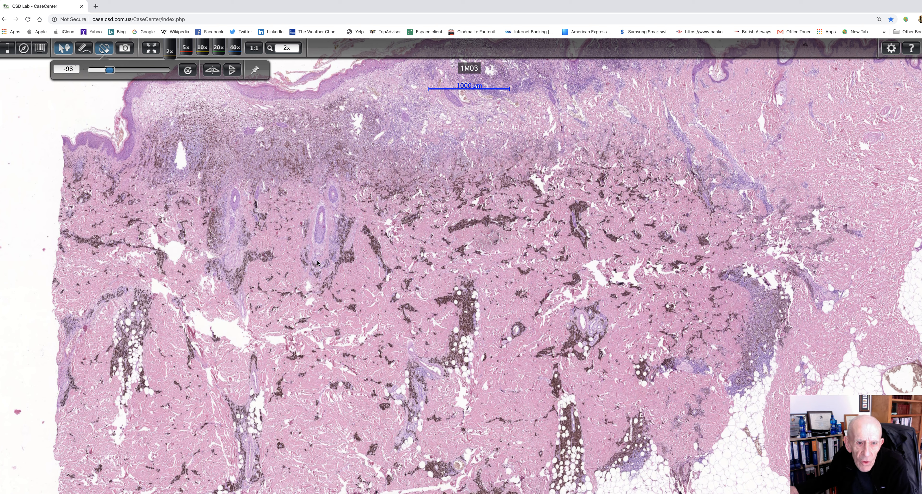
pyautogui.moveTo(249, 240)
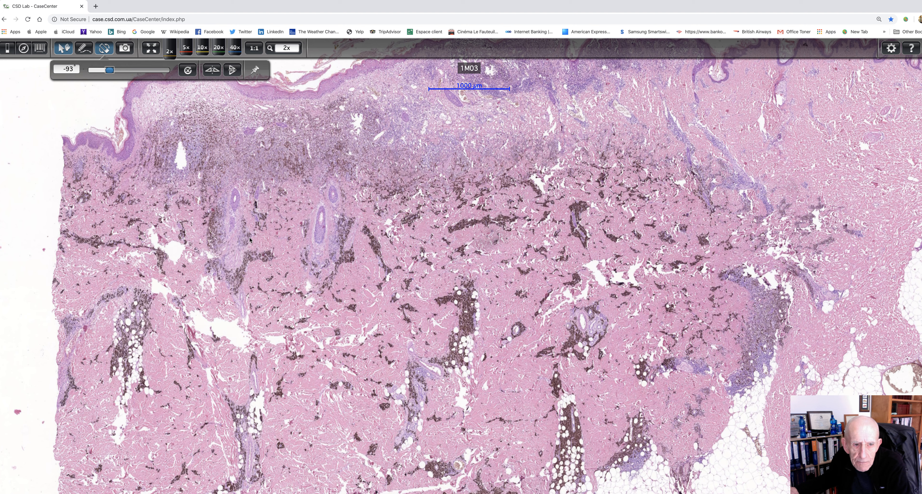
pyautogui.moveTo(244, 238)
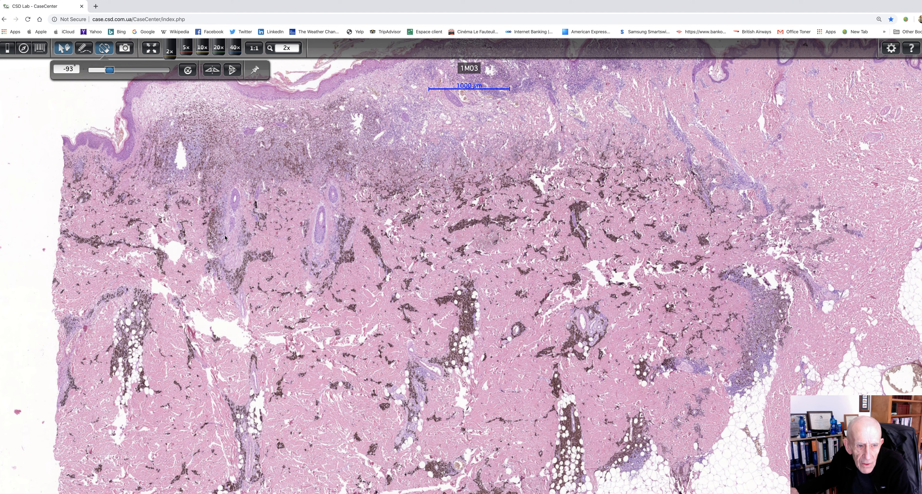
pyautogui.moveTo(216, 200)
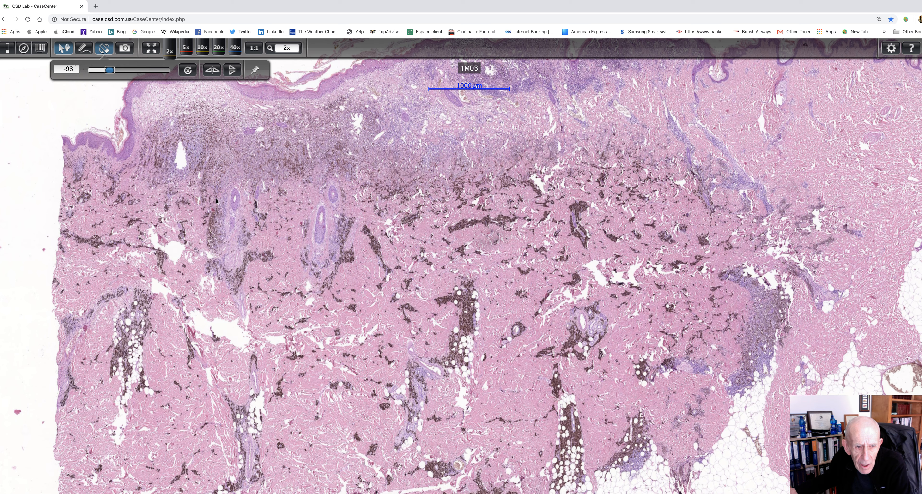
pyautogui.moveTo(322, 215)
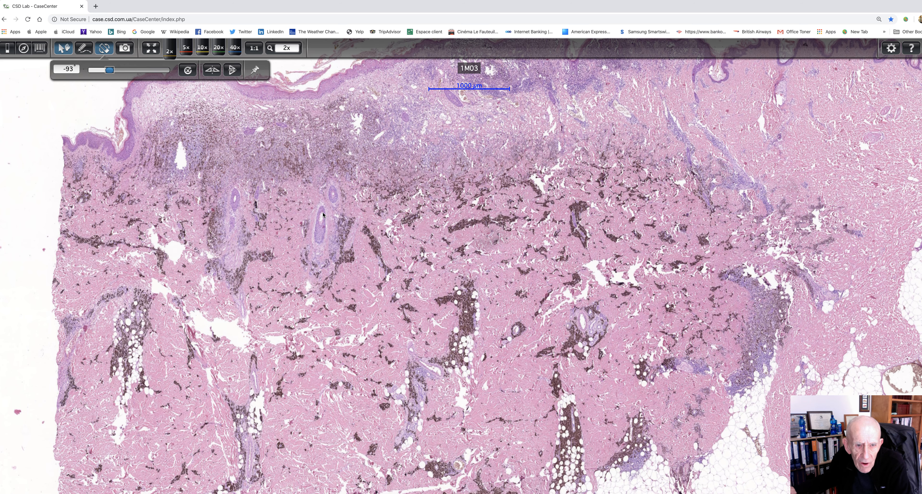
pyautogui.moveTo(320, 256)
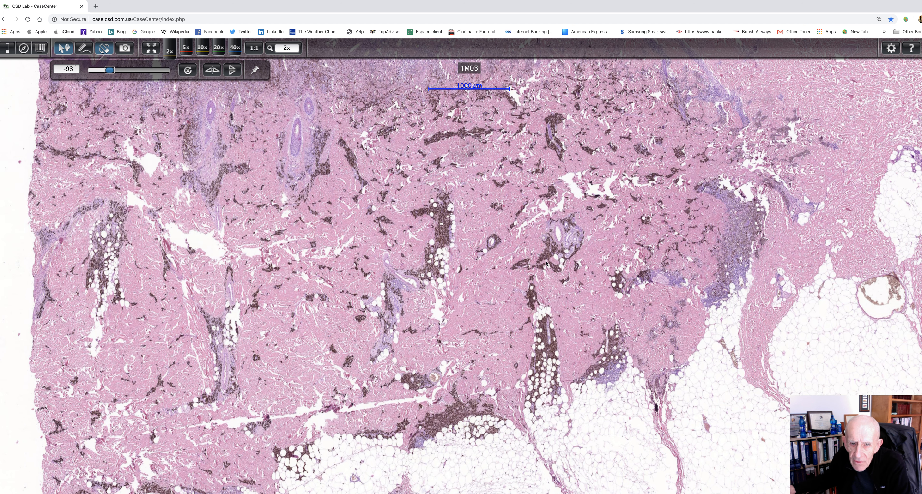
pyautogui.moveTo(568, 251)
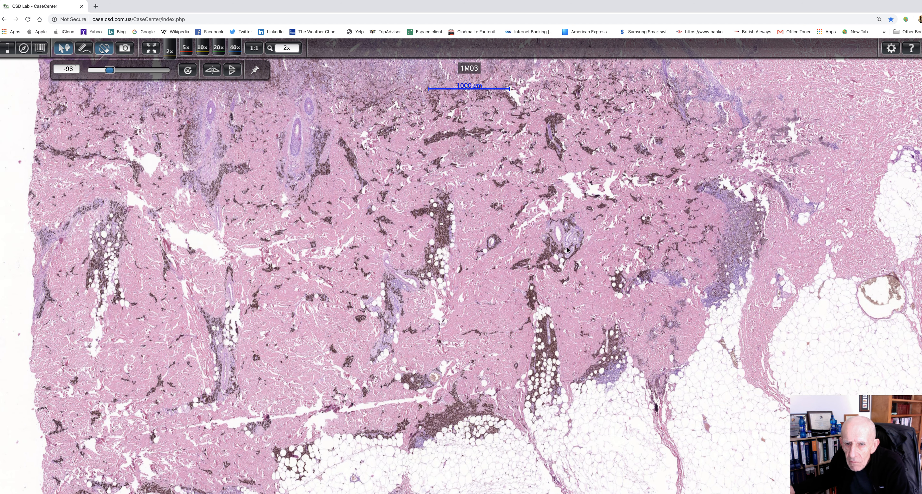
pyautogui.moveTo(556, 256)
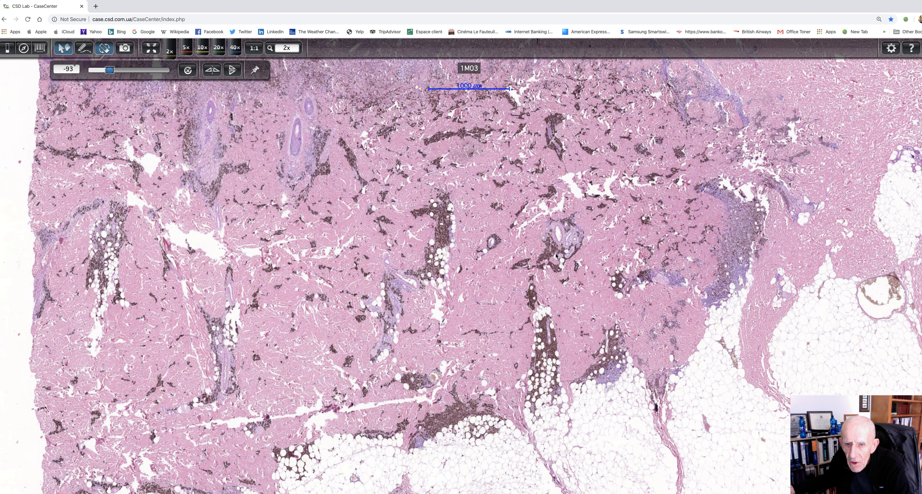
pyautogui.moveTo(514, 272)
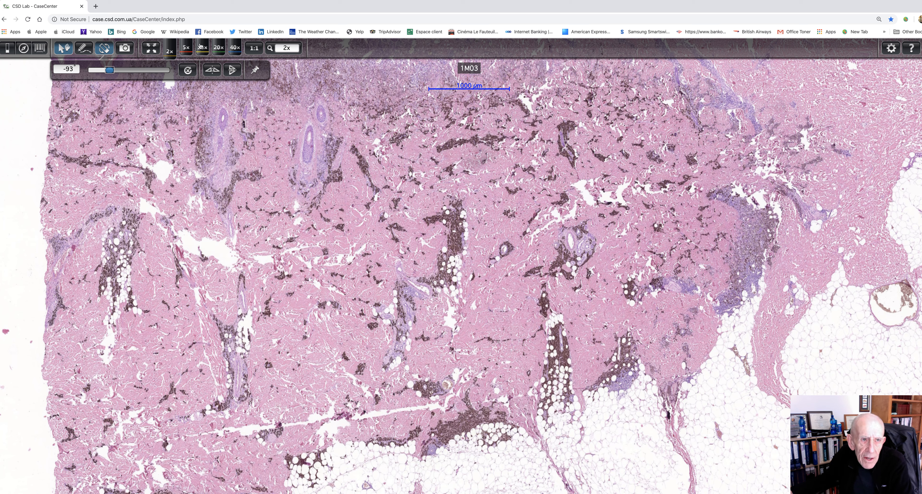
# Step through 10x and 20x along the pigmented tumour nest cuffing a dermal vessel, settling at 20x
pyautogui.click(200, 47)
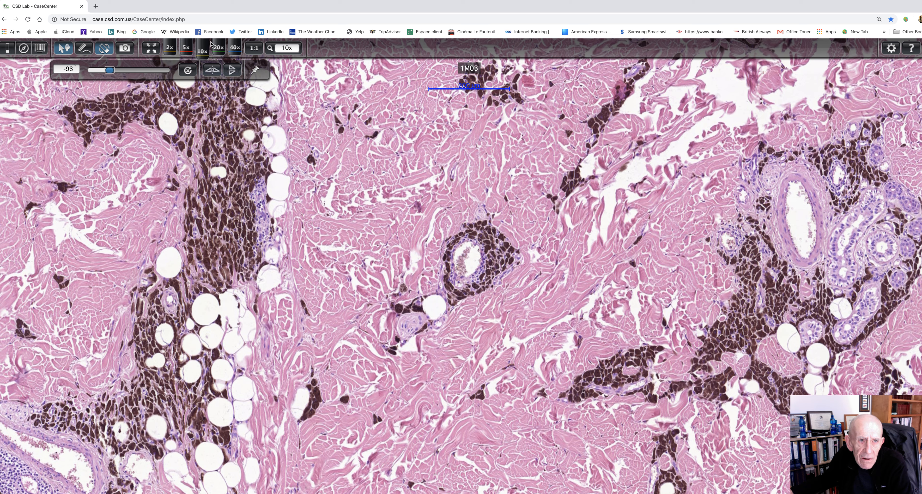
pyautogui.click(218, 48)
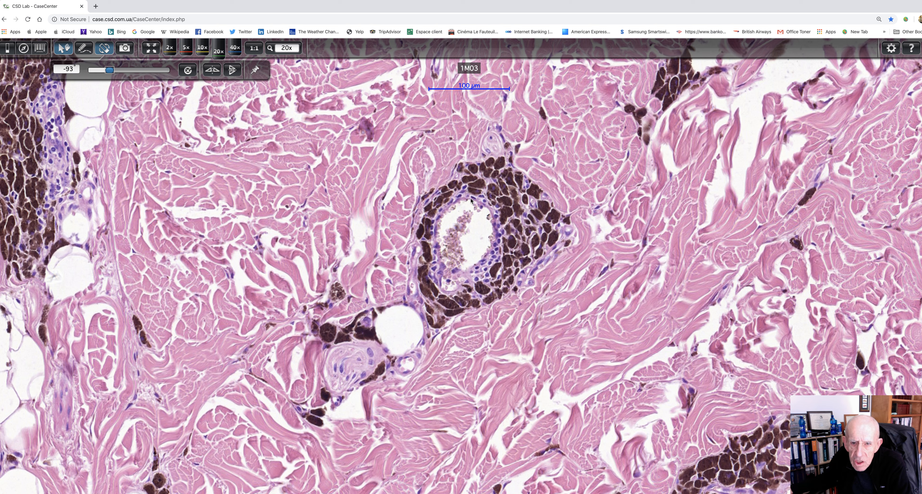
pyautogui.moveTo(442, 338)
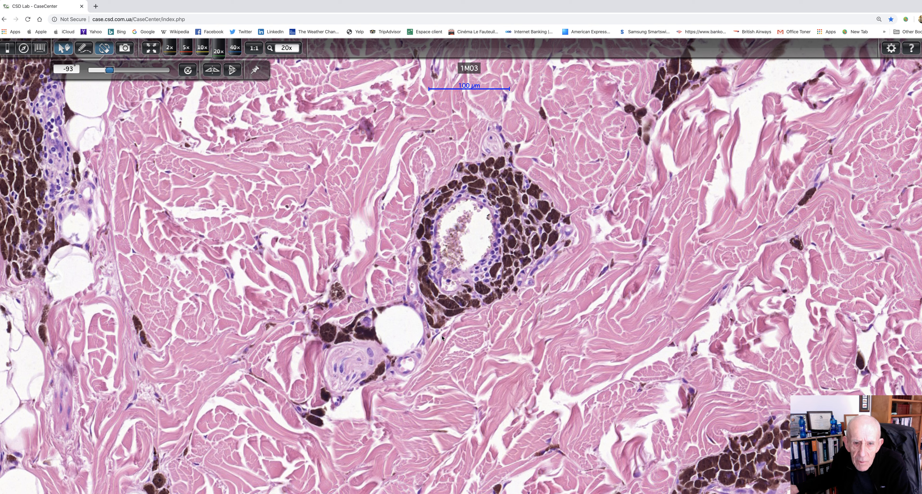
pyautogui.moveTo(460, 367)
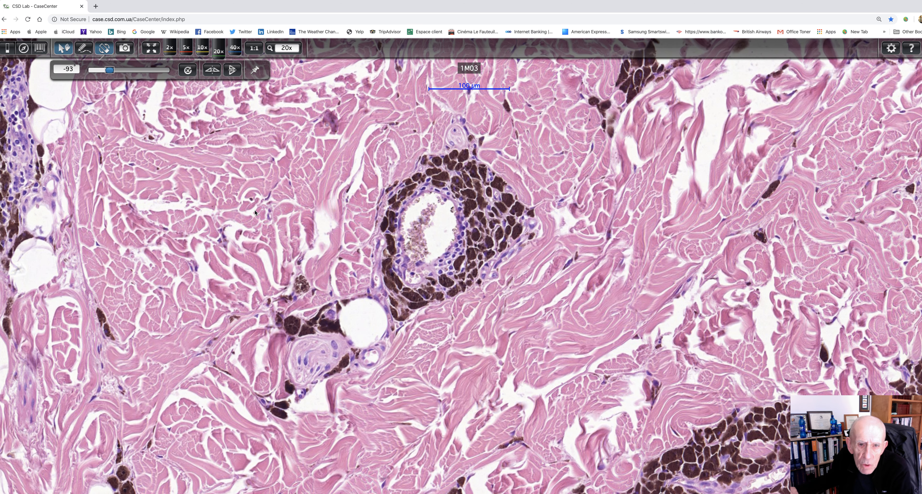
pyautogui.moveTo(234, 48)
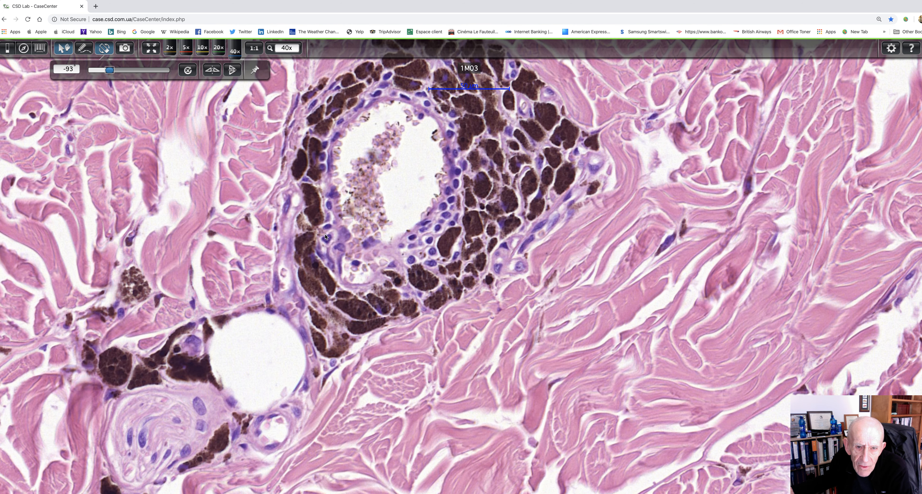
pyautogui.moveTo(438, 233)
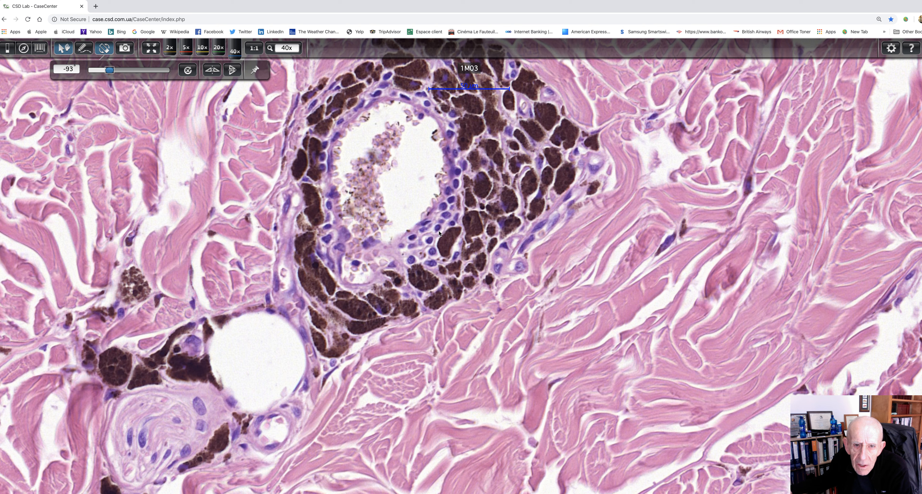
pyautogui.moveTo(353, 123)
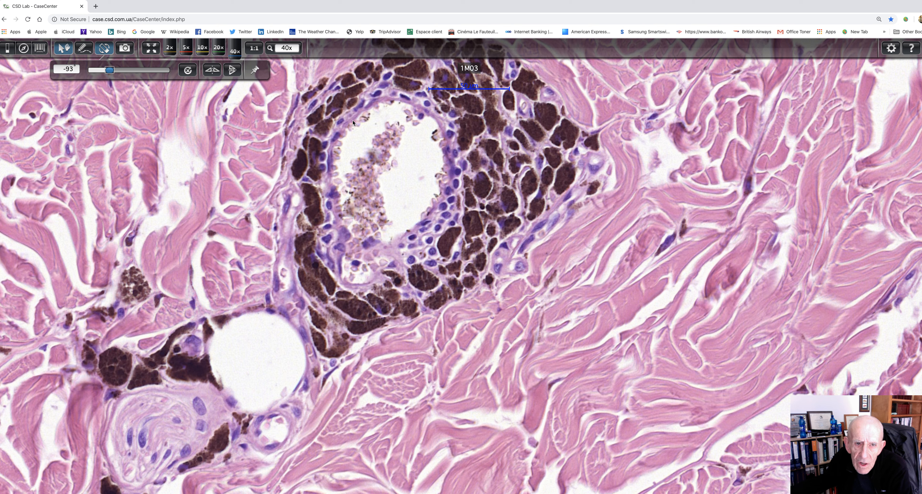
pyautogui.moveTo(447, 221)
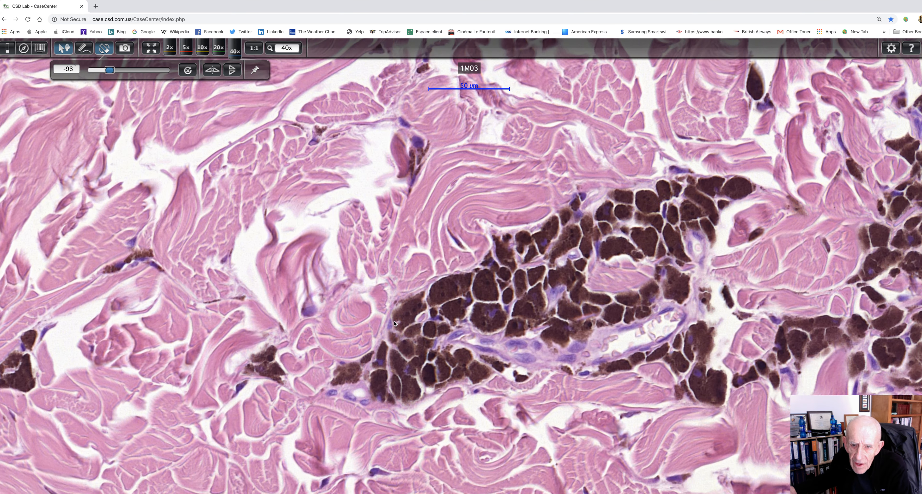
pyautogui.moveTo(395, 323); pyautogui.dragTo(308, 188)
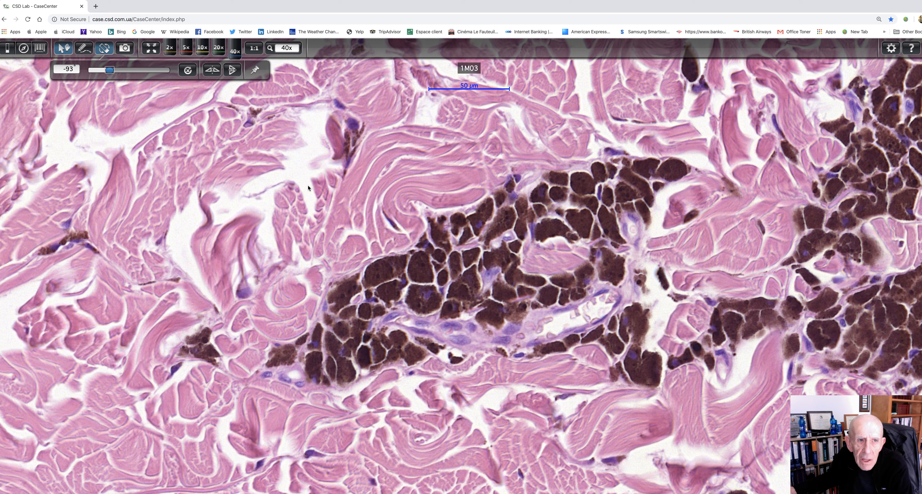
pyautogui.moveTo(218, 47)
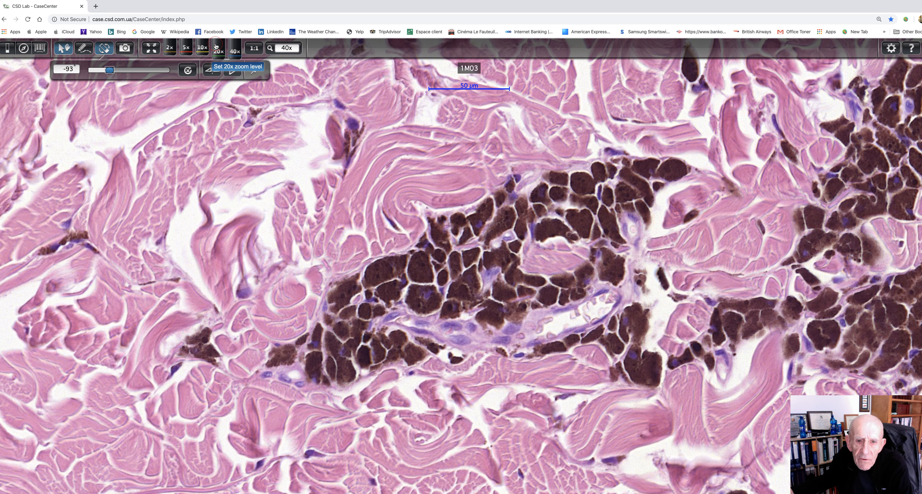
pyautogui.click(217, 47)
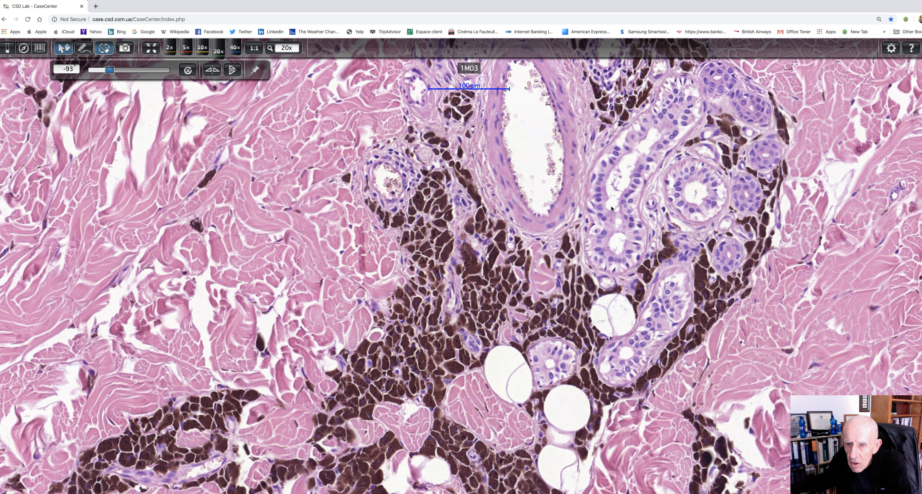
pyautogui.moveTo(396, 300)
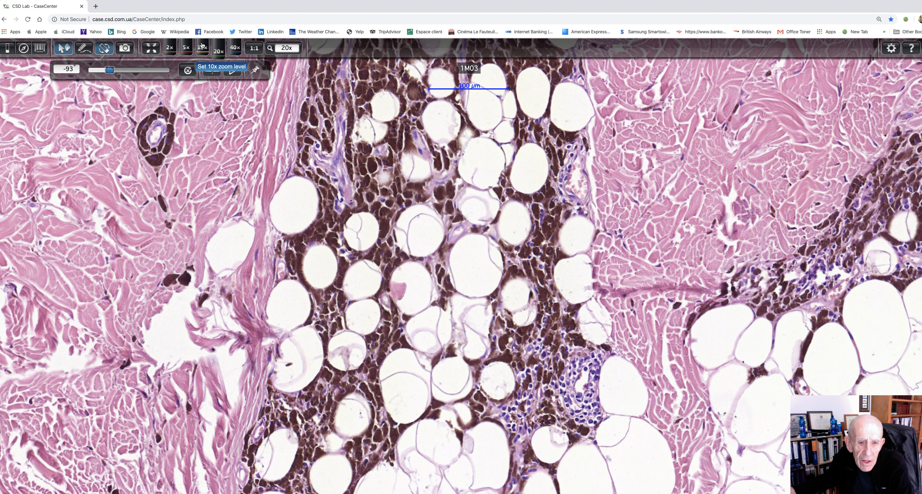
# Zoom out to 10x showing pigmented tumour sheets extending among subcutaneous fat lobules
pyautogui.click(199, 48)
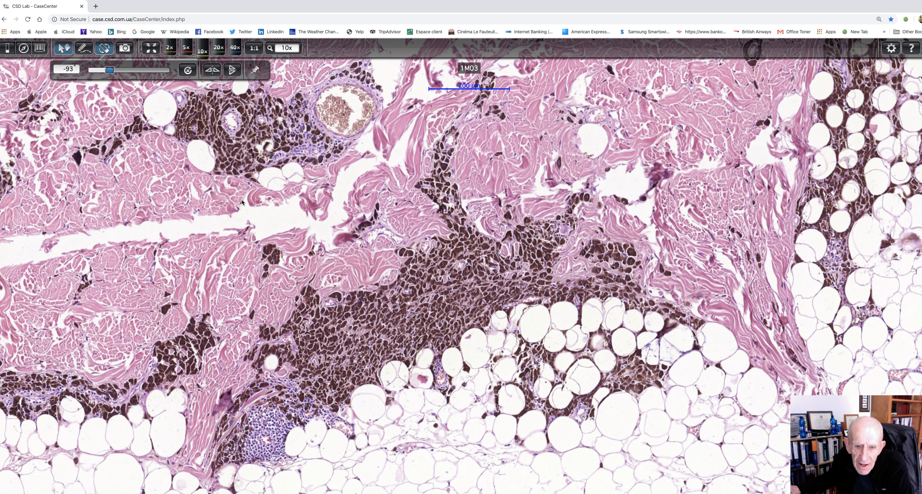
pyautogui.moveTo(353, 325)
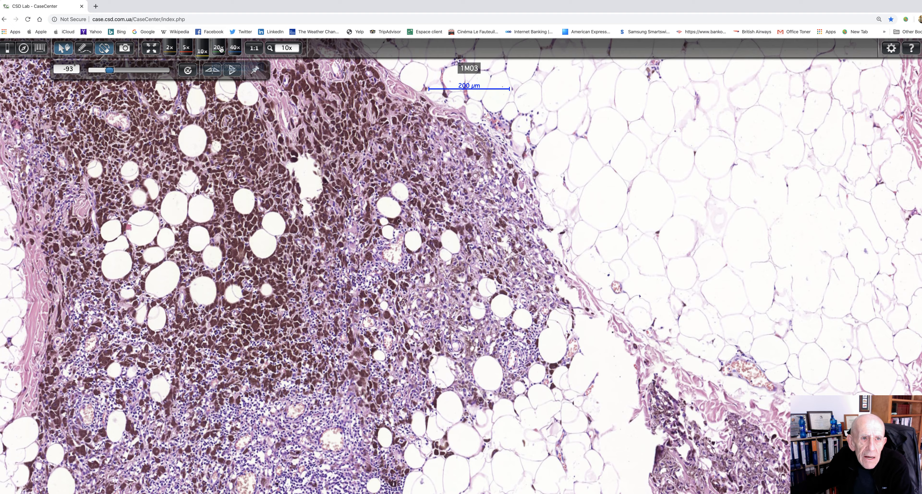
# Magnify the tumour–fat border on slide 1M03 to 20x and then to 40x
pyautogui.click(218, 47)
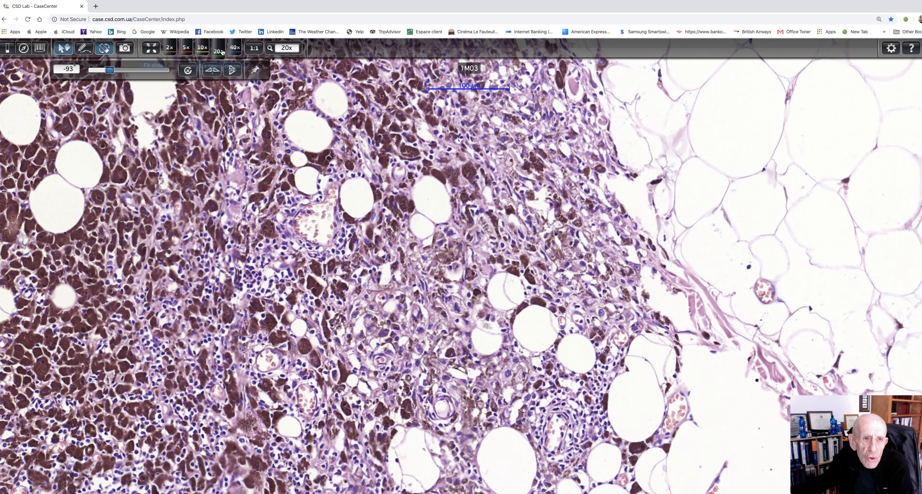
pyautogui.click(234, 48)
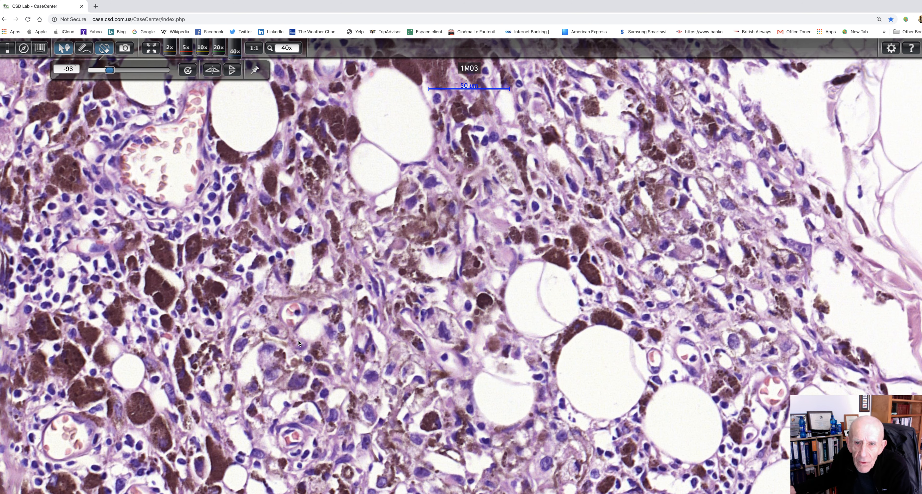
pyautogui.moveTo(494, 159)
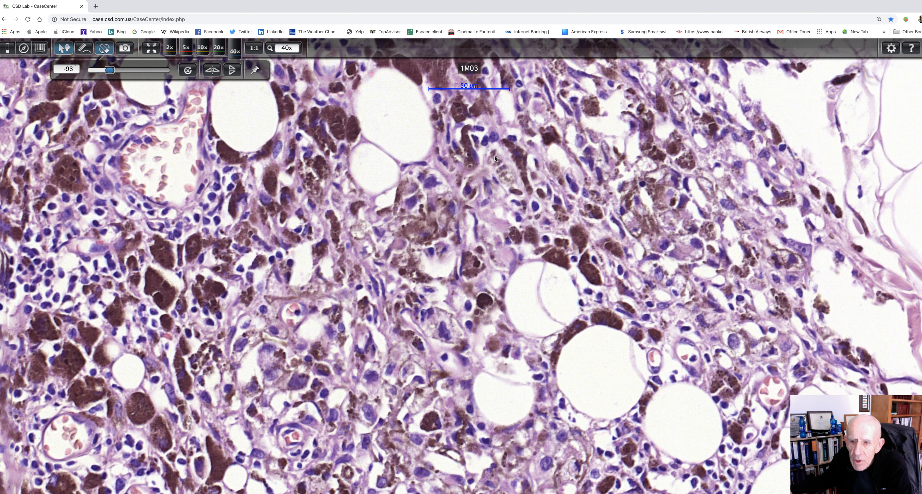
pyautogui.moveTo(736, 351)
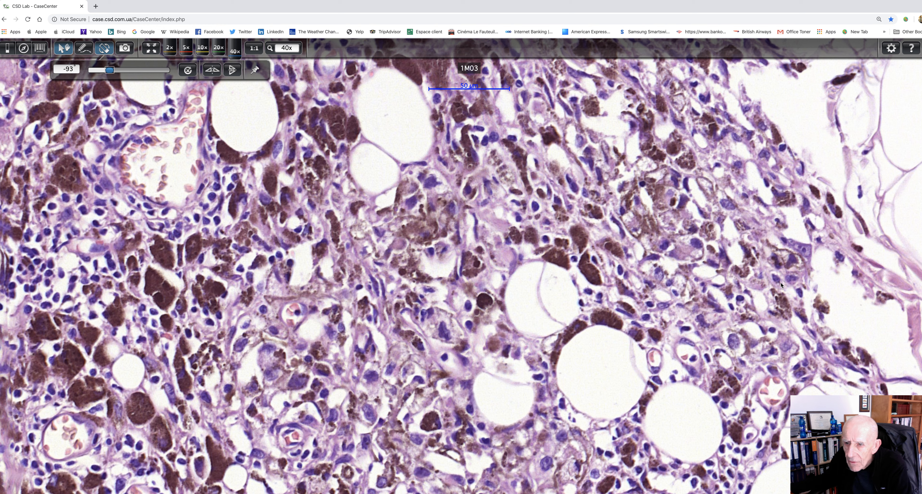
pyautogui.moveTo(803, 252)
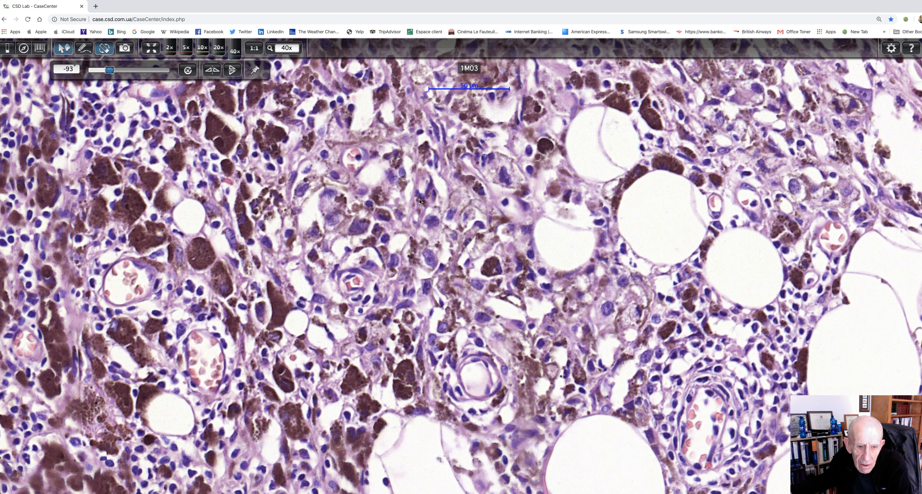
# Pan across the densely pigmented infiltrate at 40x, then return slide 1M03 to the 2x overview
pyautogui.moveTo(419, 202); pyautogui.dragTo(299, 301)
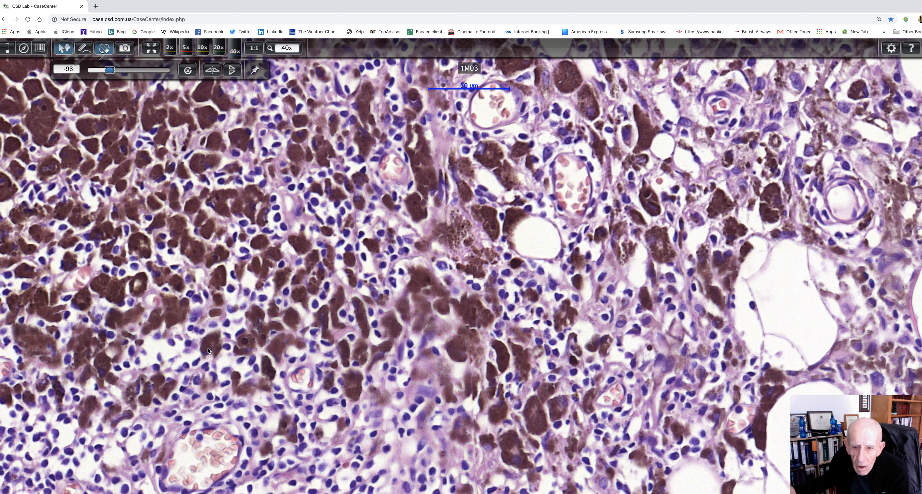
pyautogui.moveTo(188, 212)
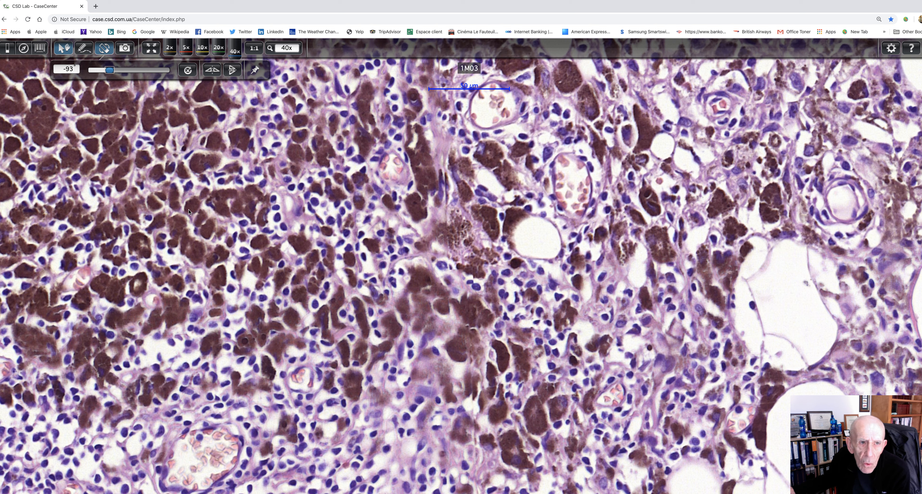
pyautogui.moveTo(157, 87)
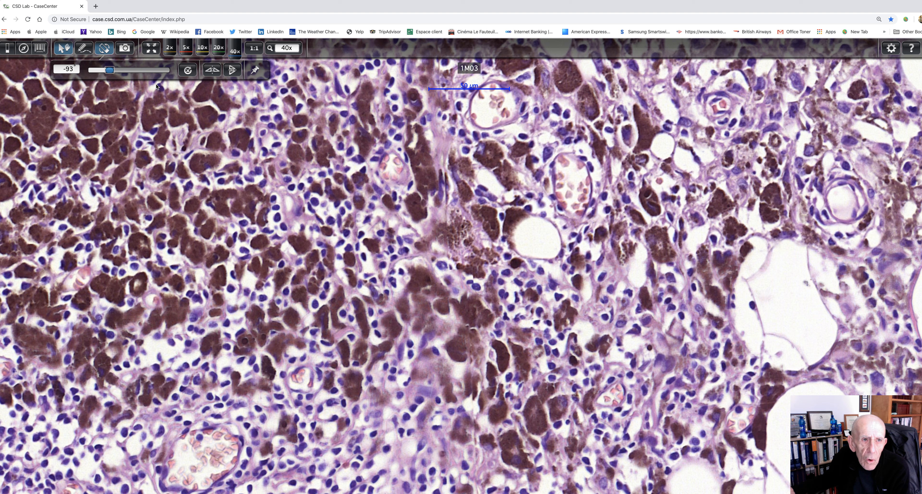
pyautogui.click(169, 47)
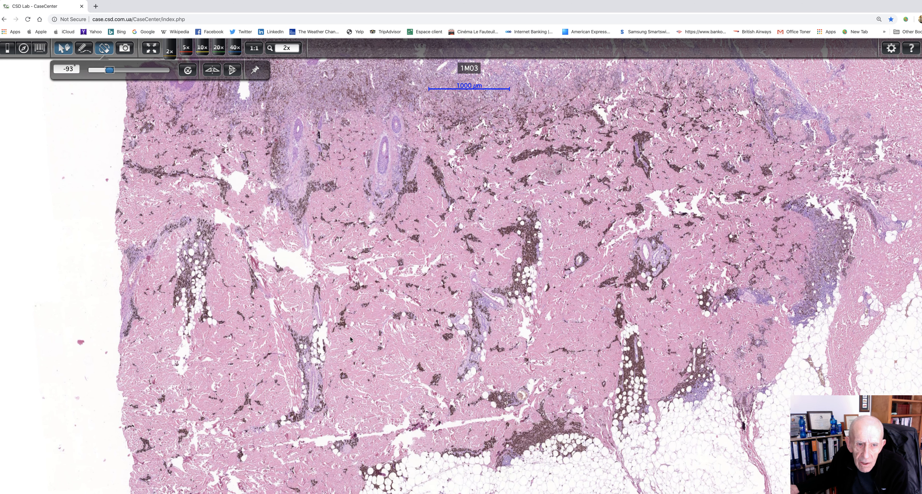
pyautogui.moveTo(430, 314)
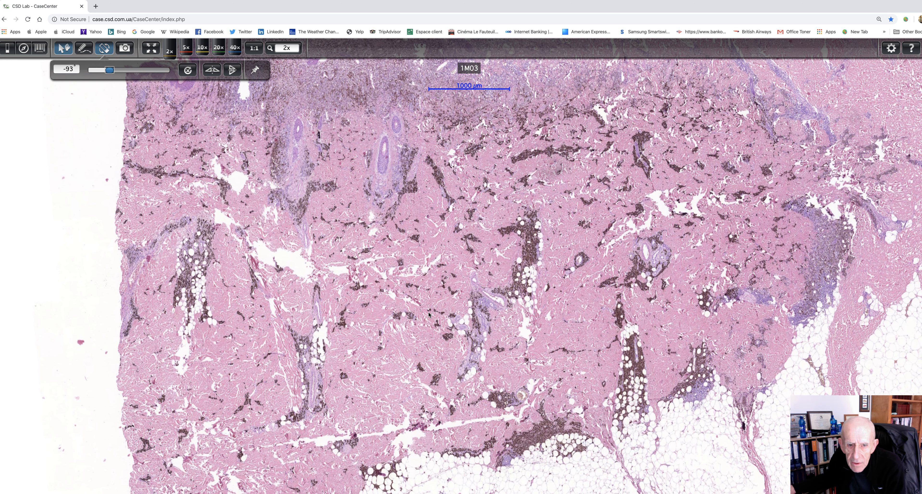
pyautogui.moveTo(432, 282)
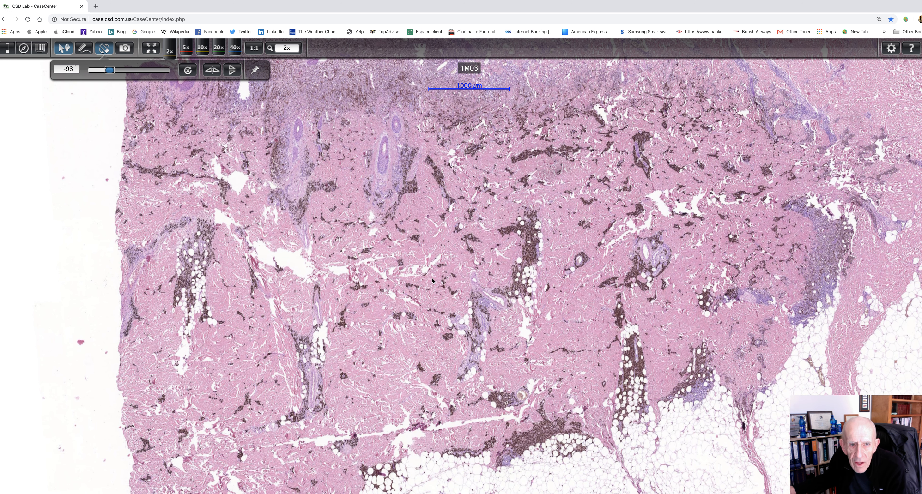
pyautogui.moveTo(520, 330)
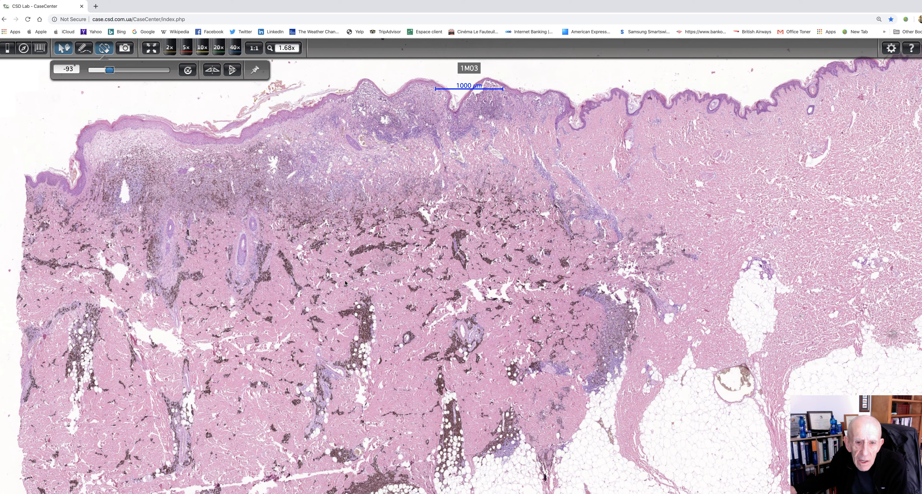
pyautogui.moveTo(417, 307)
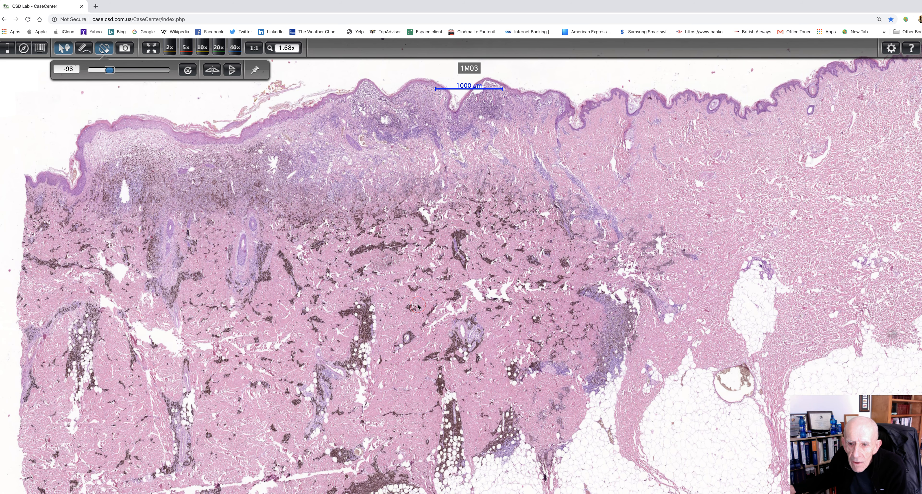
# Zoom out slide 1M03 to about 1.68x to show the epidermis above the pigmented strands
pyautogui.scroll(-3)
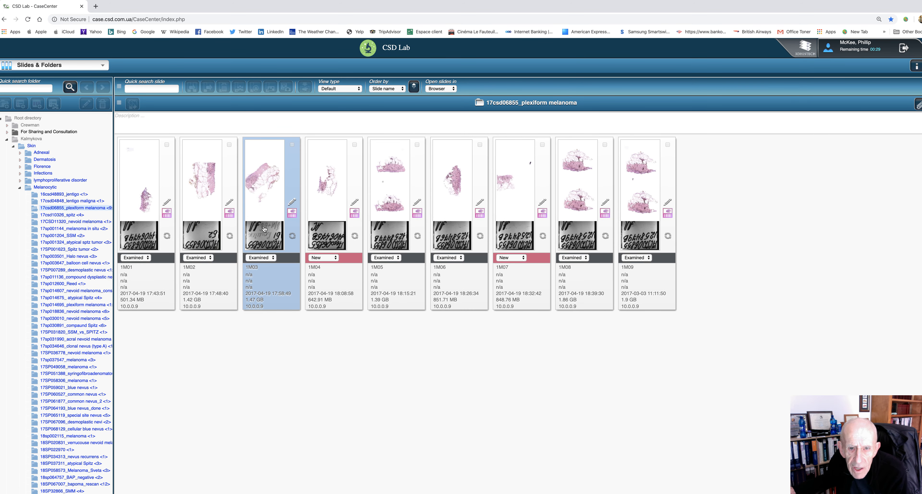
# Open slide 1M08 of the plexiform melanoma case in the viewer
pyautogui.click(396, 194)
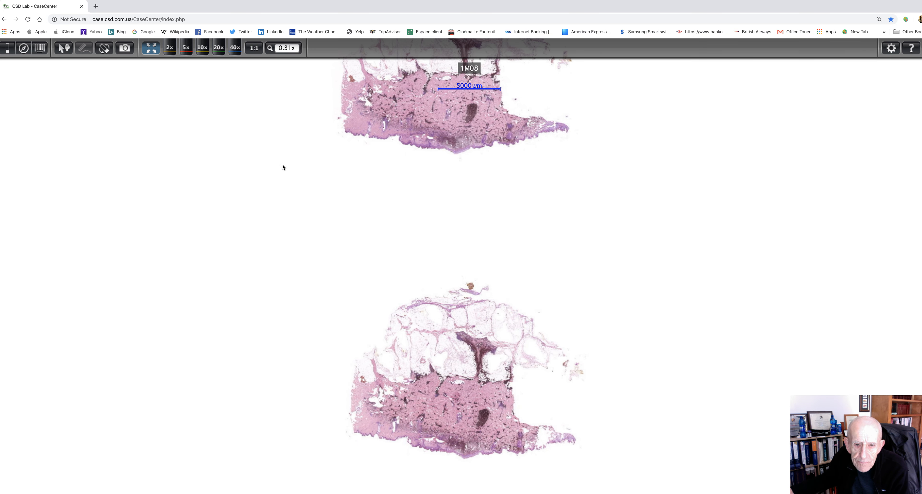
# Rotate slide 1M08 by 180 degrees and magnify the pigmented tumour strand toward 5x
pyautogui.click(103, 47)
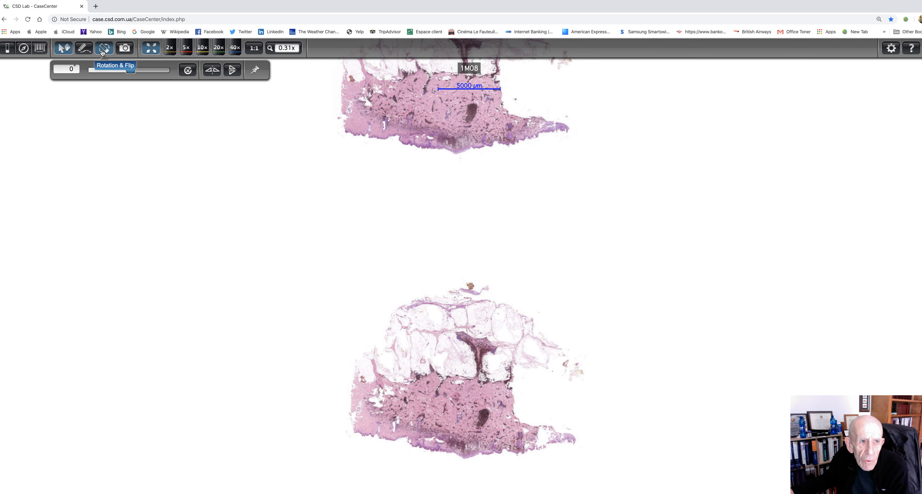
pyautogui.moveTo(75, 70); pyautogui.dragTo(144, 71)
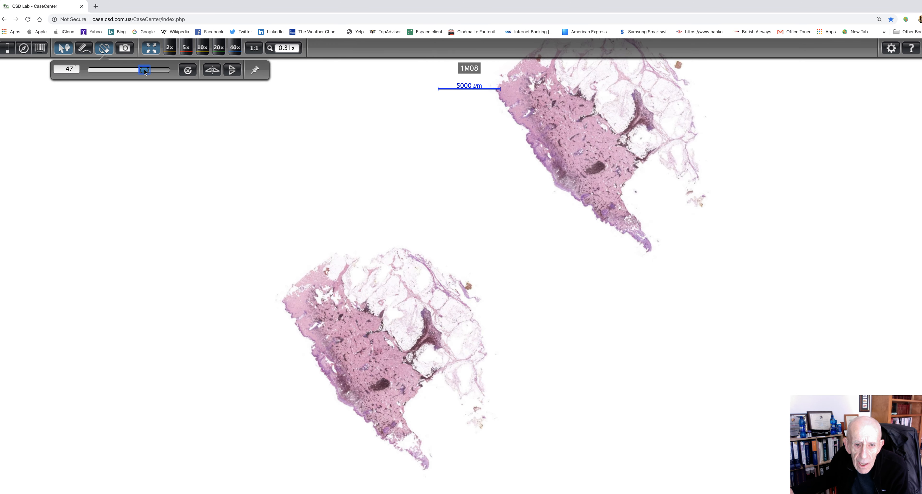
pyautogui.moveTo(144, 70); pyautogui.dragTo(171, 70)
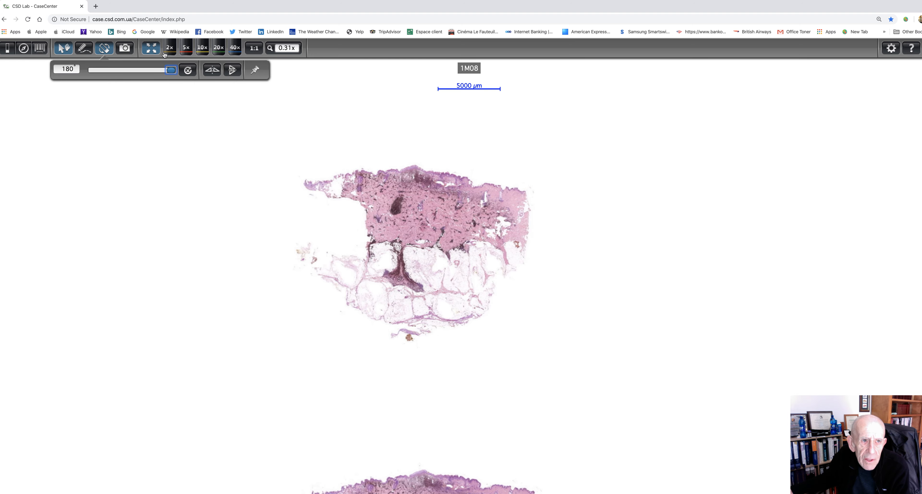
pyautogui.click(186, 48)
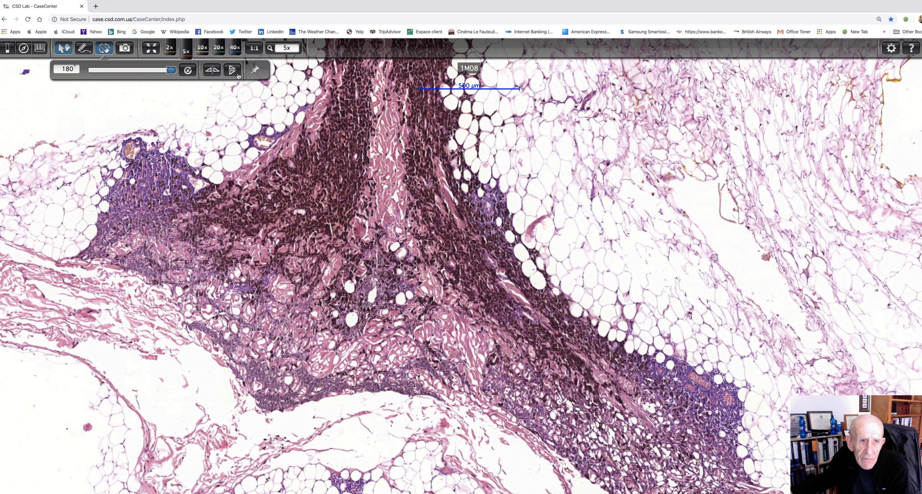
# View the pigmented tumour band at 20x and 10x, then drop back to 5x
pyautogui.click(218, 48)
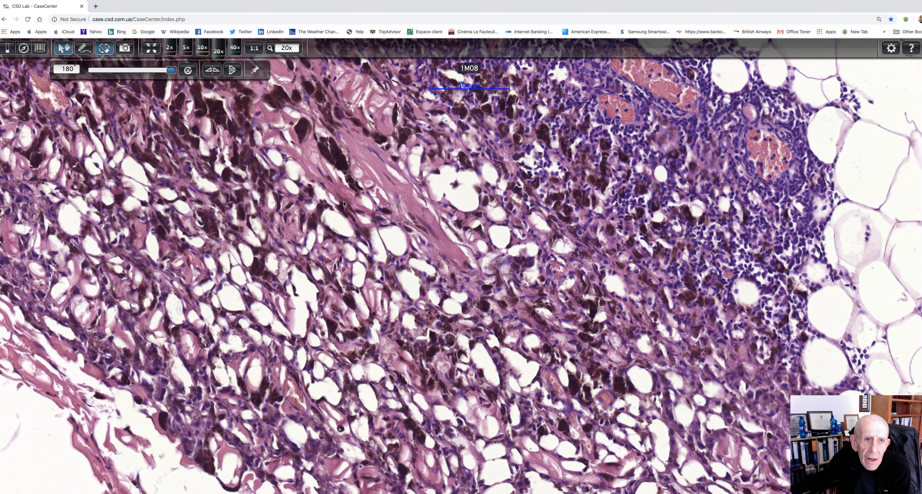
pyautogui.moveTo(201, 48)
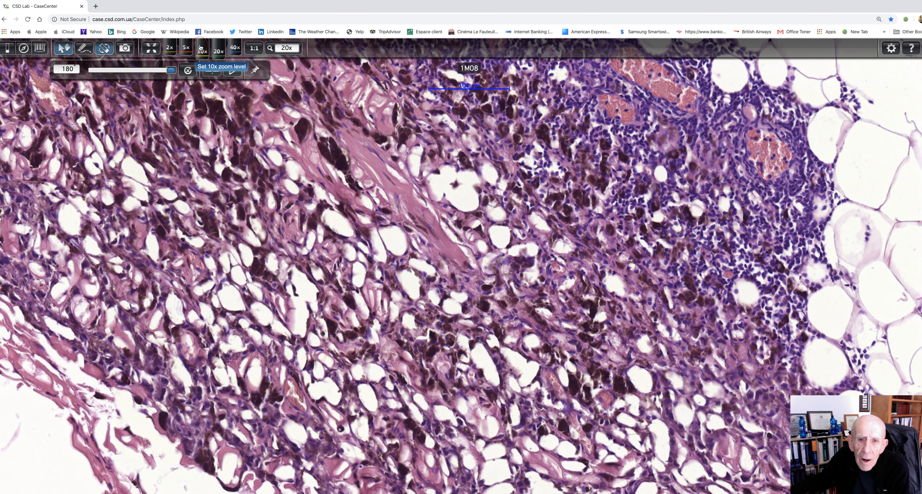
pyautogui.click(201, 47)
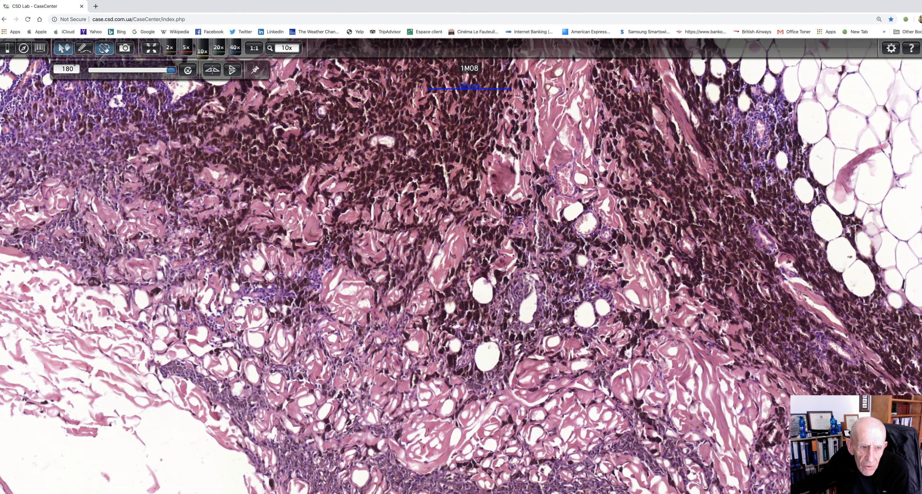
pyautogui.moveTo(327, 238); pyautogui.dragTo(150, 168)
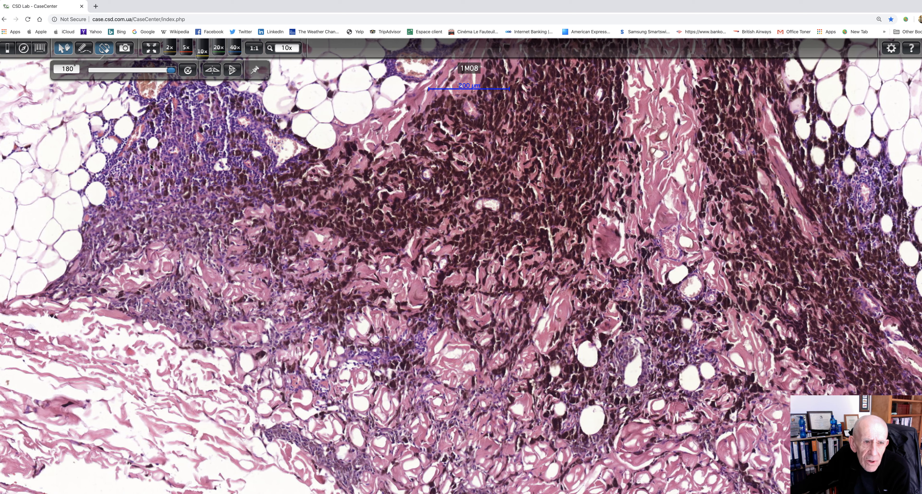
pyautogui.click(186, 48)
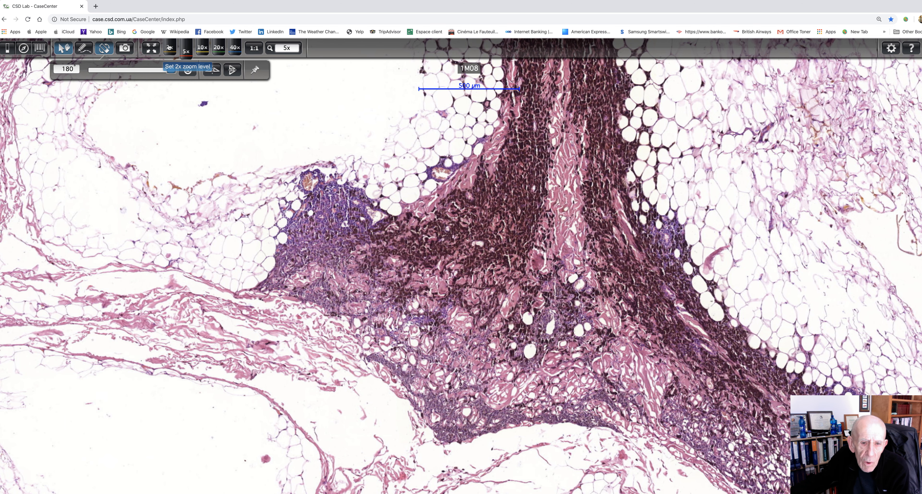
# Survey slide 1M08 at 2x up to the epidermis, then hide Chrome to reveal the desktop
pyautogui.click(186, 48)
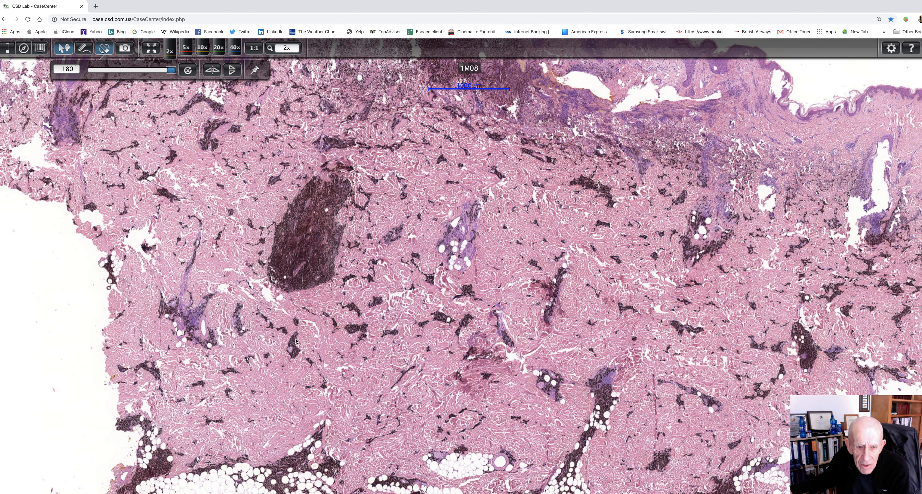
pyautogui.moveTo(354, 305)
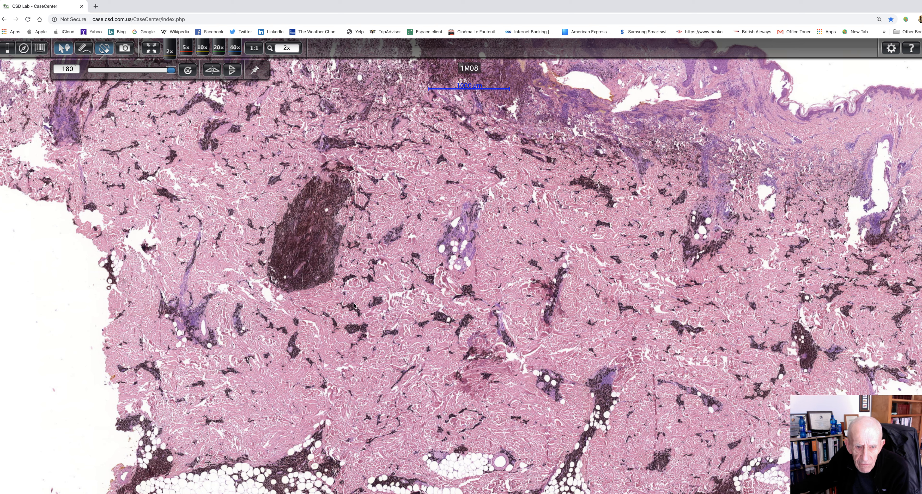
pyautogui.moveTo(411, 365)
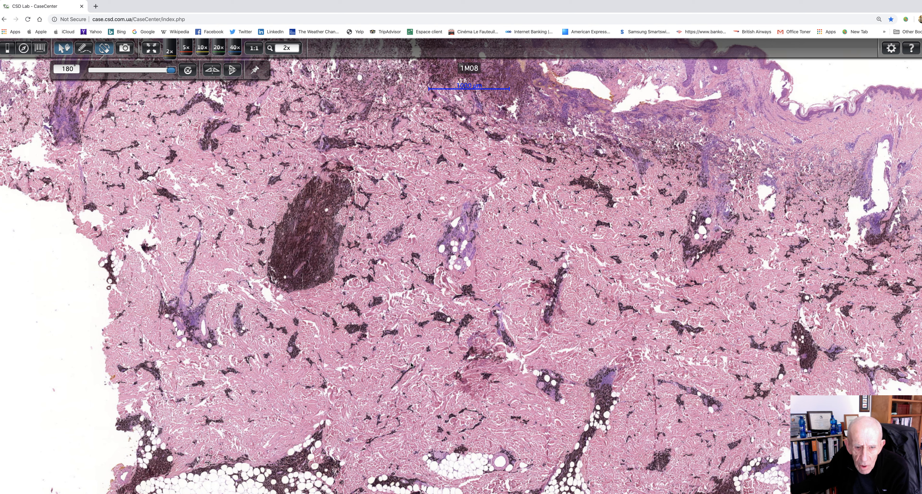
pyautogui.moveTo(472, 432)
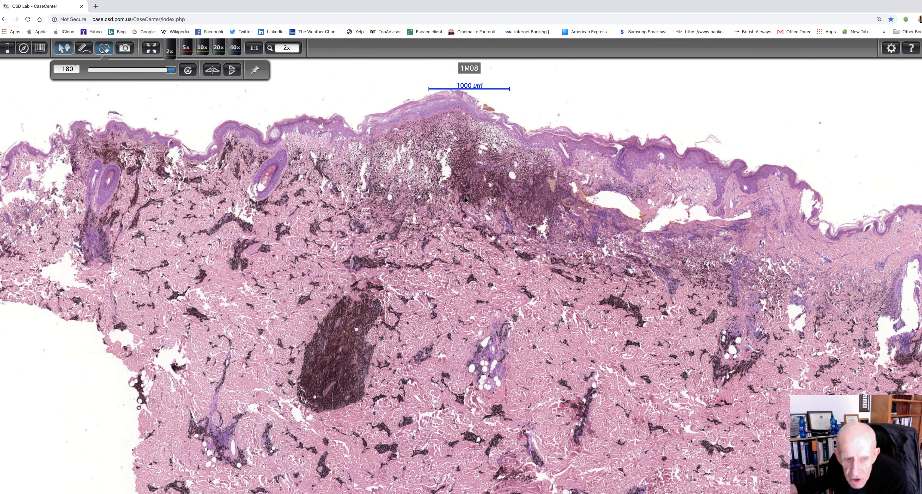
pyautogui.moveTo(607, 116)
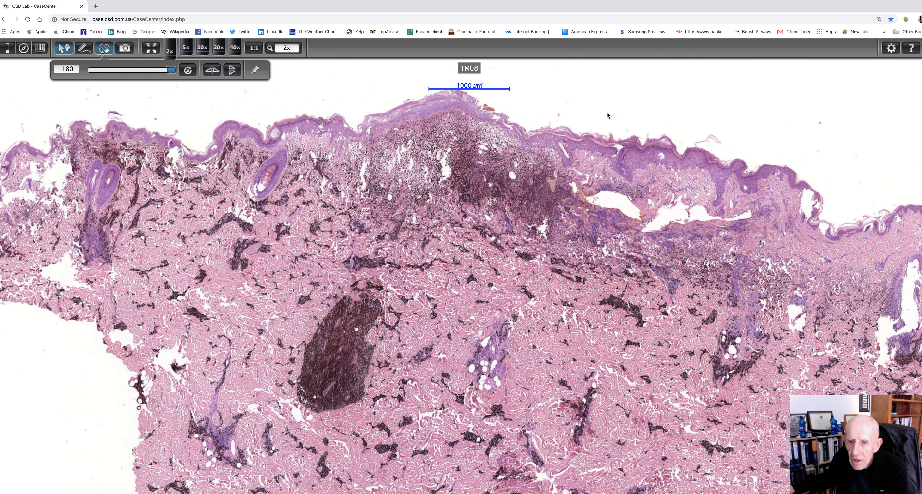
pyautogui.moveTo(678, 115)
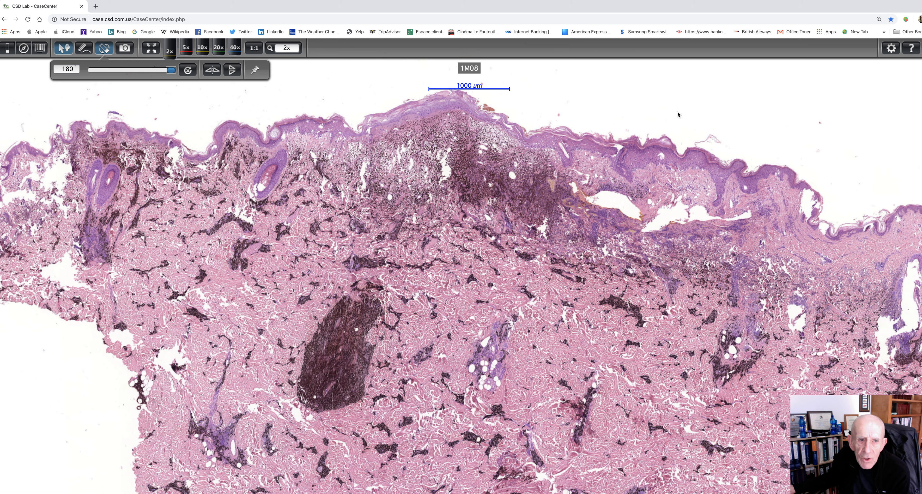
pyautogui.moveTo(688, 167)
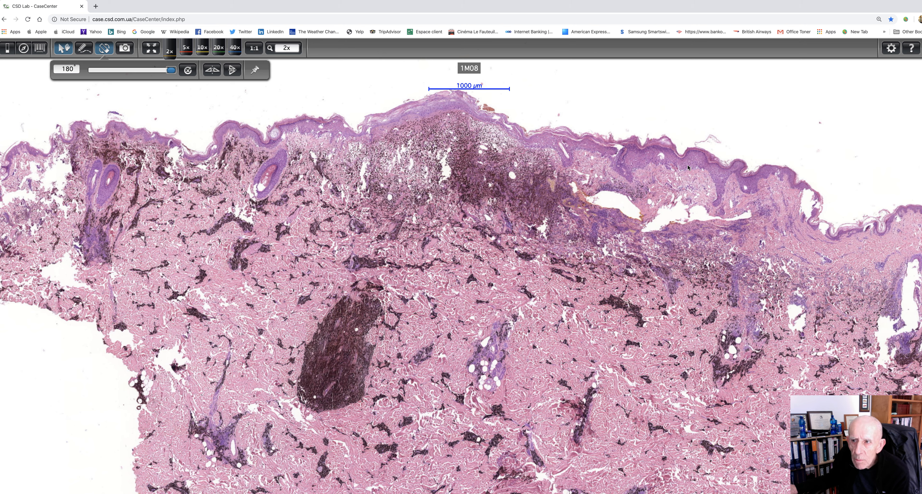
pyautogui.moveTo(678, 185)
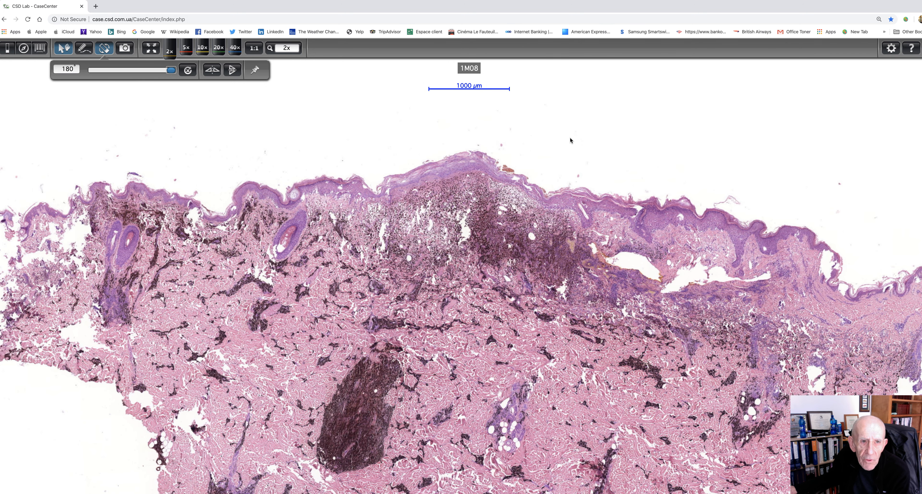
pyautogui.moveTo(92, 16)
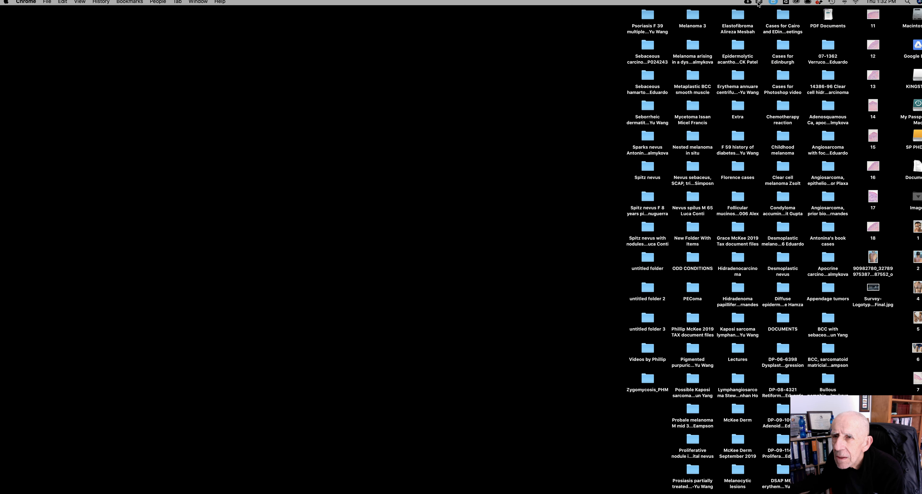
pyautogui.click(759, 3)
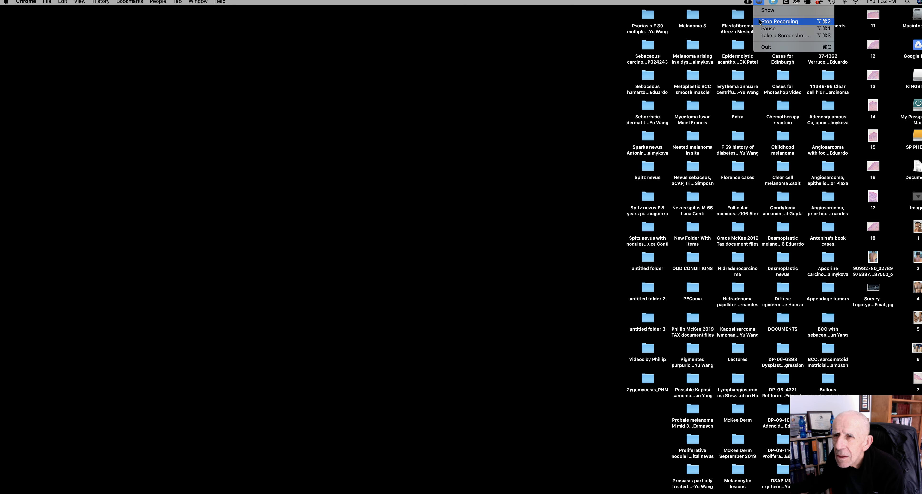